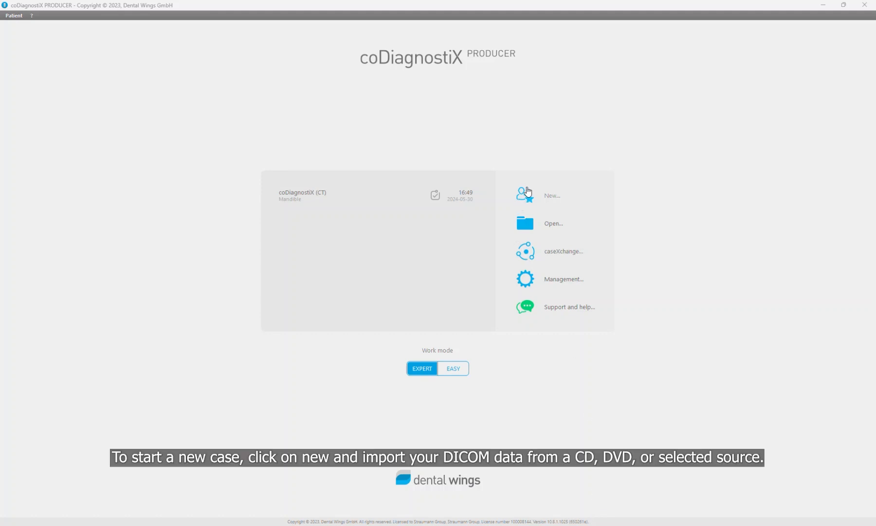
- Create a new case and import the CBCT folder's DICOM data from a selected source
click(551, 195)
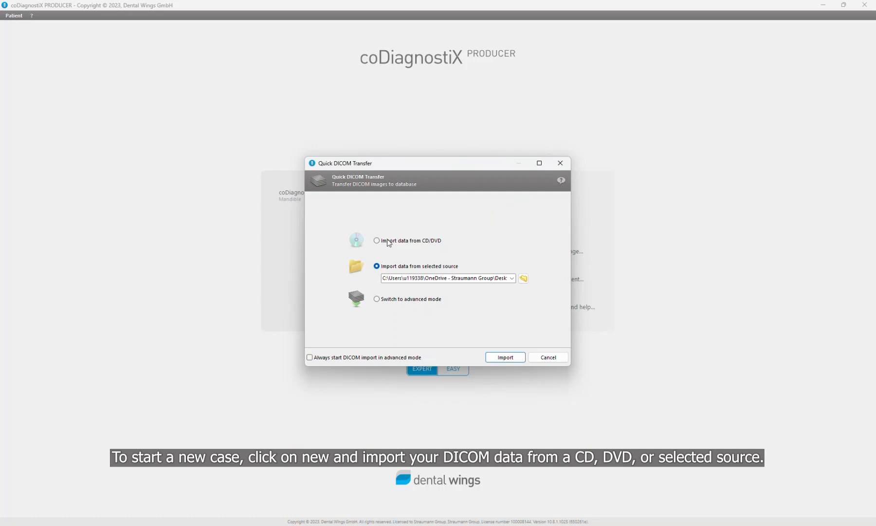
click(377, 241)
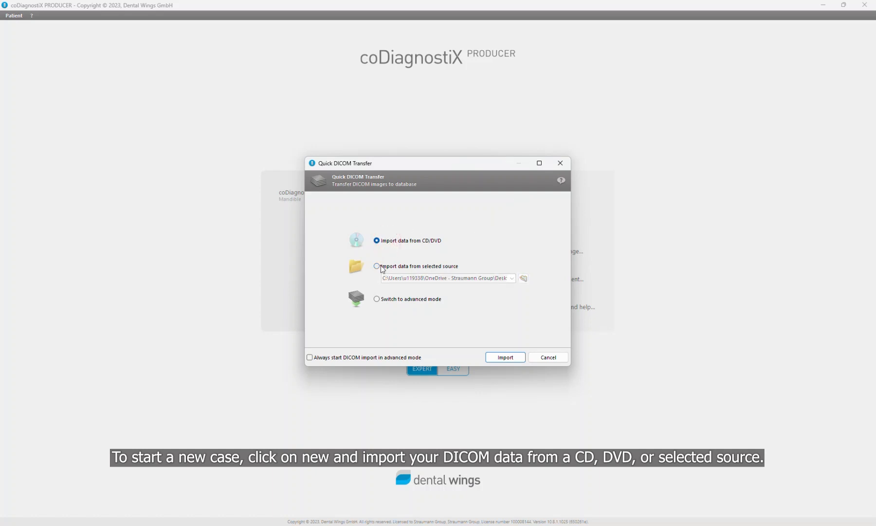
click(376, 266)
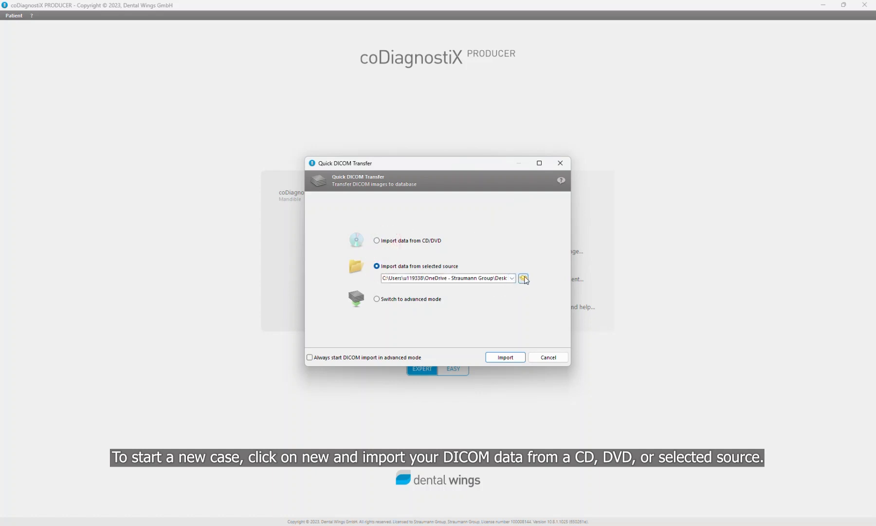
click(523, 278)
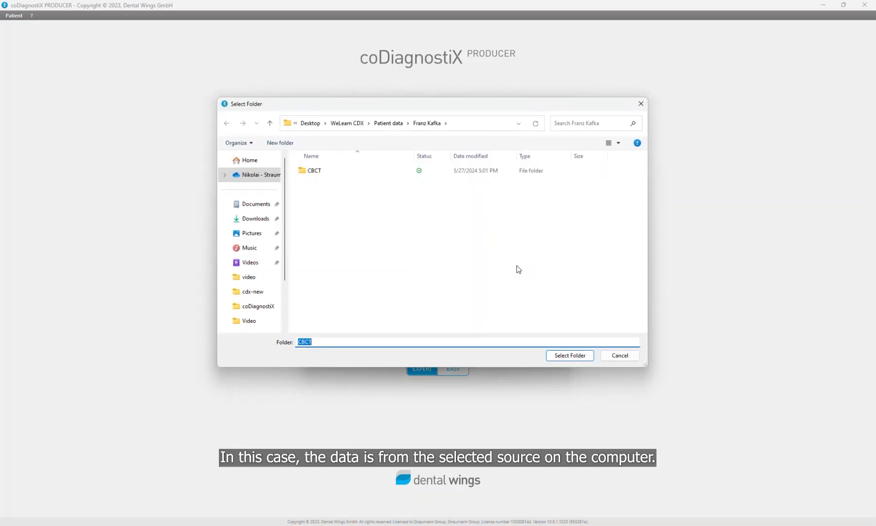
mouse_move(323, 171)
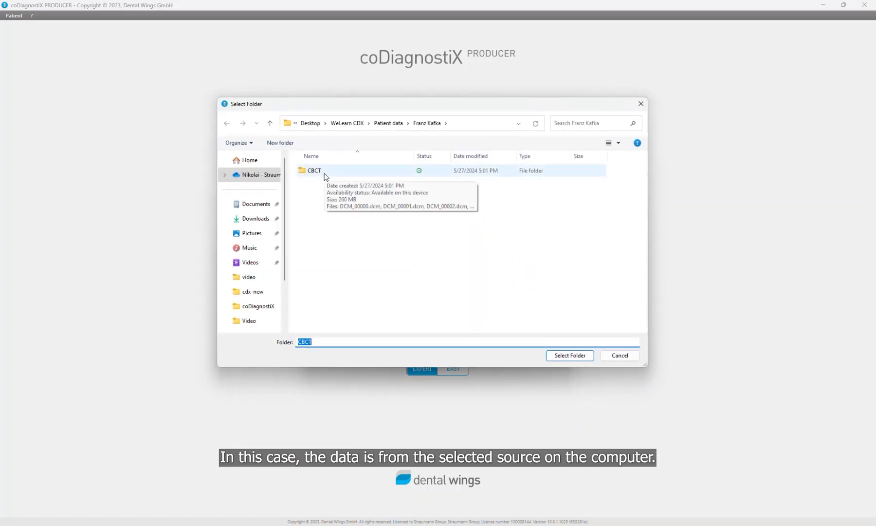
double_click(314, 170)
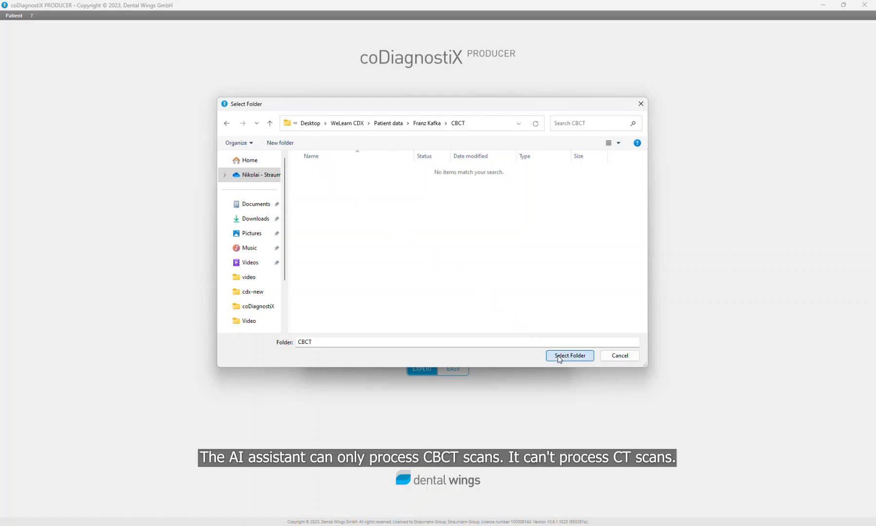
click(570, 355)
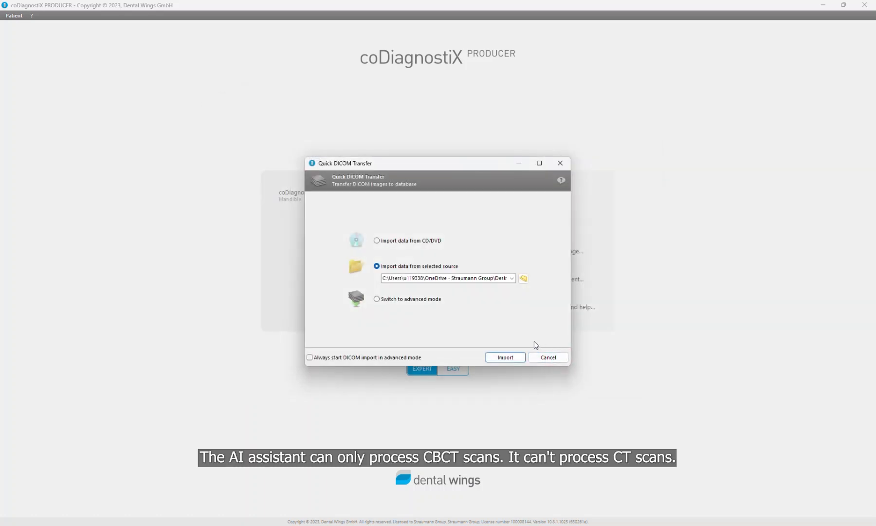
click(503, 357)
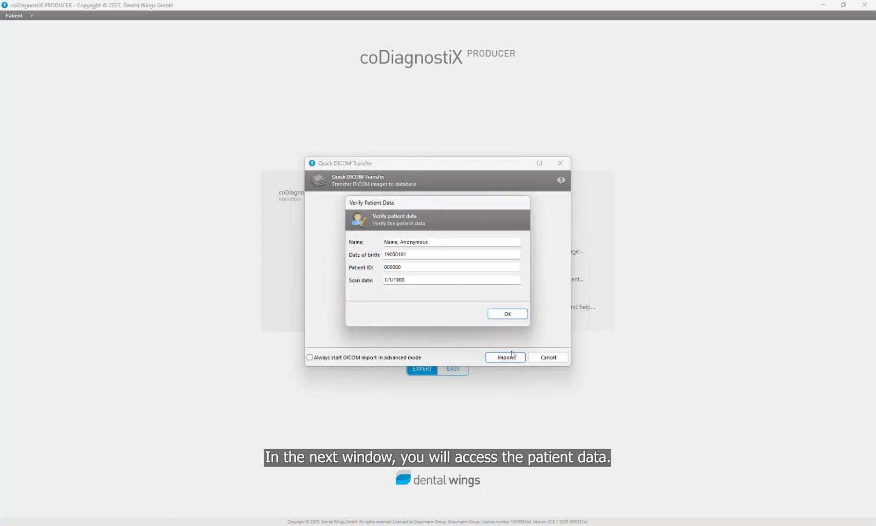
- Confirm the unchanged anonymous patient data and provide the CBCT scan to the AI assistant
click(452, 241)
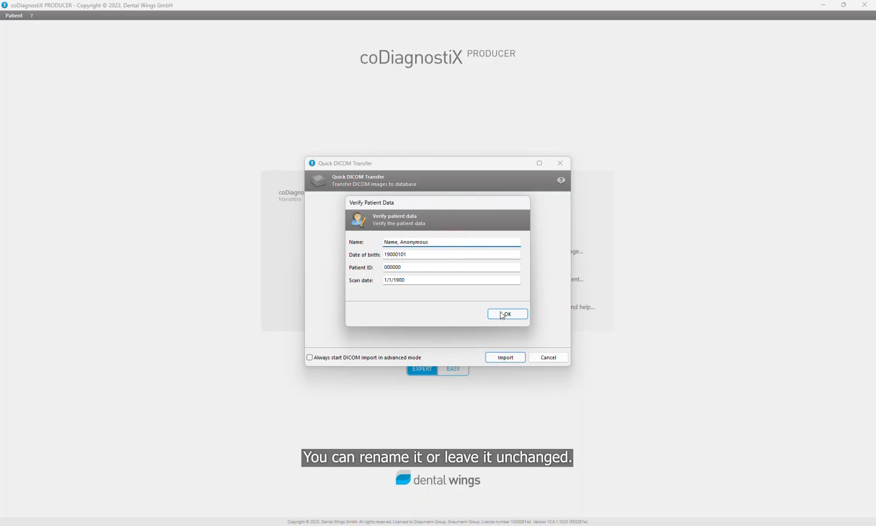
click(507, 313)
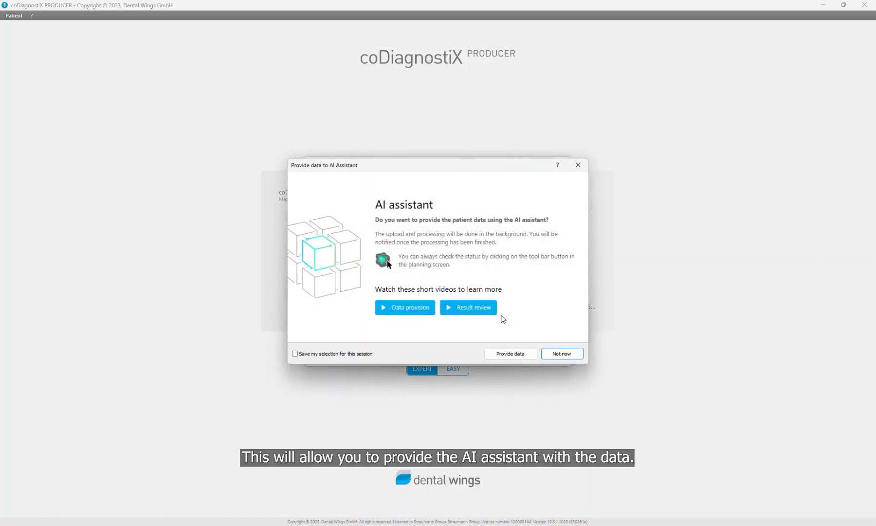
click(510, 353)
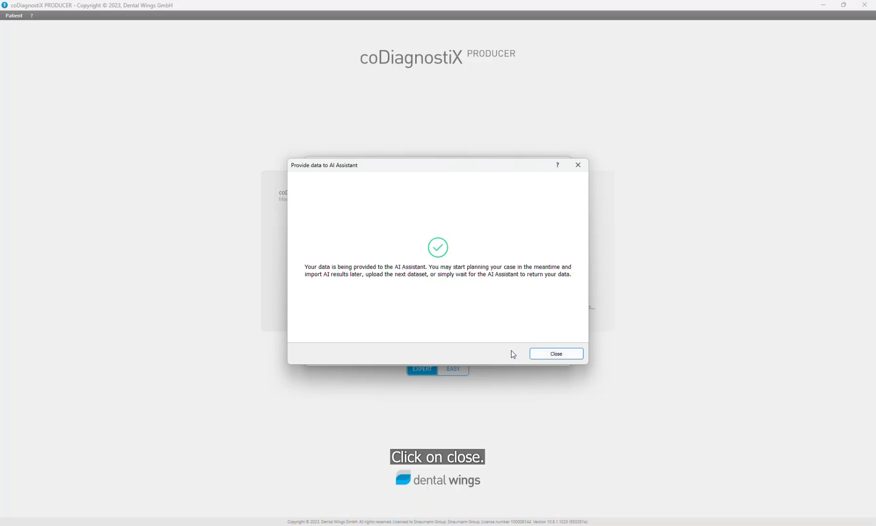
click(555, 353)
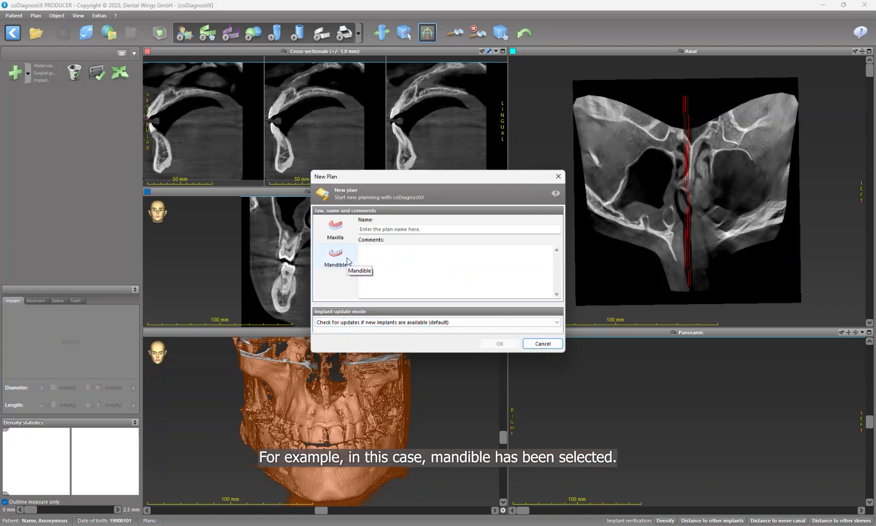
- Select the Mandible jaw in New Plan and confirm
click(335, 257)
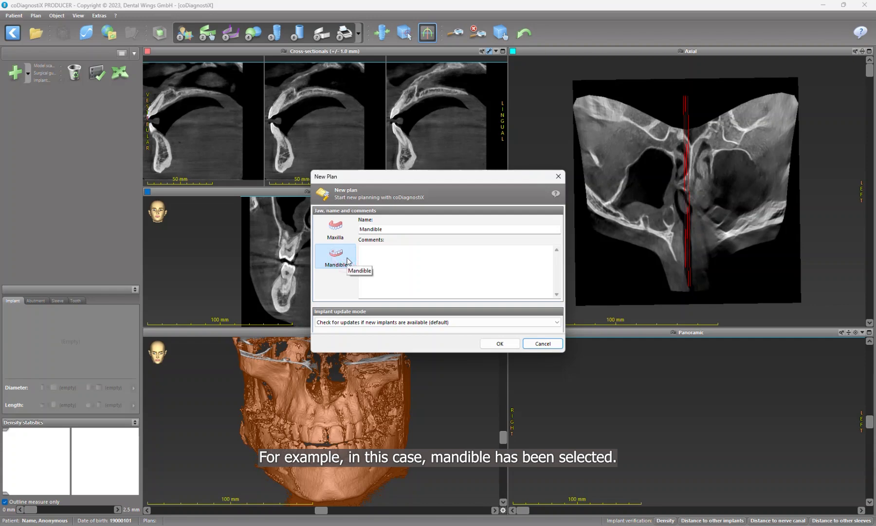
click(499, 344)
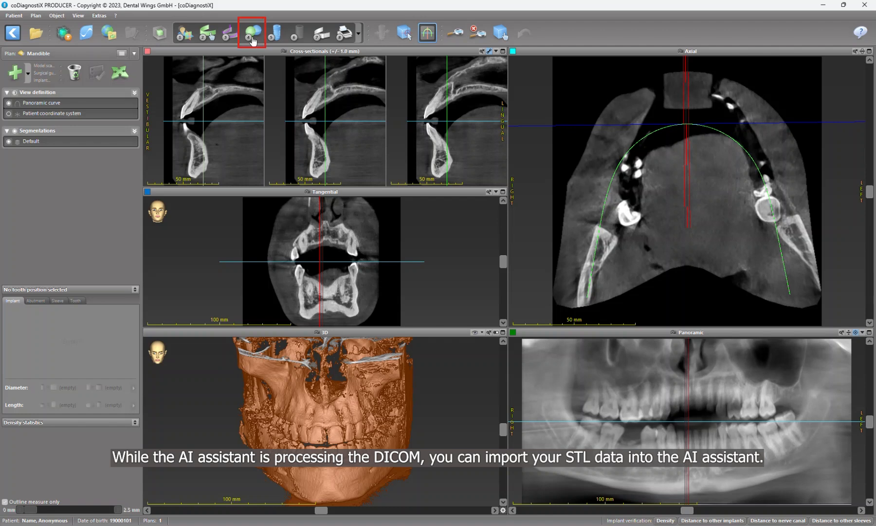
mouse_move(251, 33)
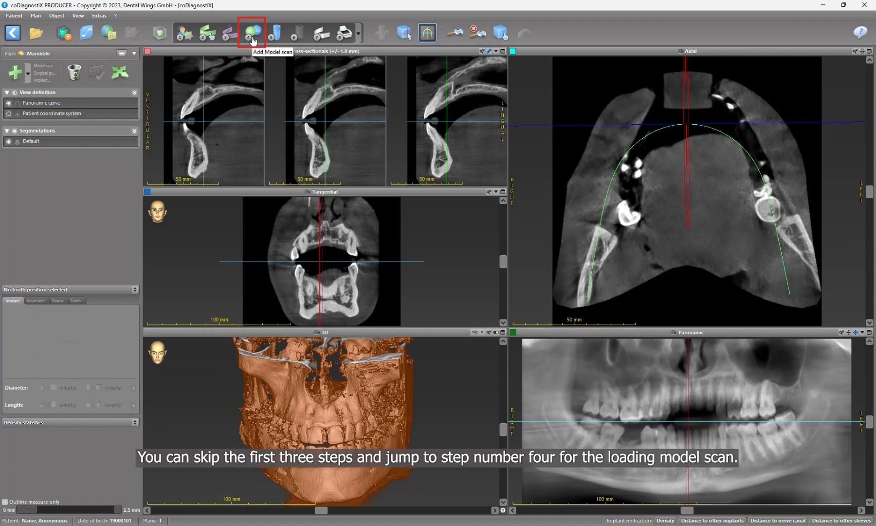
- Load the model scan file Kafka LowerJawScan.ply into the plan
click(251, 33)
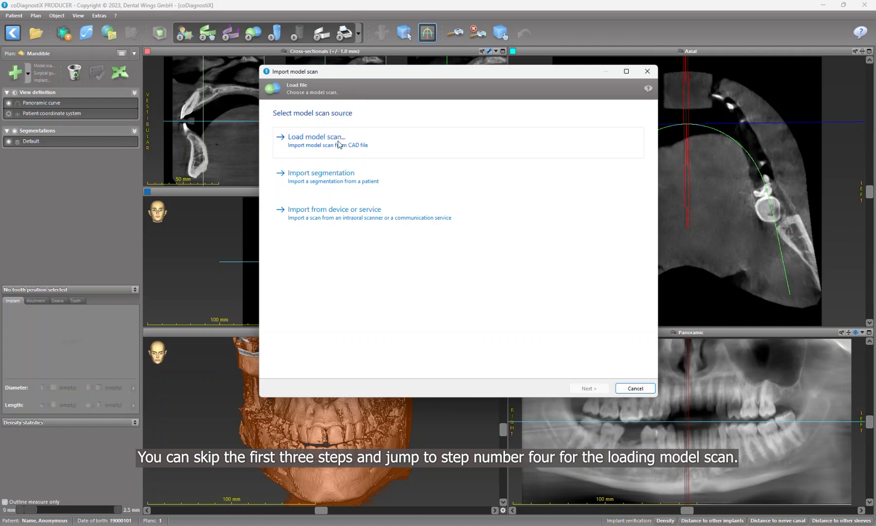
click(316, 136)
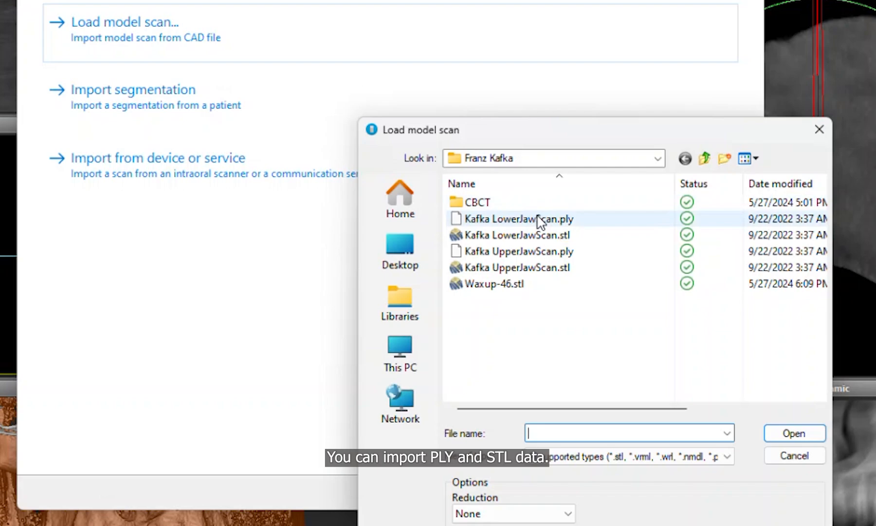
click(528, 218)
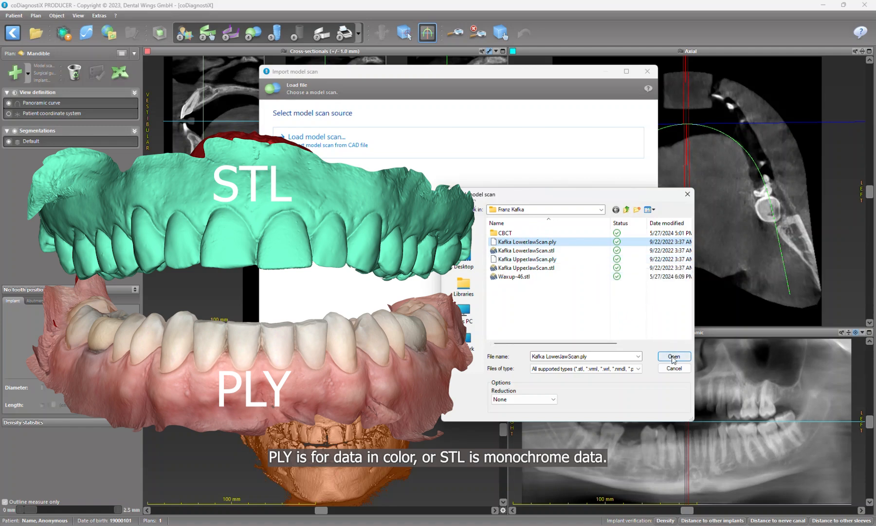
click(674, 357)
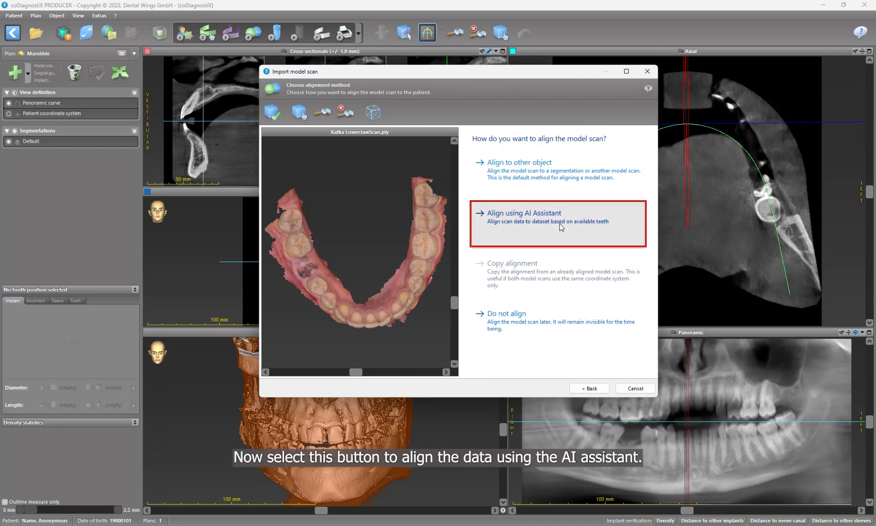
- Send the lower jaw scan to the AI assistant for alignment with scan type Mandible
click(558, 224)
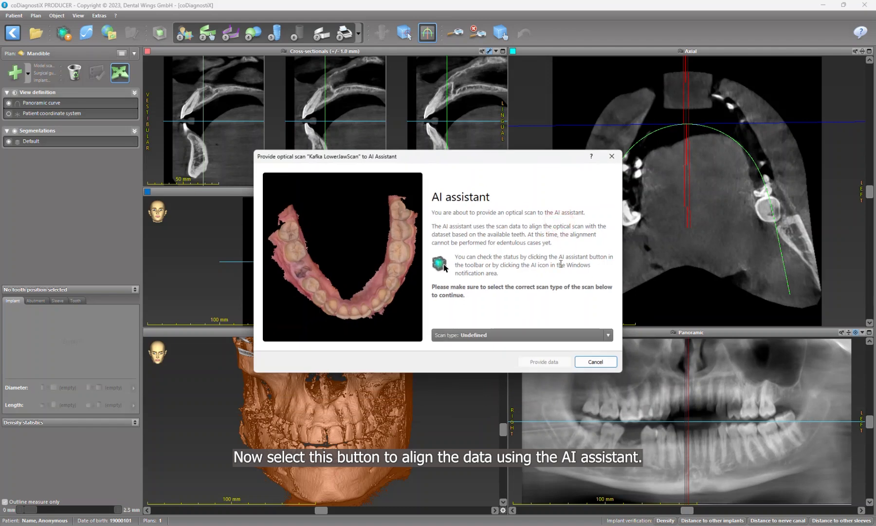
click(607, 335)
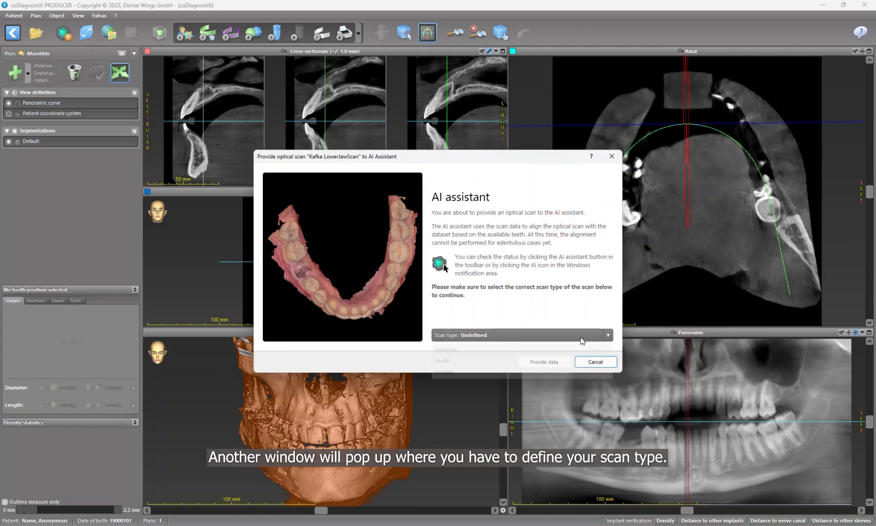
click(608, 335)
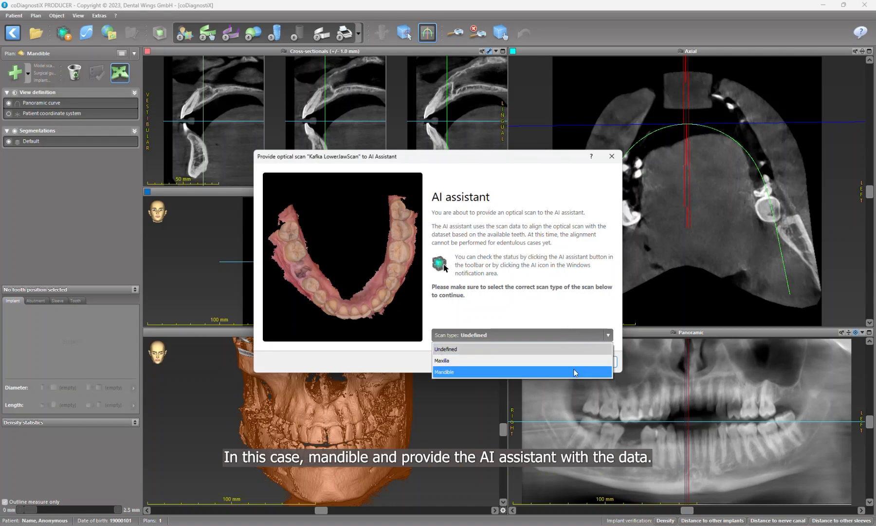
click(443, 371)
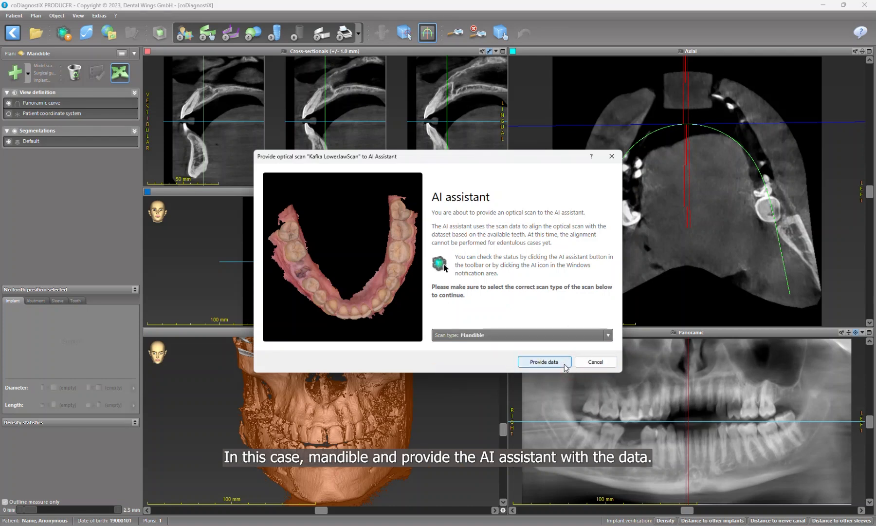
click(544, 361)
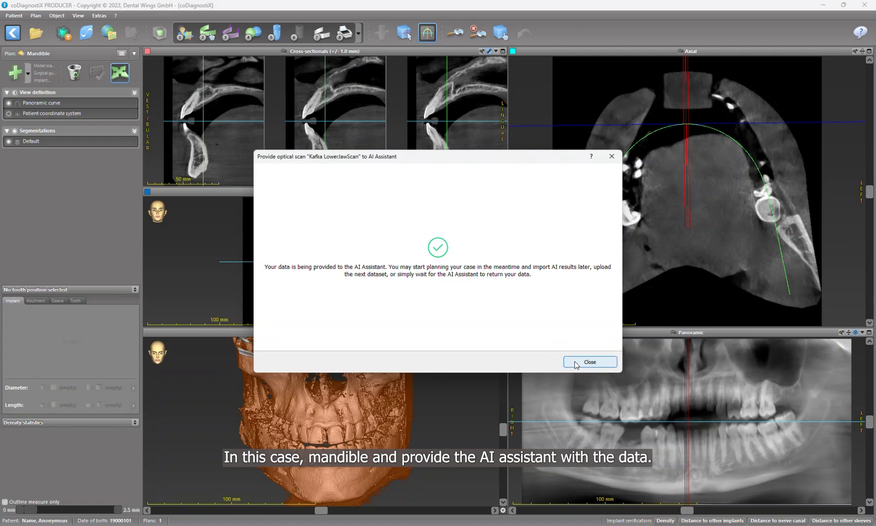
click(589, 362)
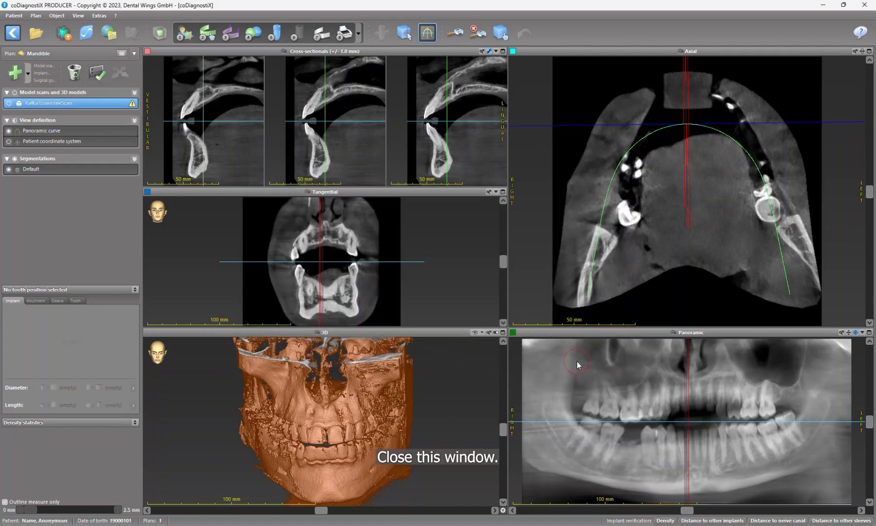
mouse_move(519, 336)
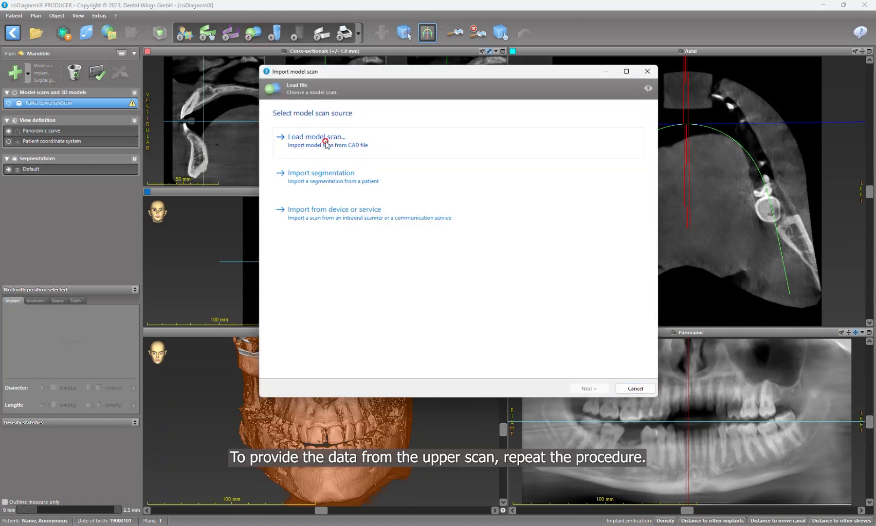
- Load Kafka UpperJawScan and provide it to the AI assistant for alignment
click(316, 136)
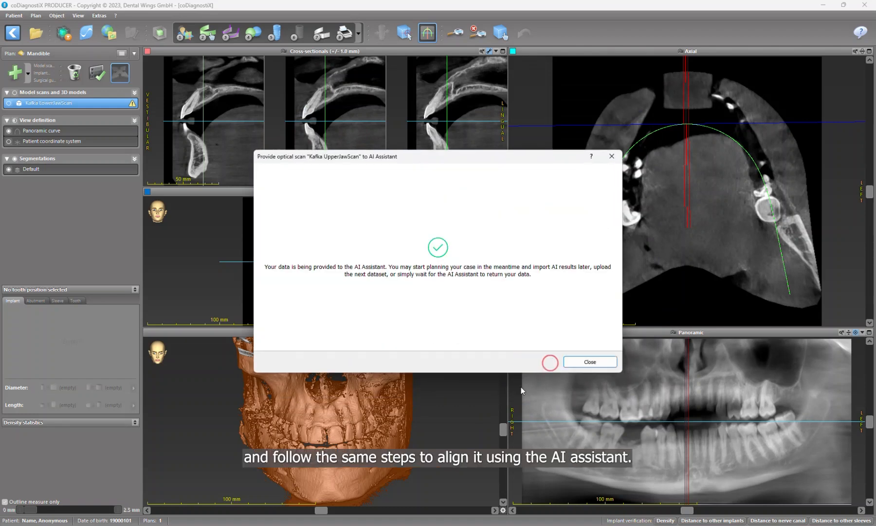
click(588, 362)
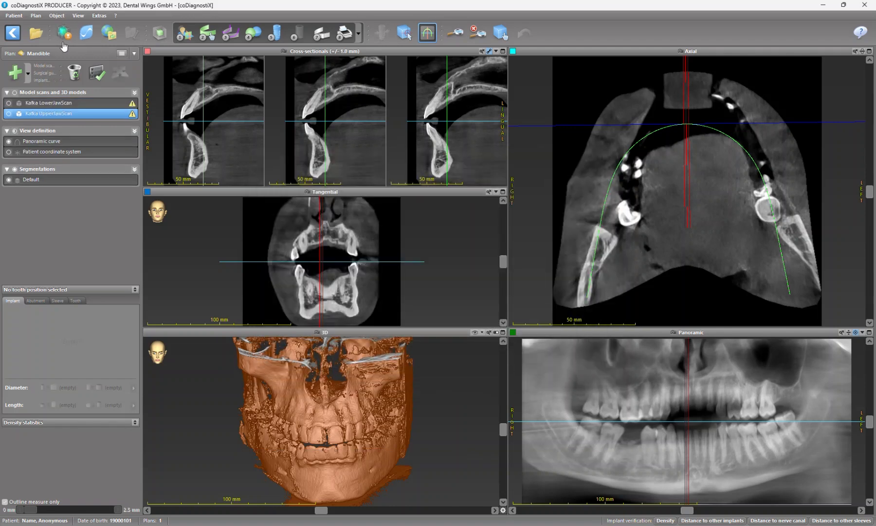
mouse_move(64, 32)
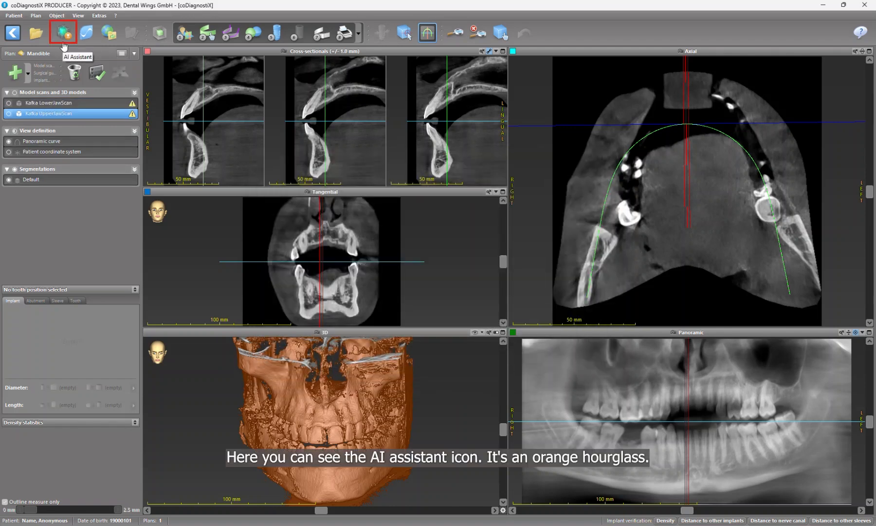
mouse_move(63, 46)
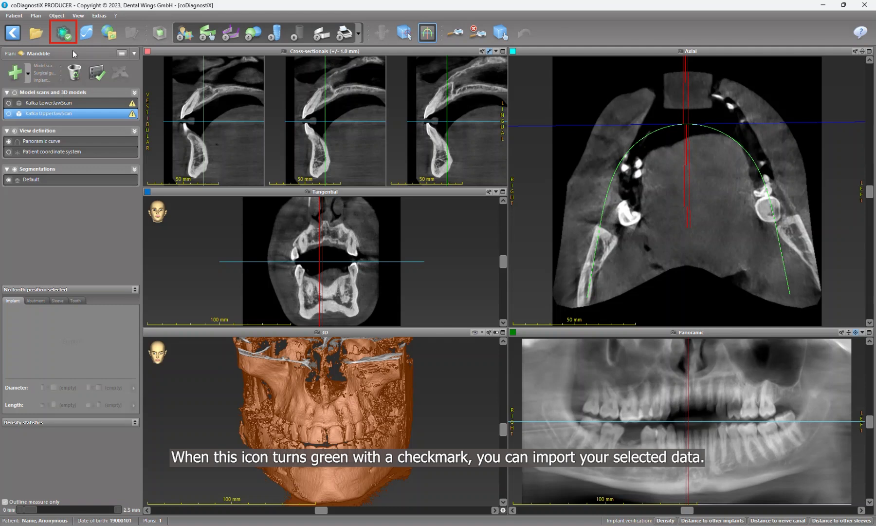
mouse_move(66, 39)
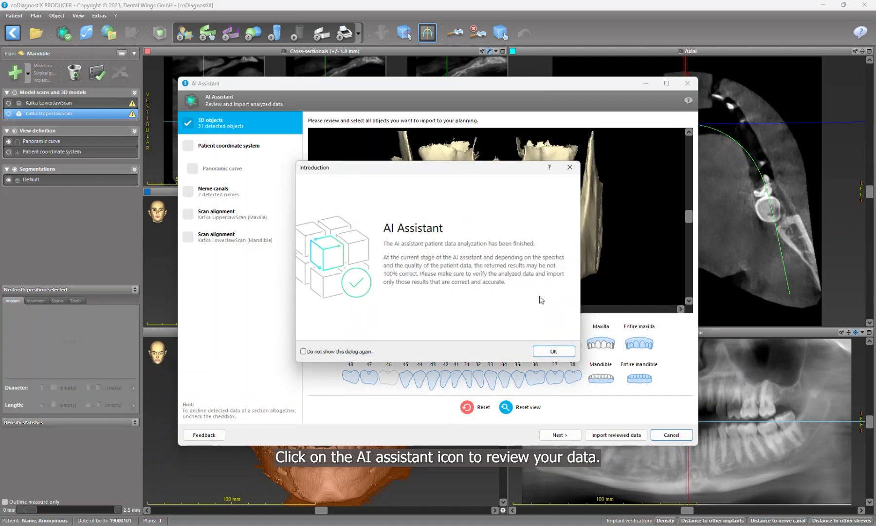
- Dismiss the AI assistant introduction, maximize the review window, and advance to the panoramic curve
click(552, 351)
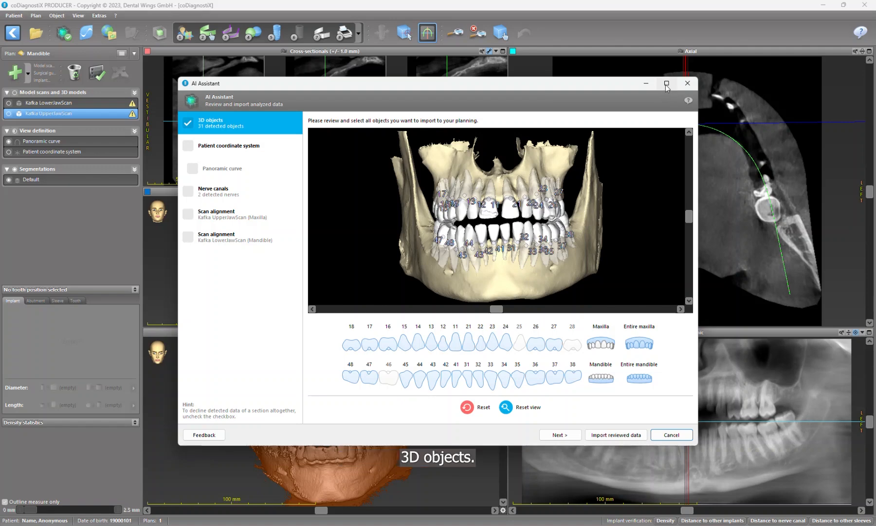
click(666, 83)
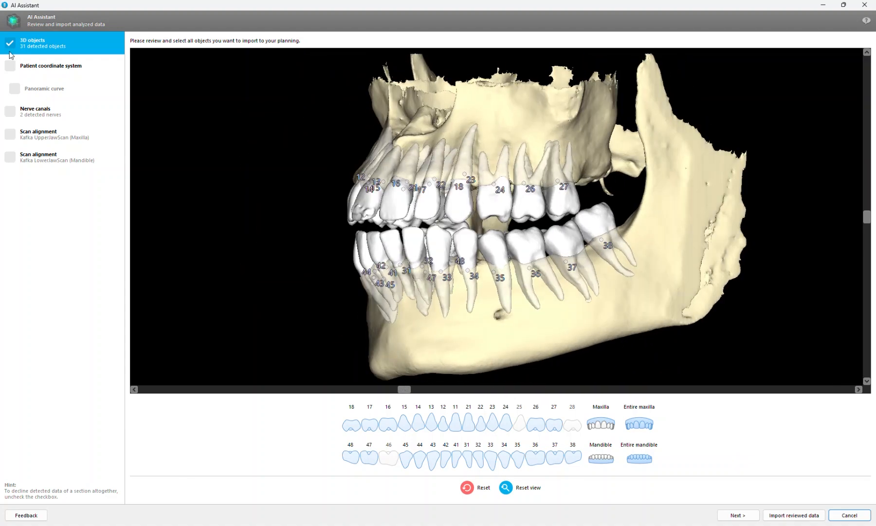
click(51, 66)
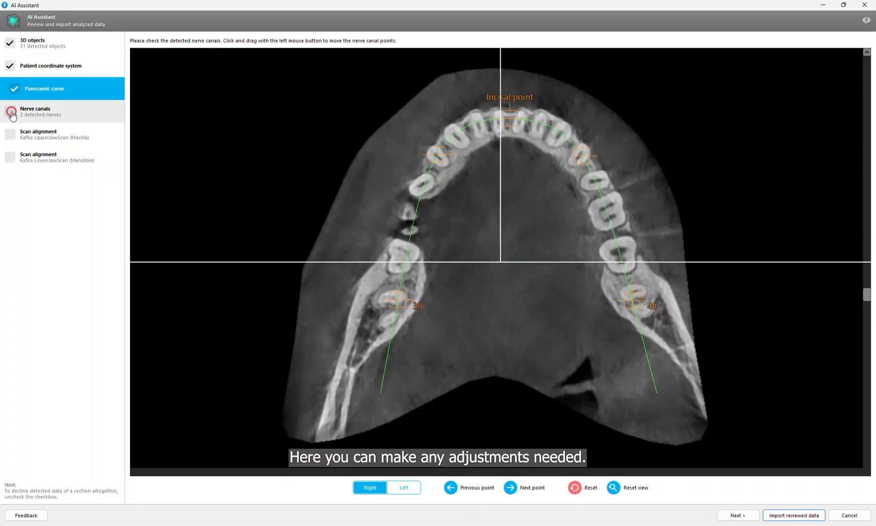
- Step through the right and left nerve canal points to verify them
click(39, 111)
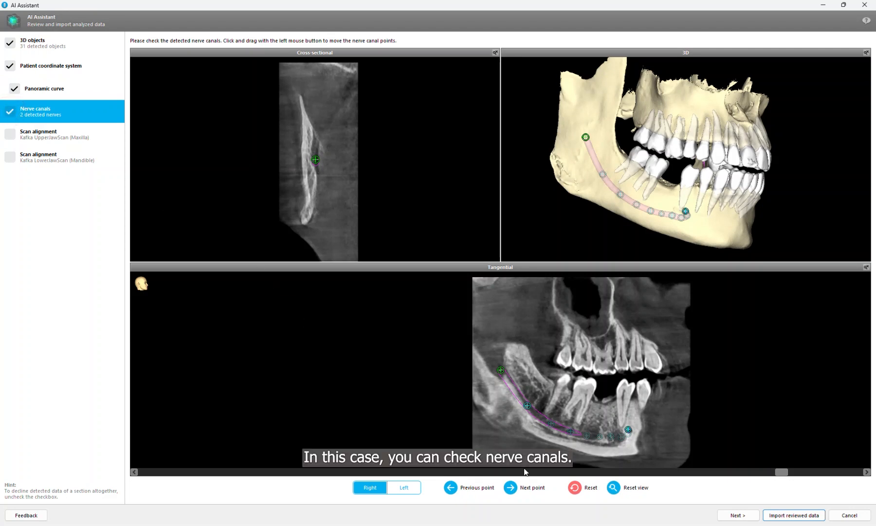
click(510, 487)
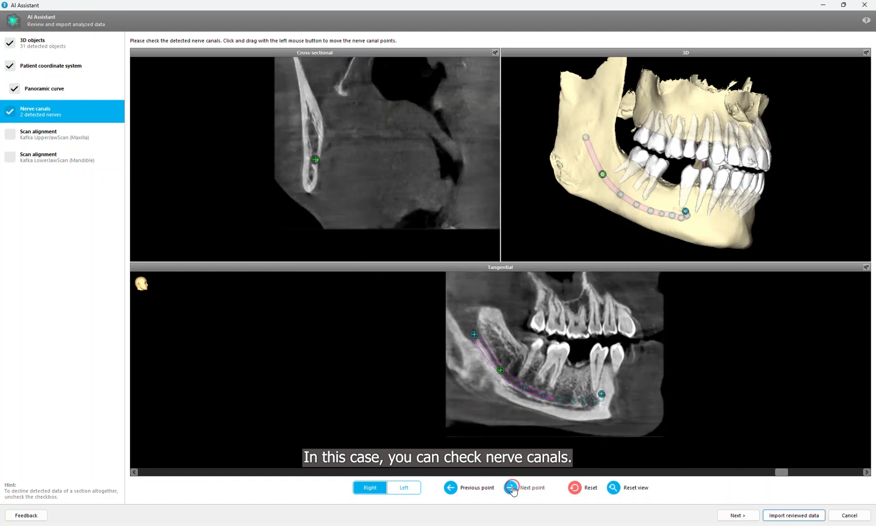
click(514, 487)
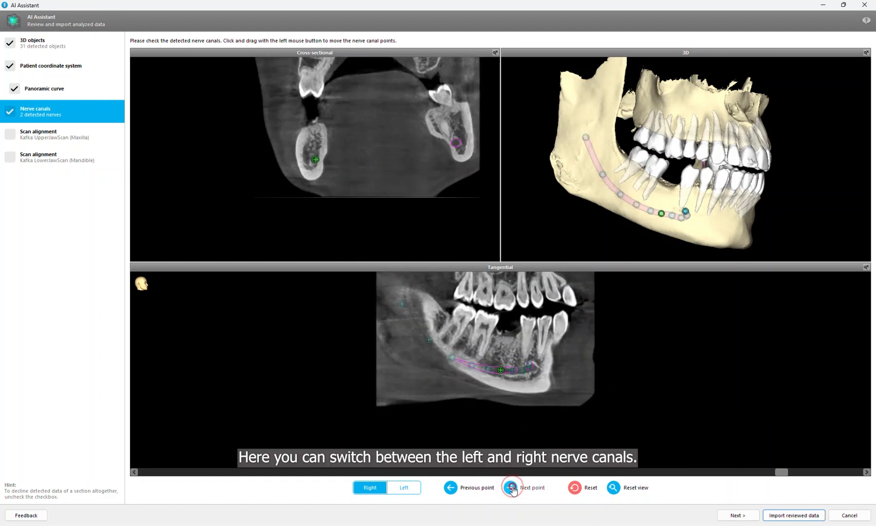
click(511, 487)
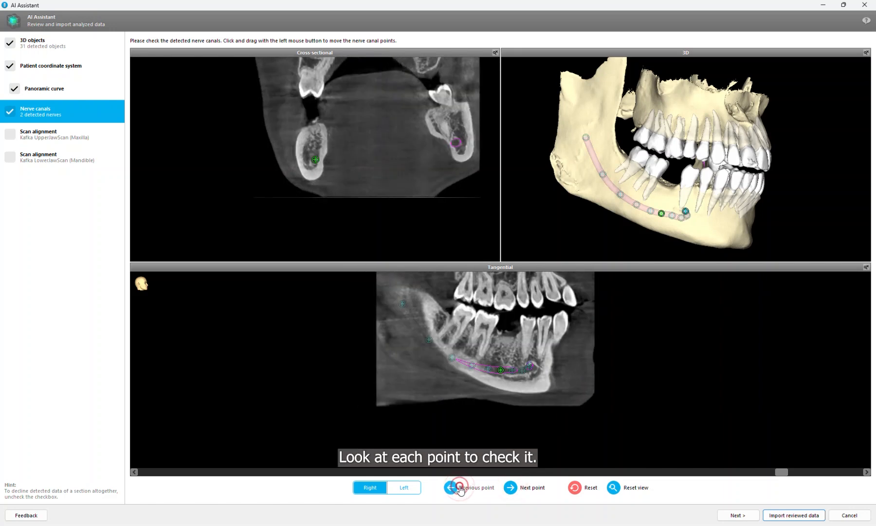
click(469, 487)
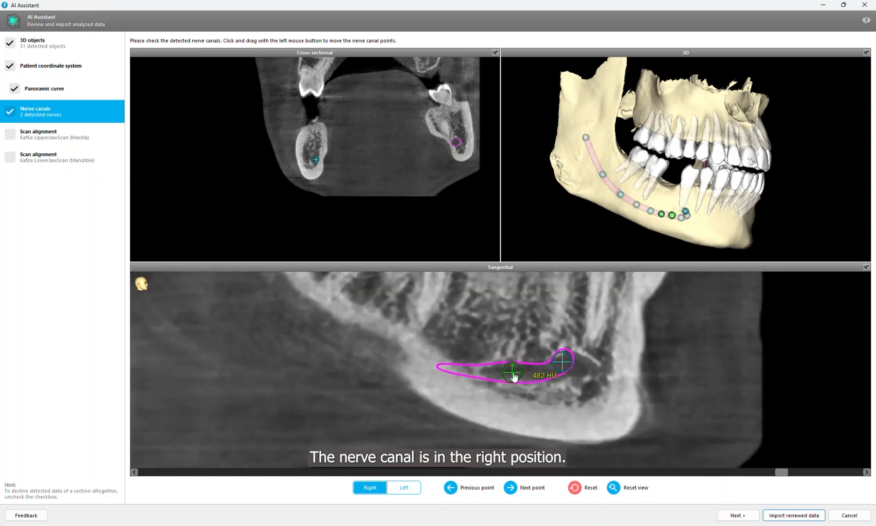
click(403, 487)
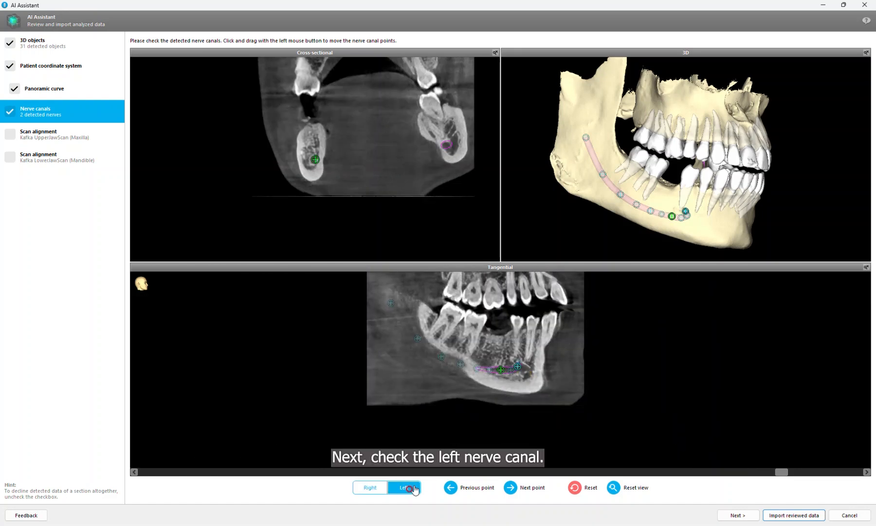
click(510, 488)
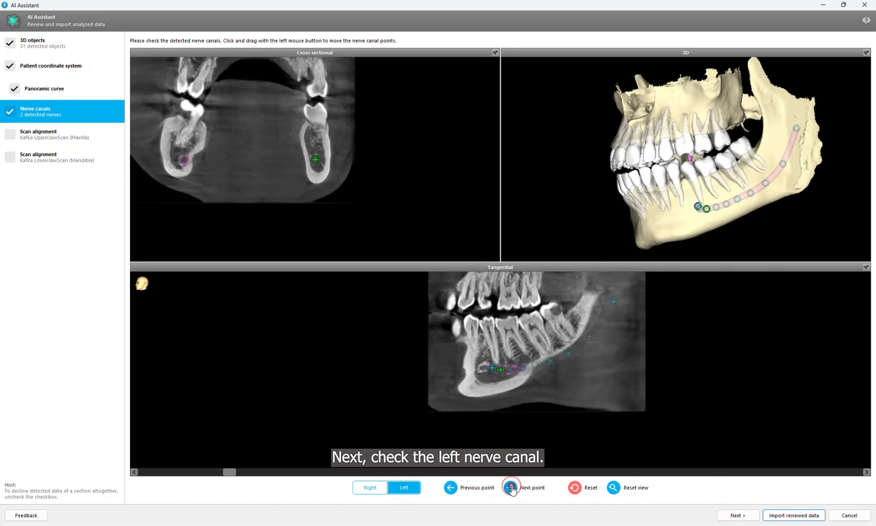
click(510, 486)
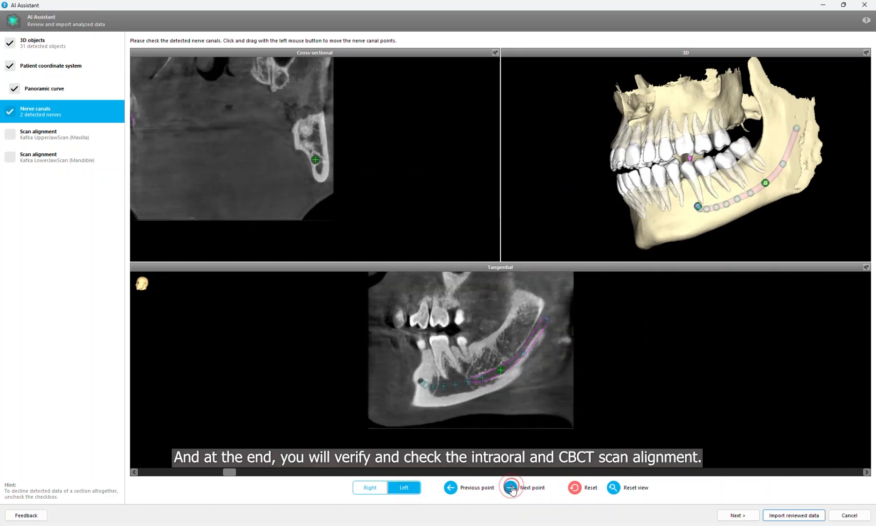
click(509, 487)
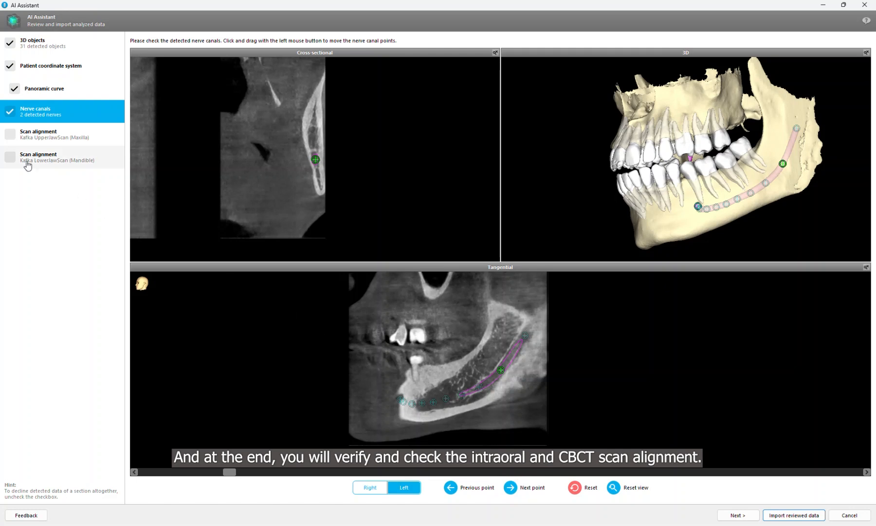
- Scroll through the upper and lower jaw scan alignment slices to check them
click(56, 134)
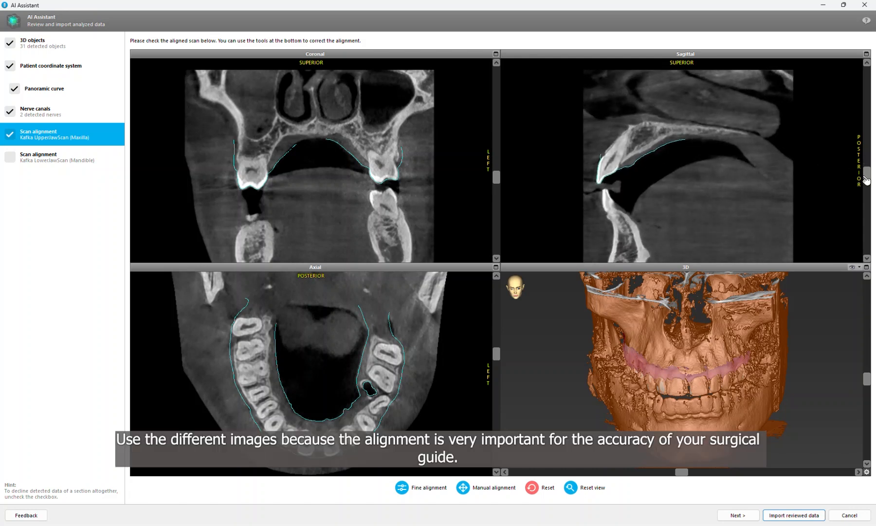
scroll(down, 3)
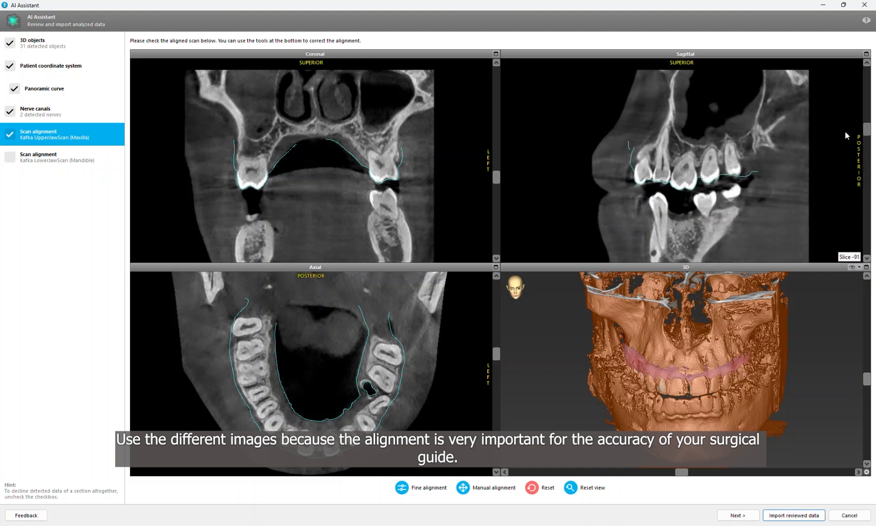
scroll(down, 3)
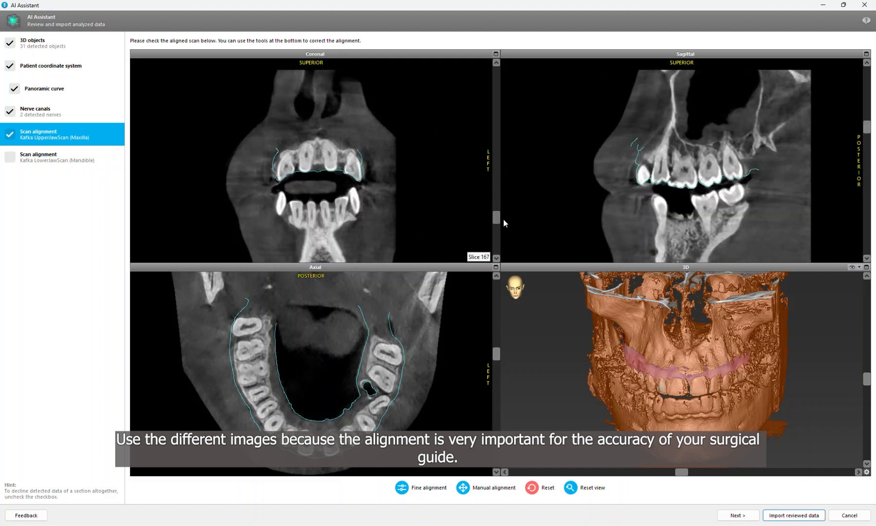
click(58, 157)
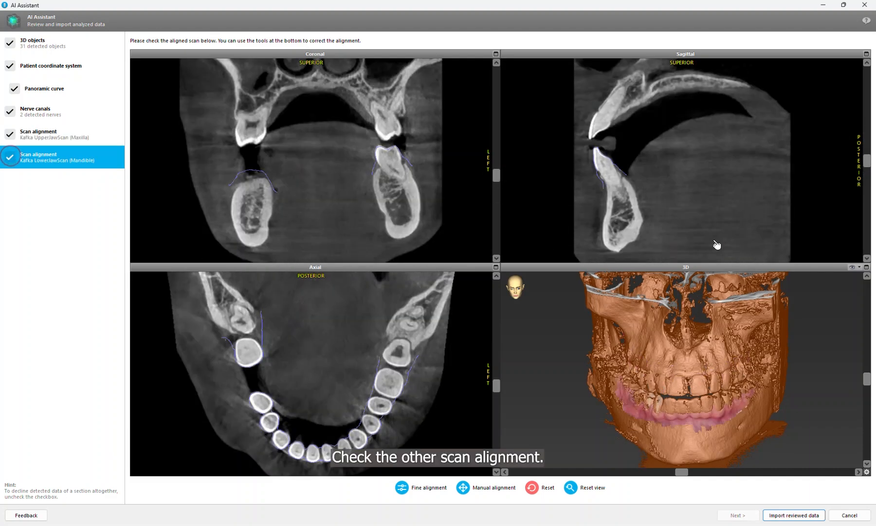
scroll(down, 3)
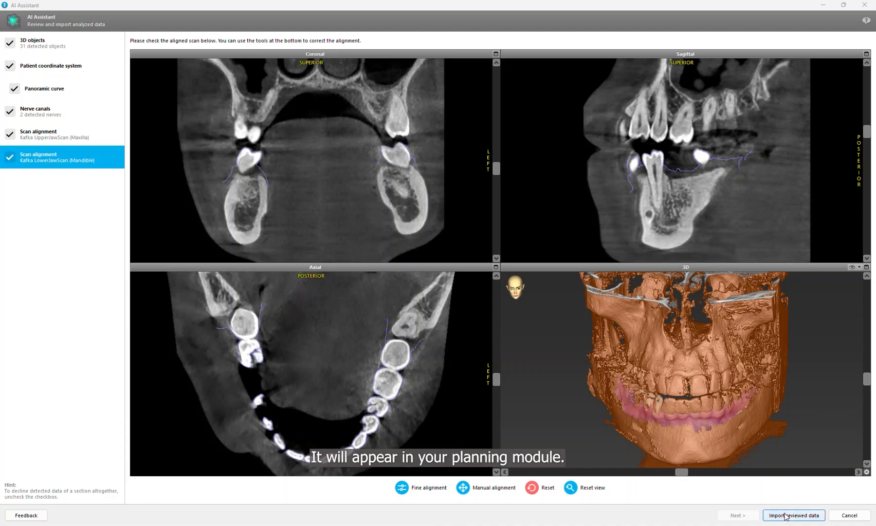
- Import the reviewed AI data and hide the Default segmentation
click(793, 514)
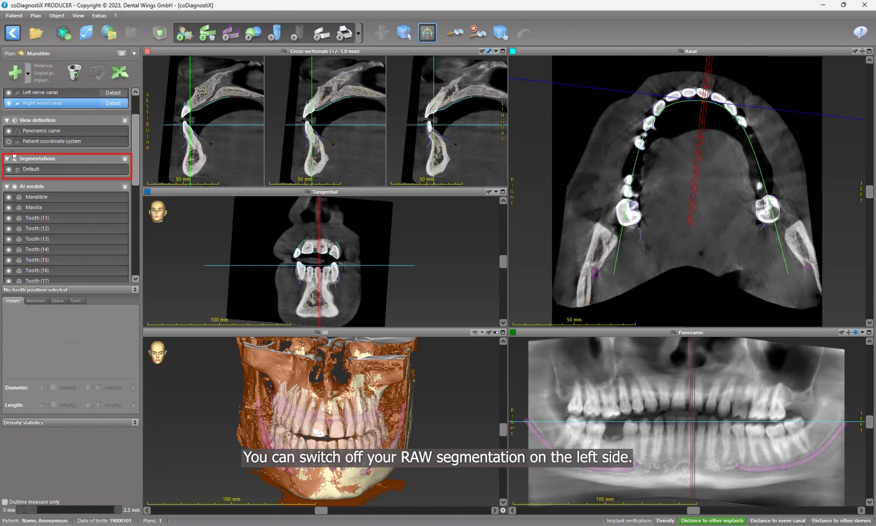
click(8, 171)
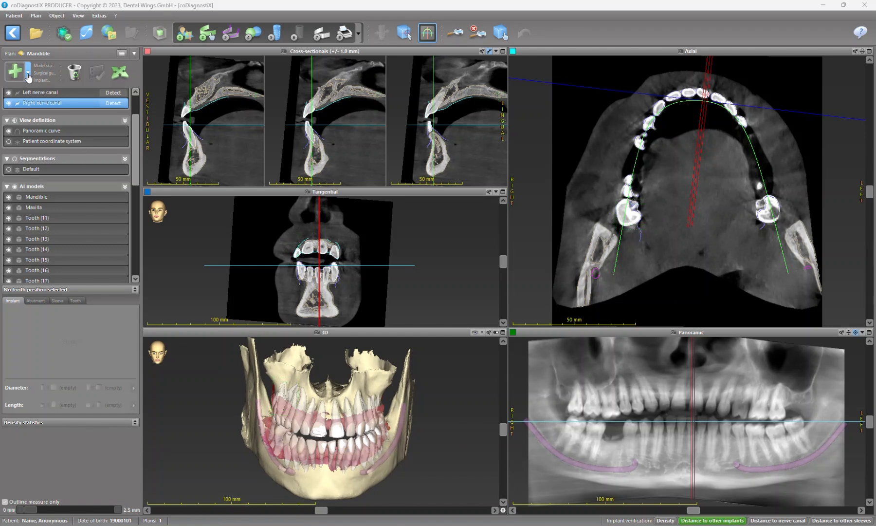
- Add a tooth object at position 46 from the tooth chart
click(28, 73)
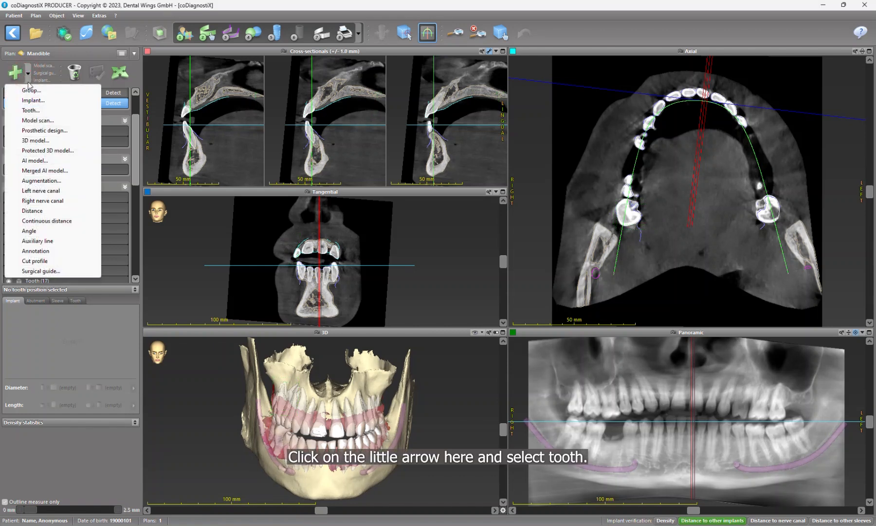
click(31, 110)
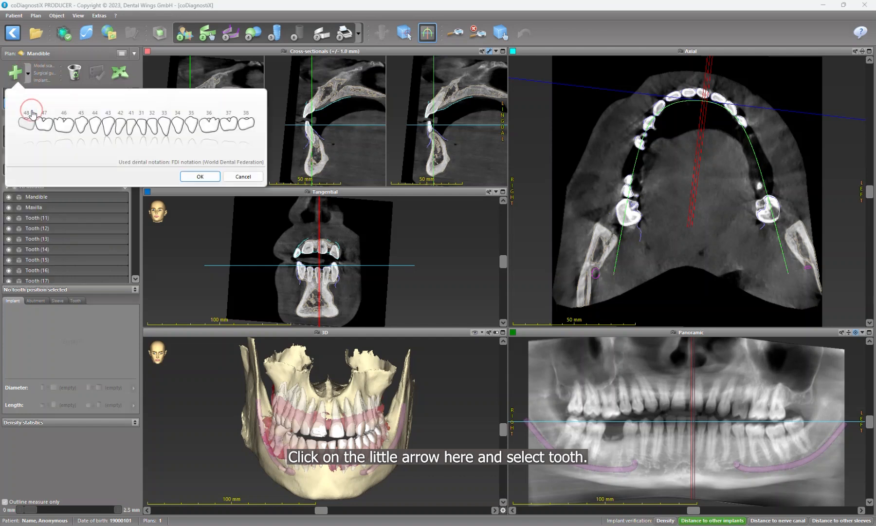
click(63, 121)
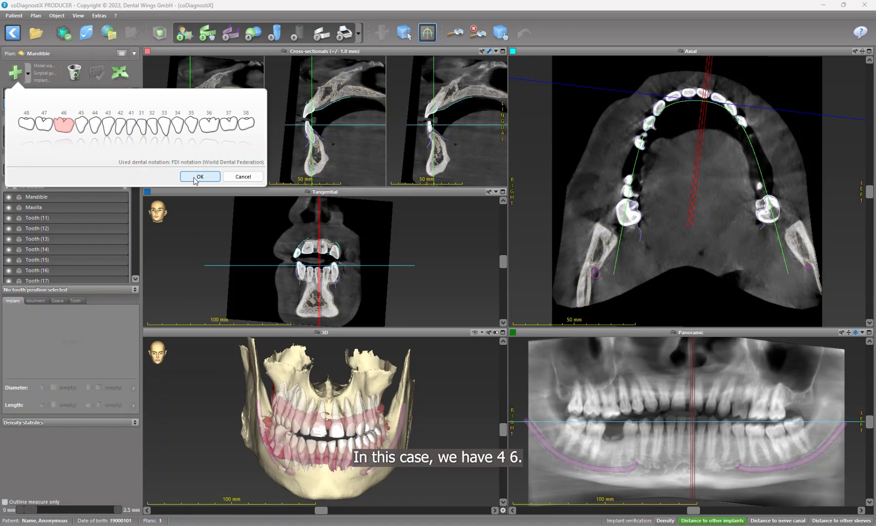
click(200, 177)
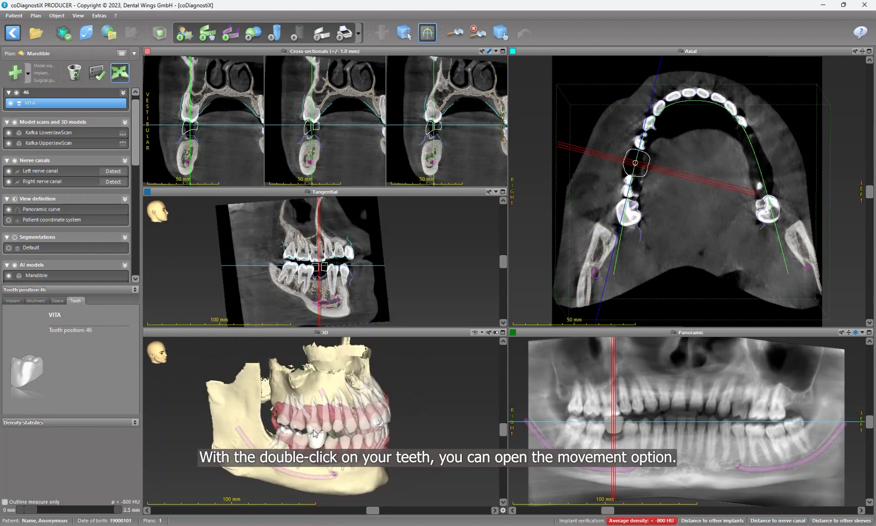
- Edit tooth 46 in an enlarged window, check it occlusally against the jaw scans, and confirm
double_click(316, 440)
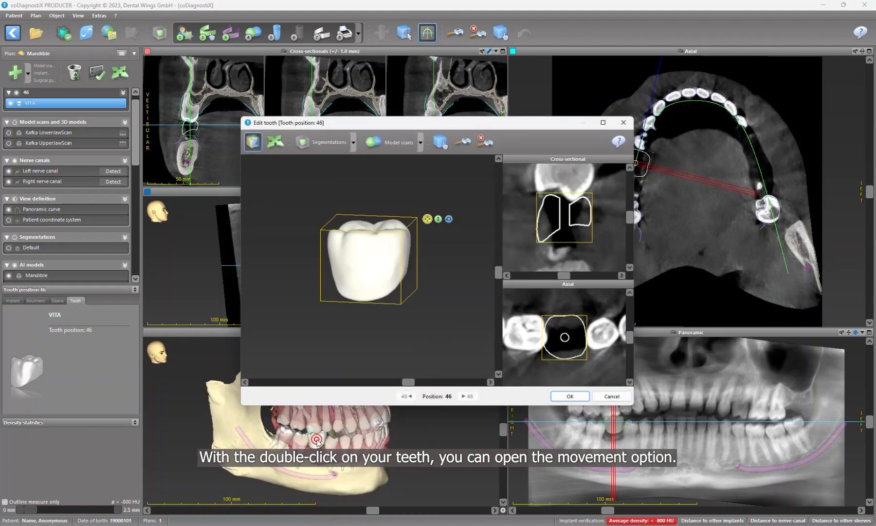
click(603, 123)
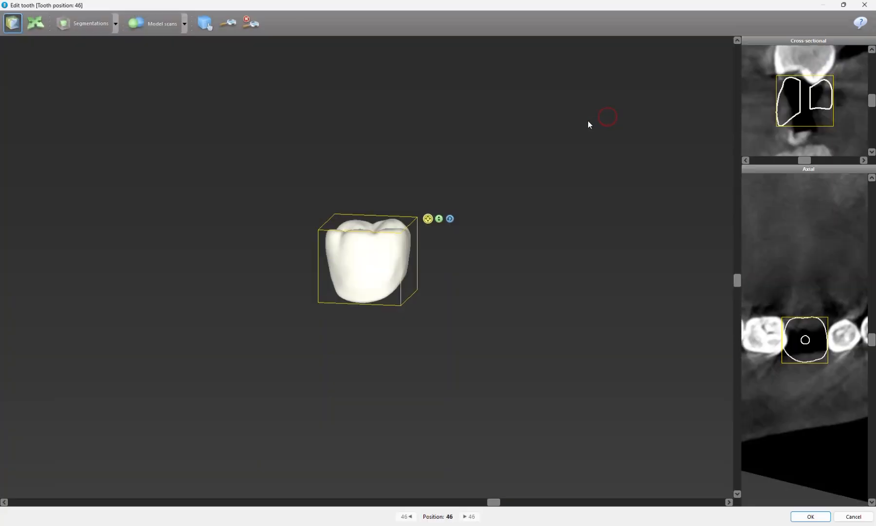
click(185, 23)
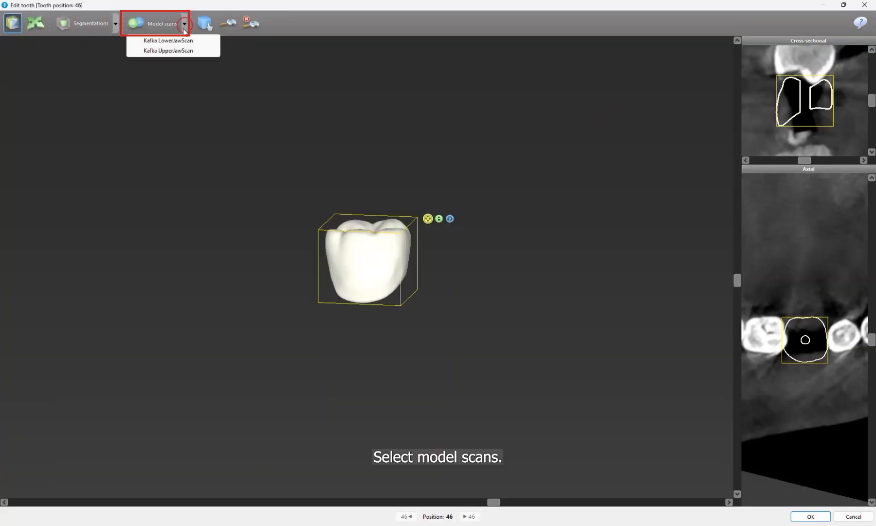
click(168, 40)
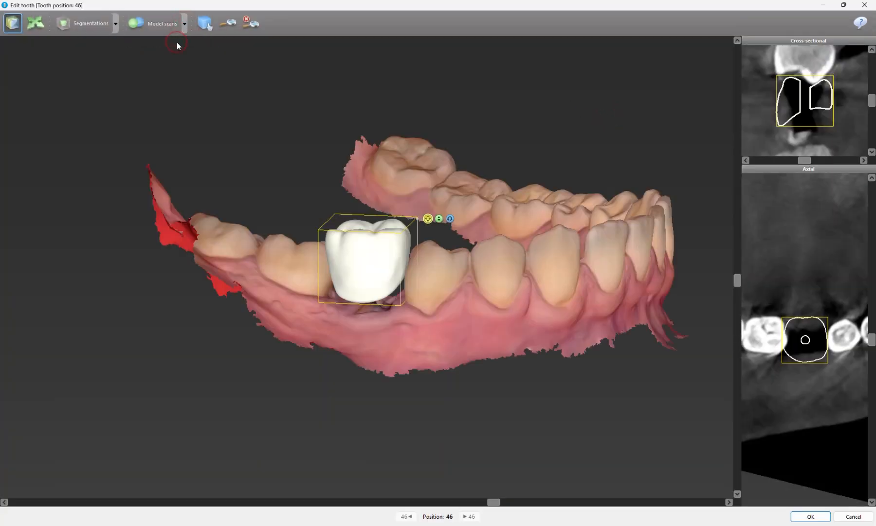
click(35, 23)
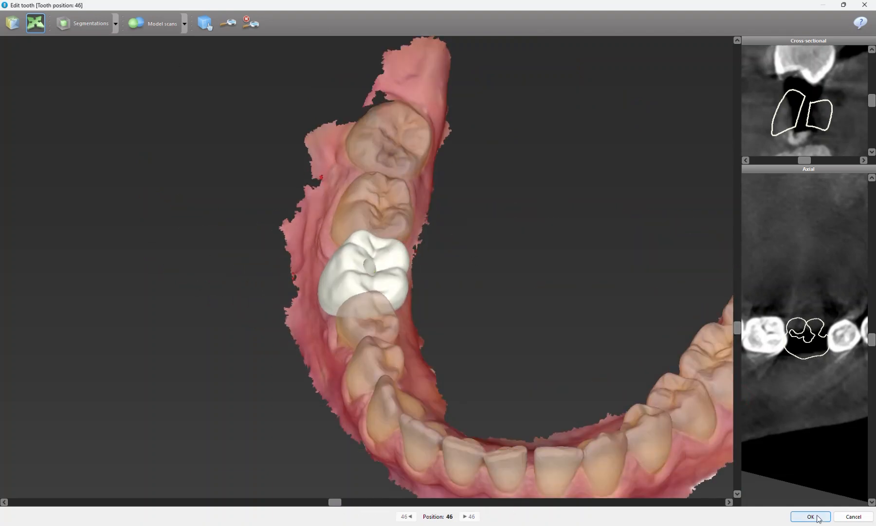
click(809, 516)
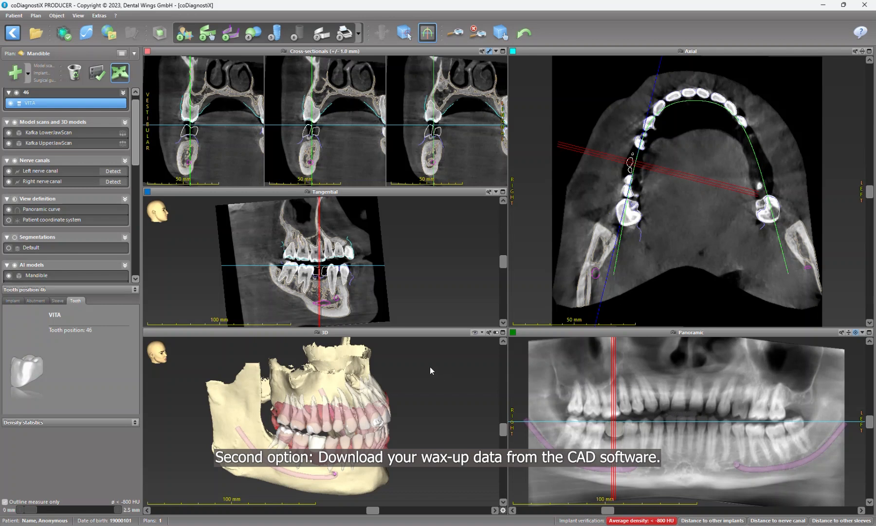
mouse_move(242, 483)
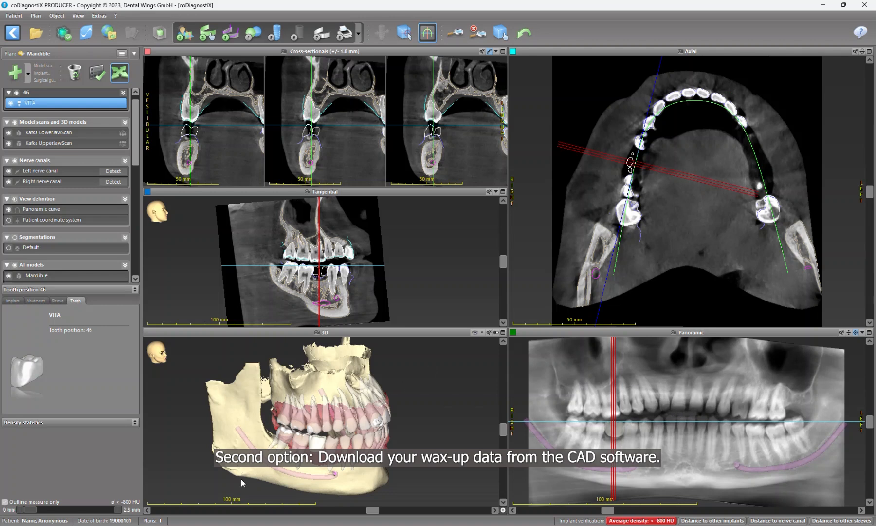
- Import Waxup-46.stl as a model scan, copying the Kafka LowerJawScan alignment
click(252, 32)
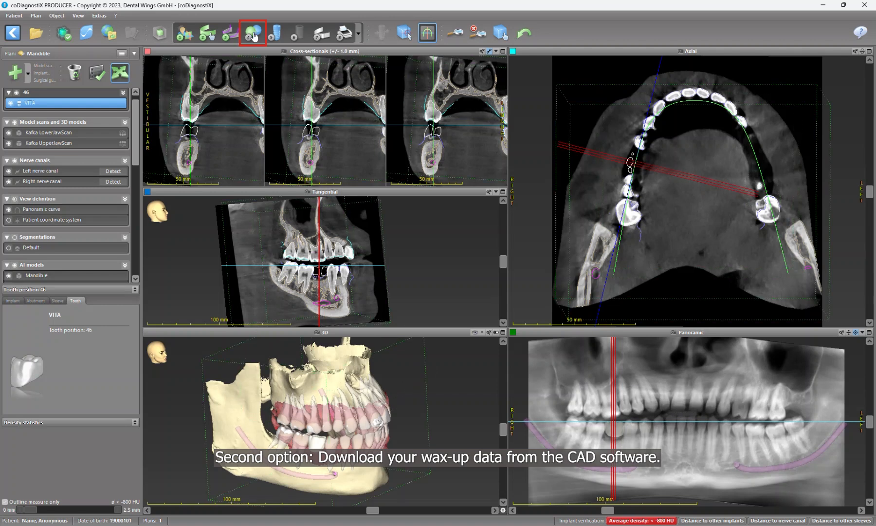
mouse_move(252, 32)
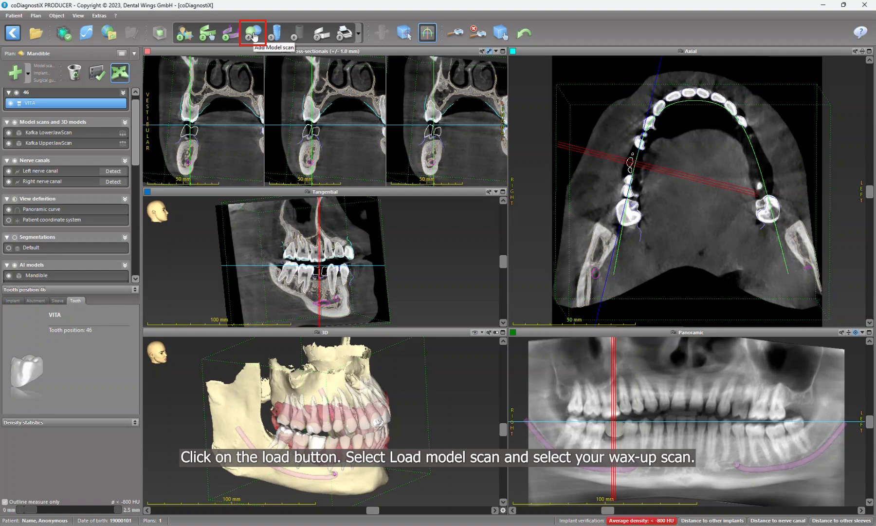
click(252, 33)
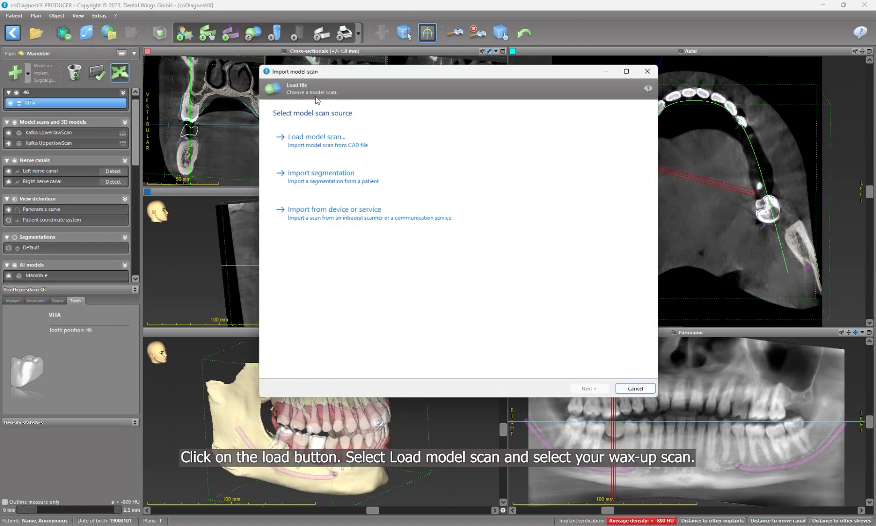
click(316, 136)
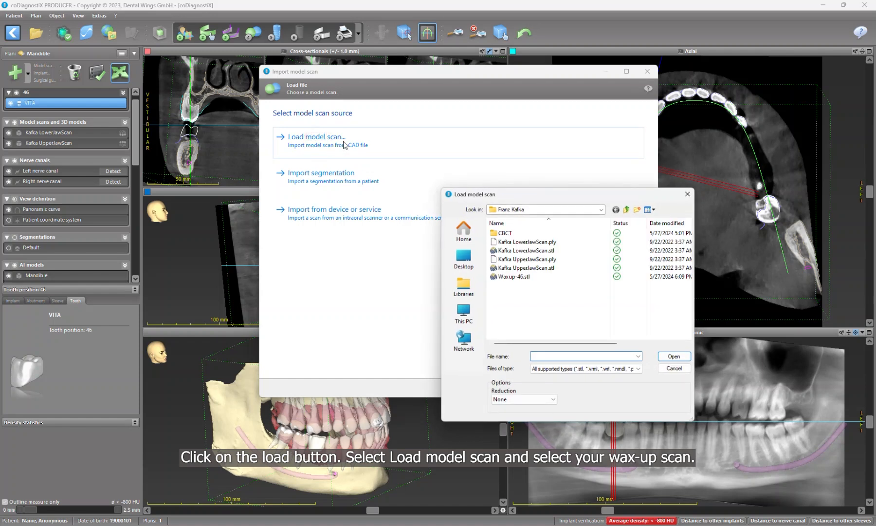
mouse_move(515, 276)
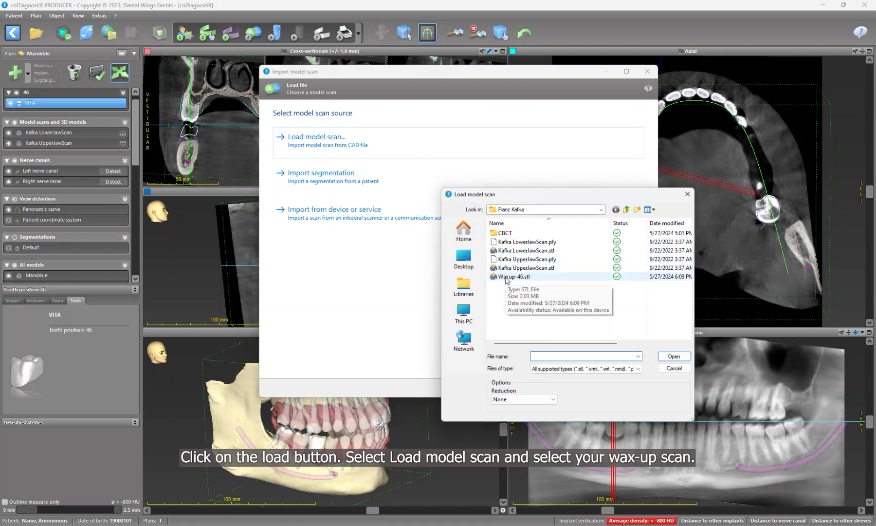
click(515, 276)
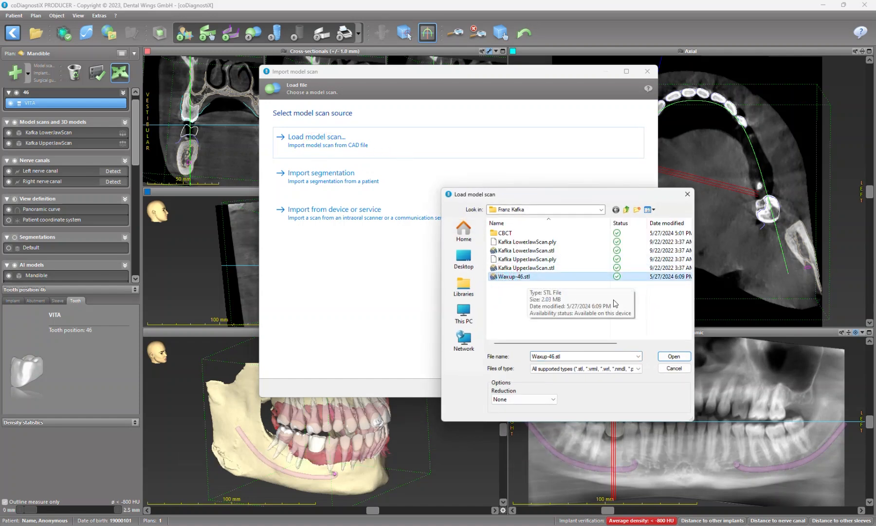
click(673, 356)
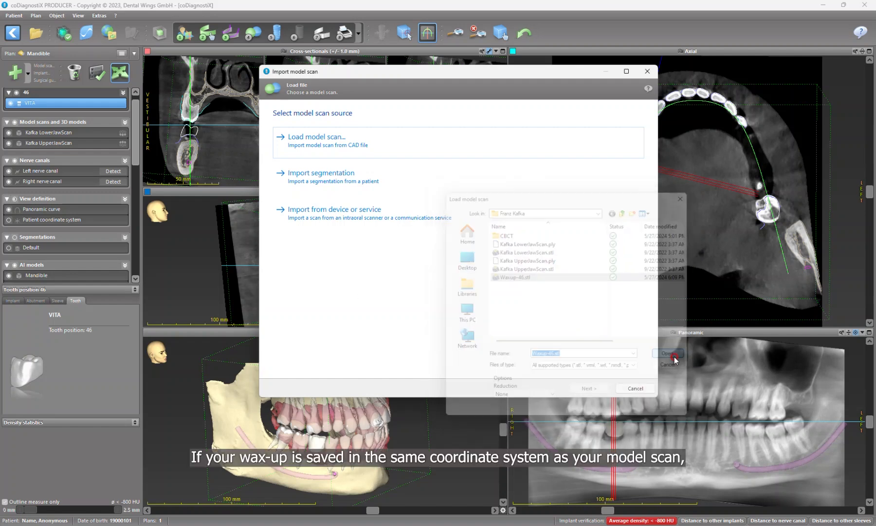
click(667, 352)
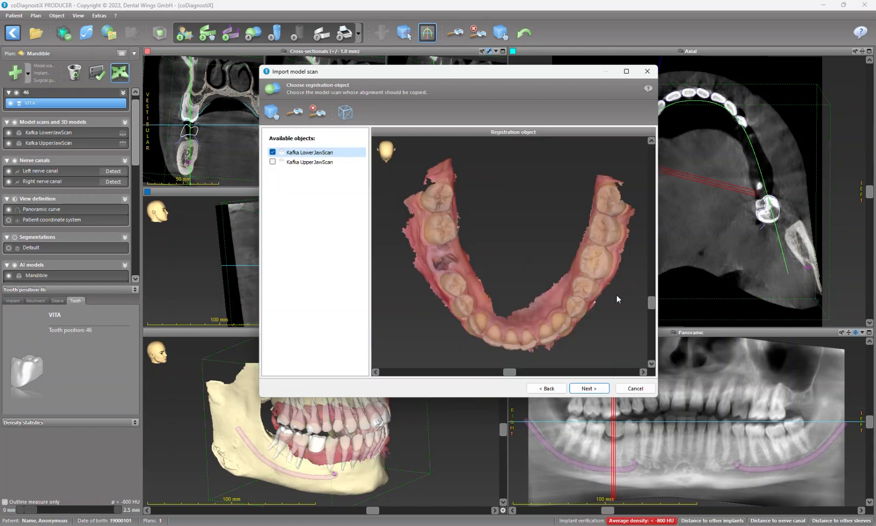
click(589, 388)
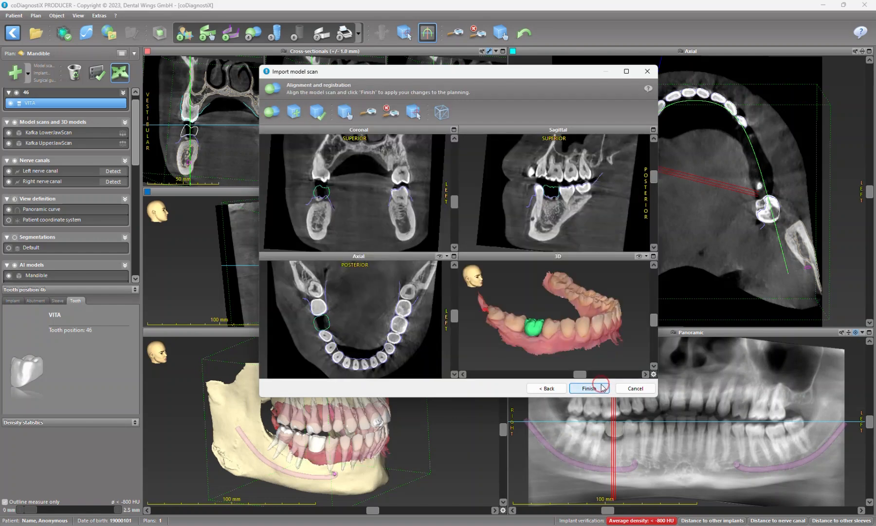
click(588, 388)
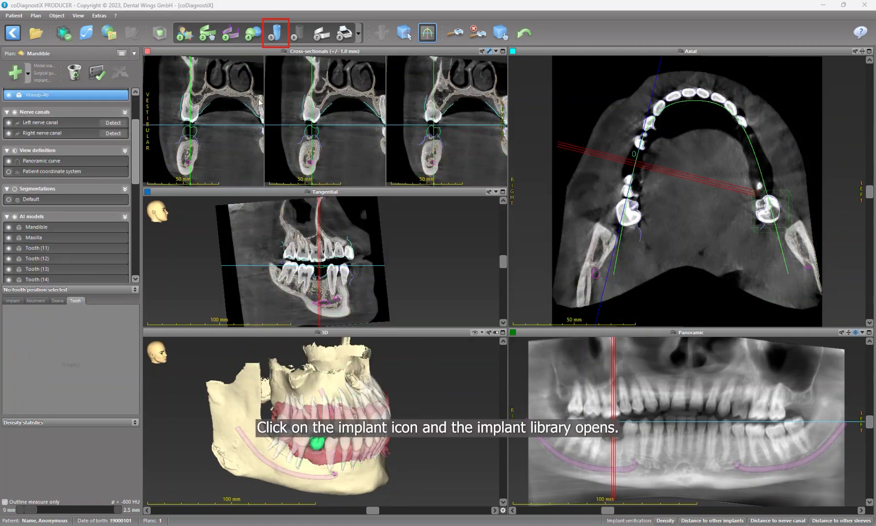
- Place an 8 mm, ø4.5 mm Straumann Bone Level X Roxolid SLActive implant at position 46
click(274, 33)
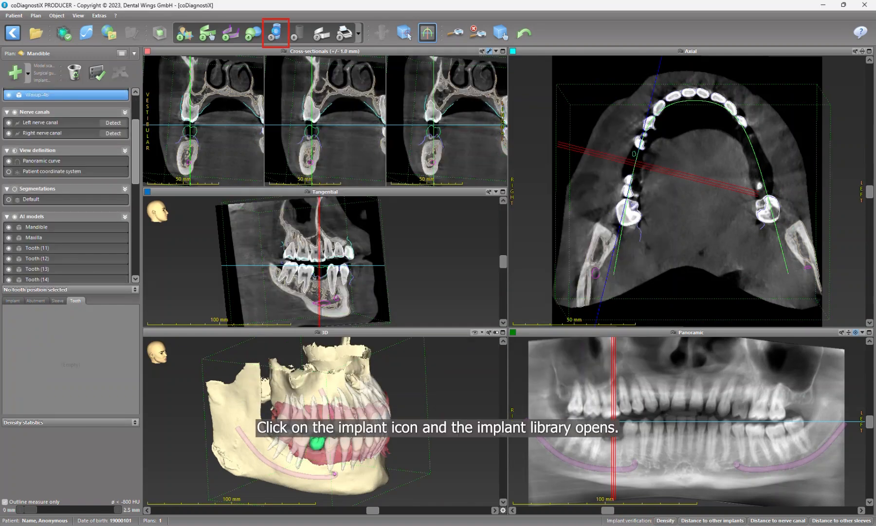
click(274, 33)
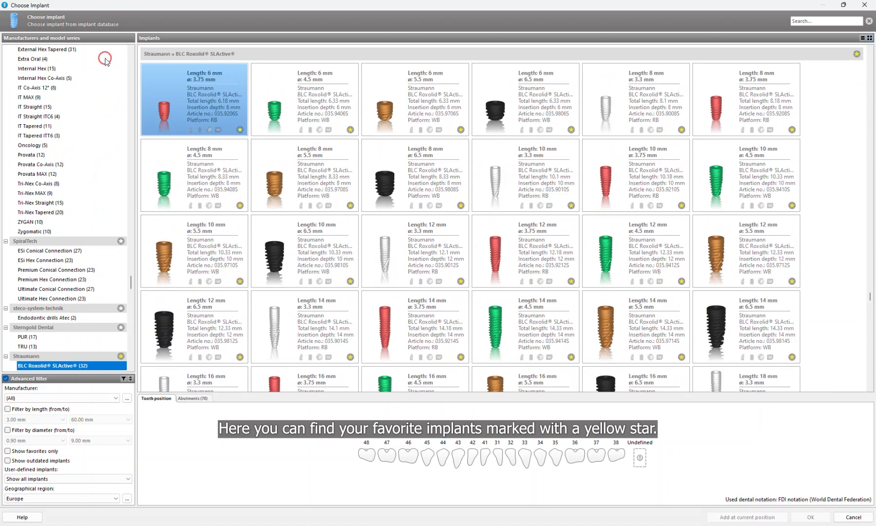
scroll(down, 3)
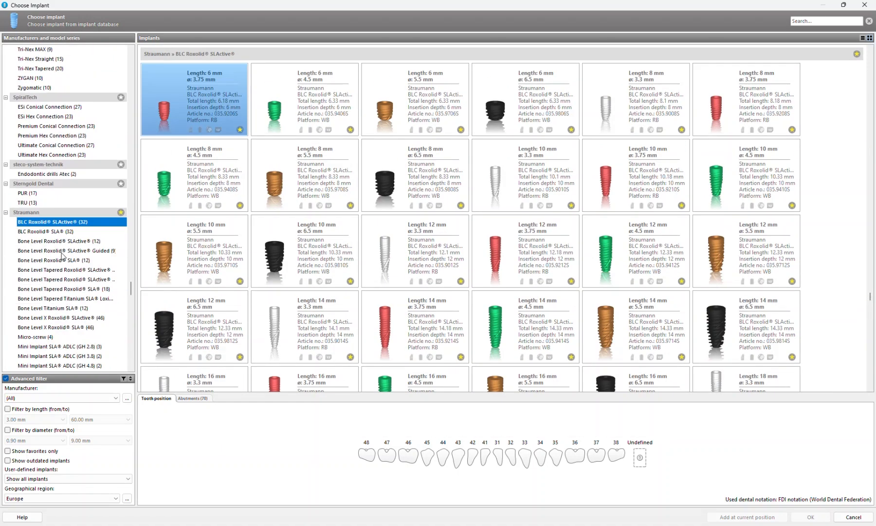
scroll(down, 3)
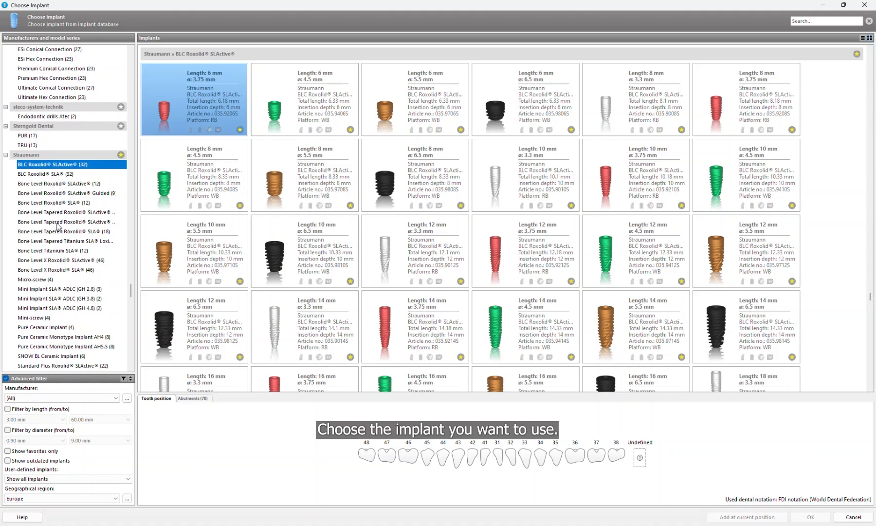
click(67, 260)
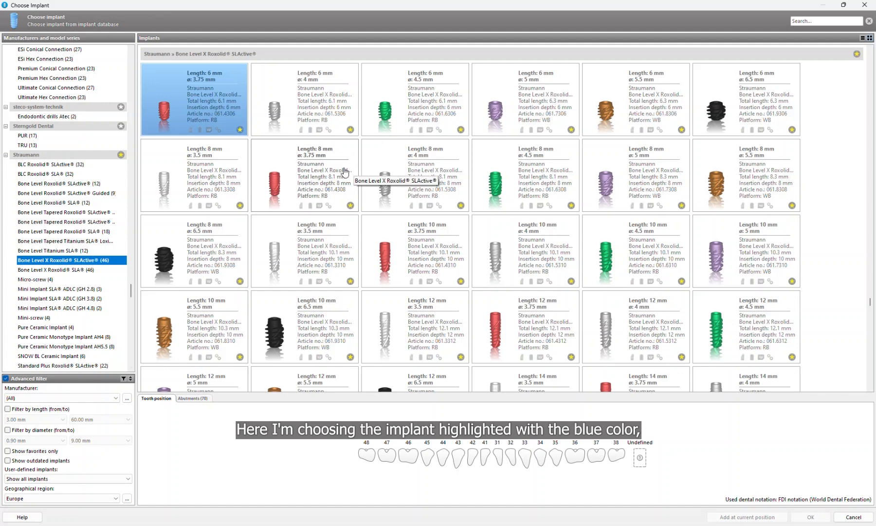
mouse_move(520, 181)
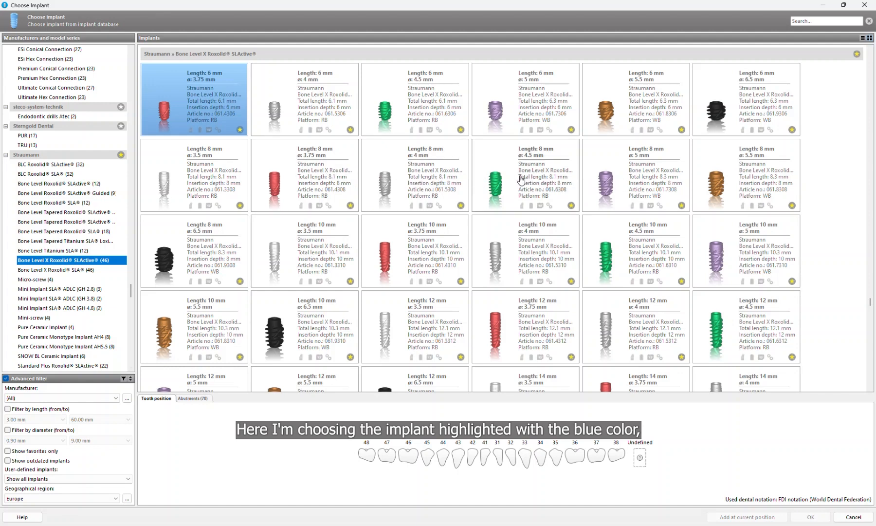
click(524, 174)
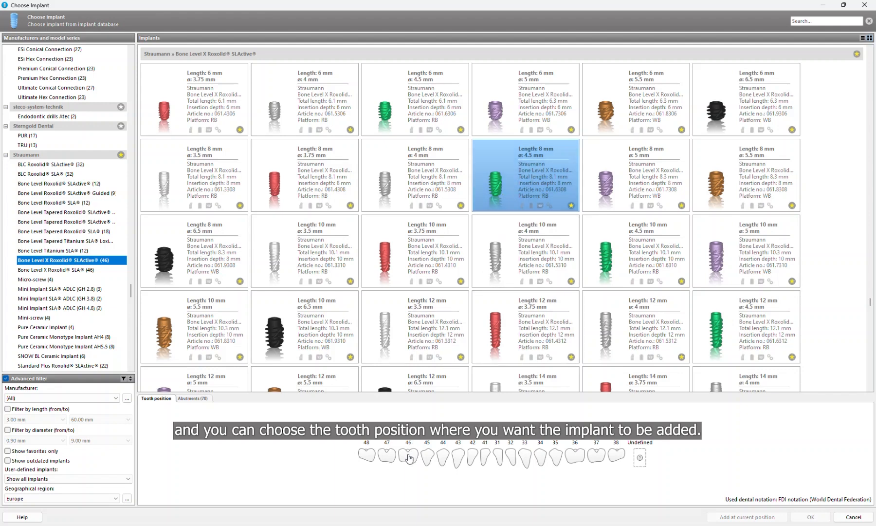
click(408, 455)
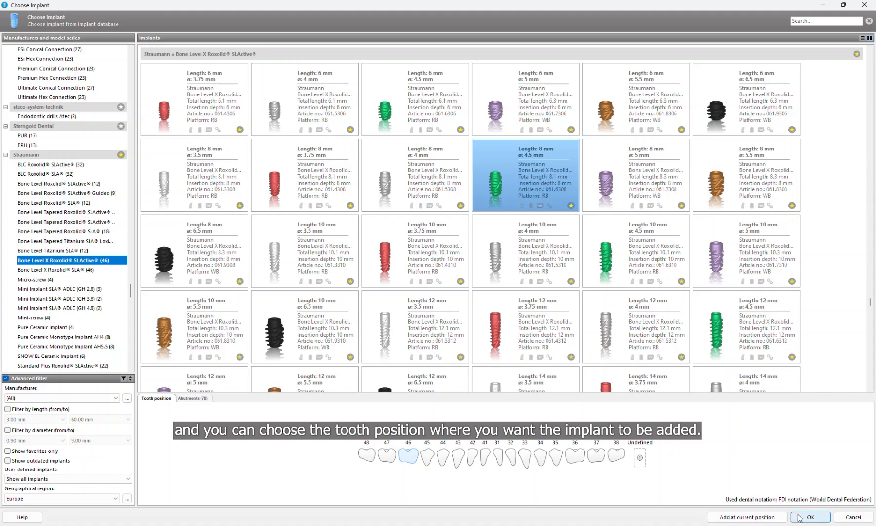
click(809, 517)
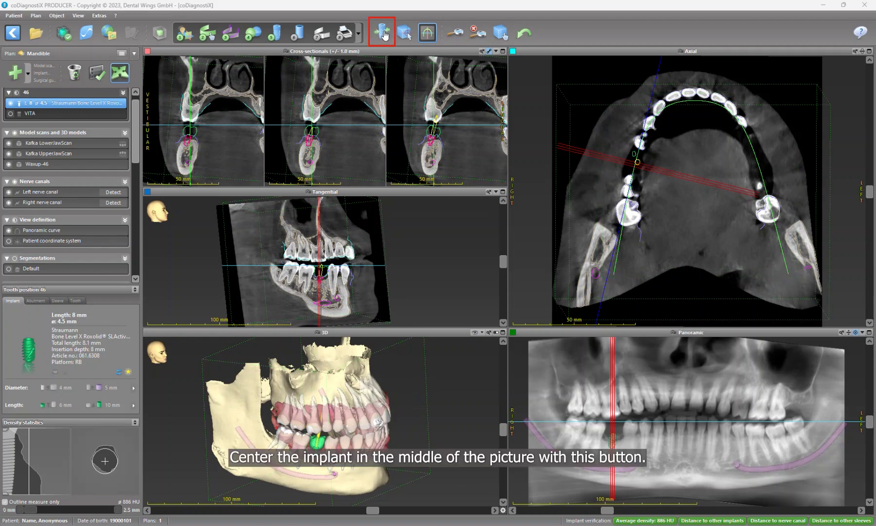
- Centre the slice views on implant 46 and bring up the panel layout choices
click(382, 32)
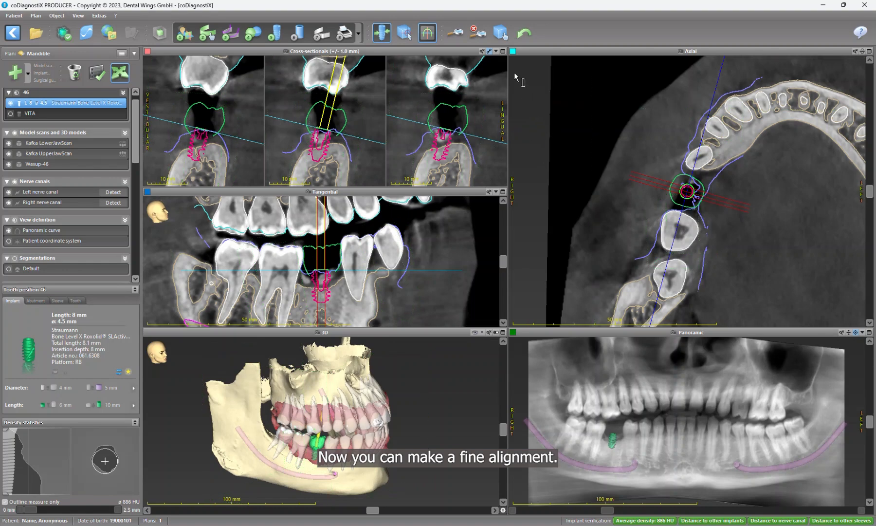
mouse_move(499, 51)
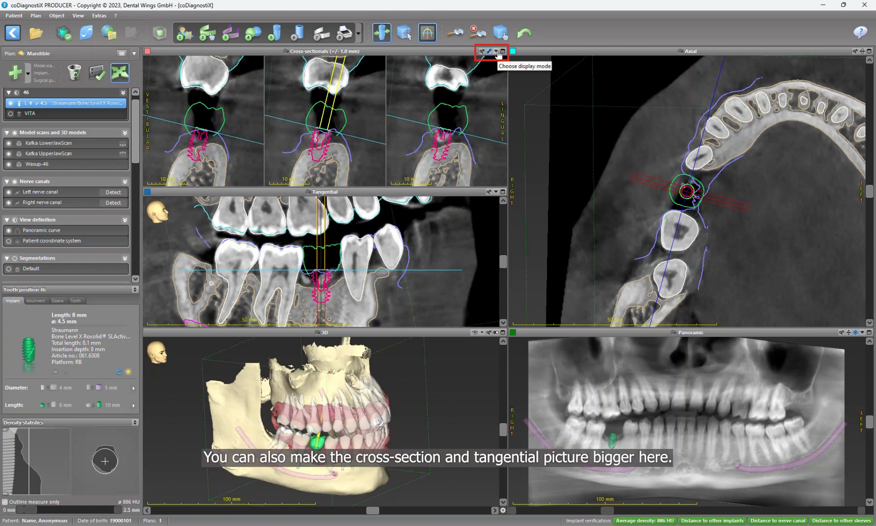
click(496, 50)
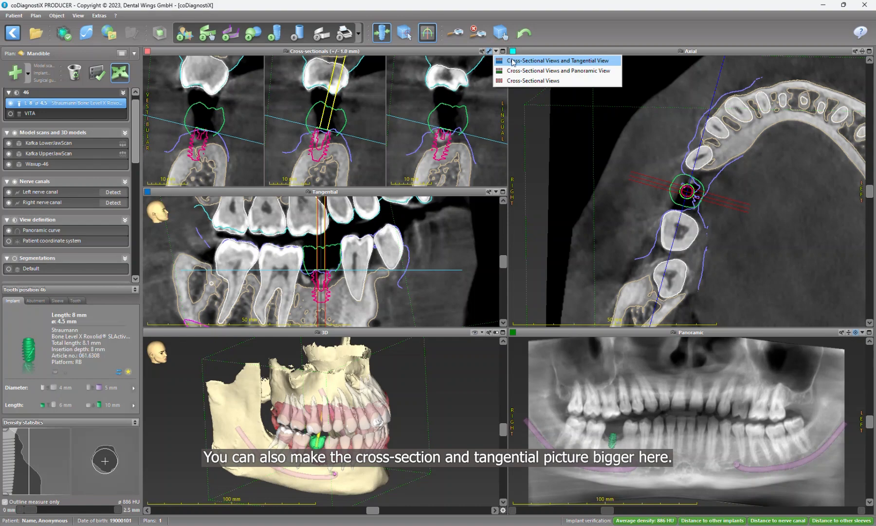
- Enlarge the cross-sectional and tangential views and scroll to the Tooth position 46 panel
click(557, 61)
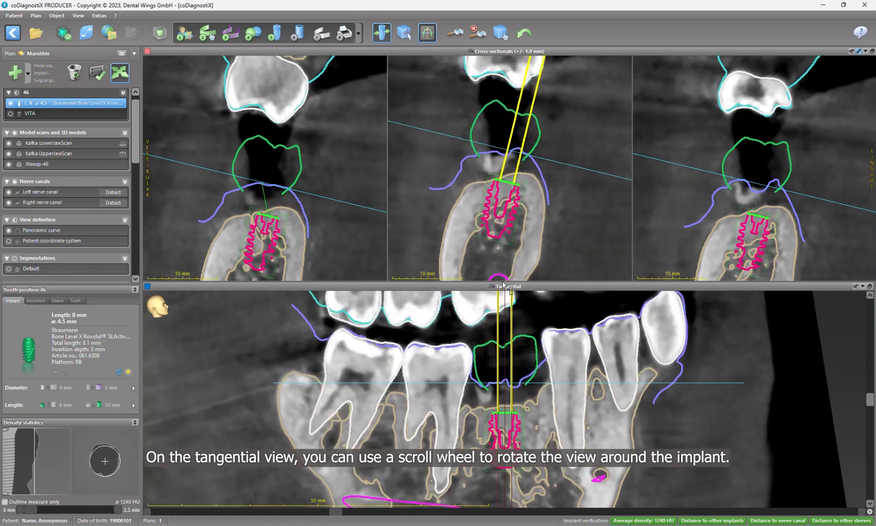
scroll(down, 3)
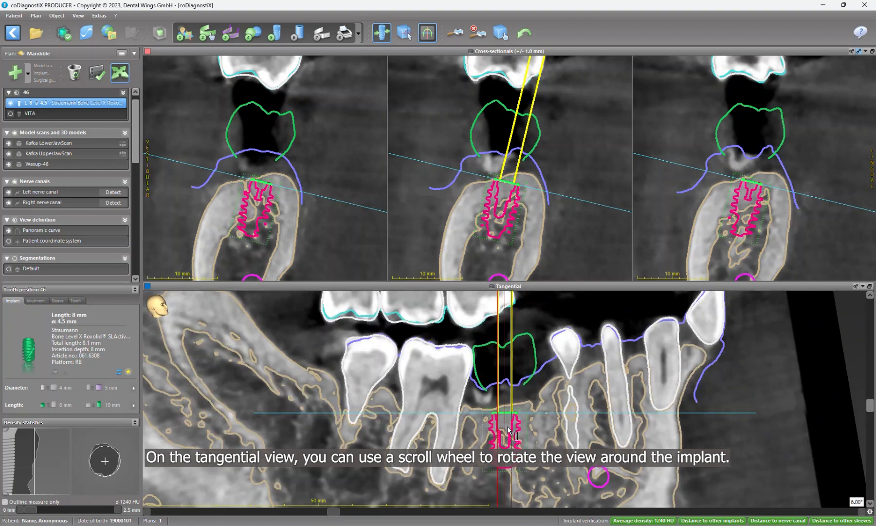
scroll(down, 3)
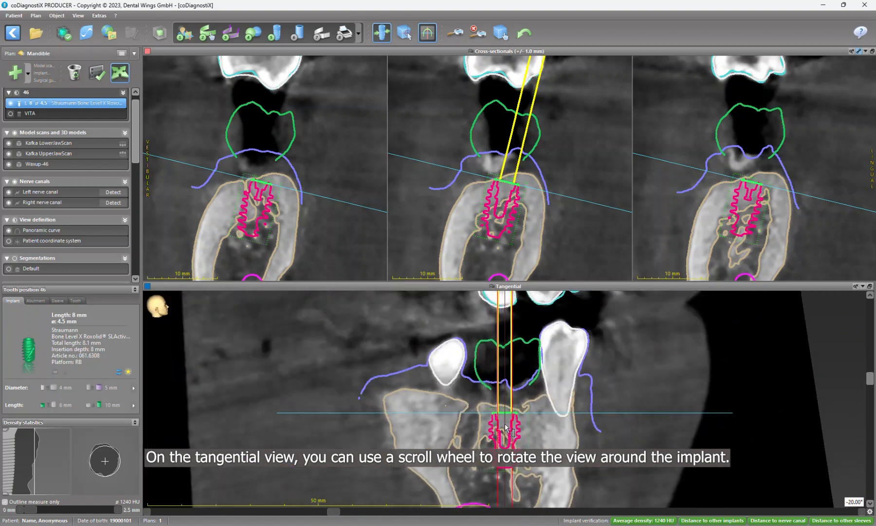
scroll(down, 3)
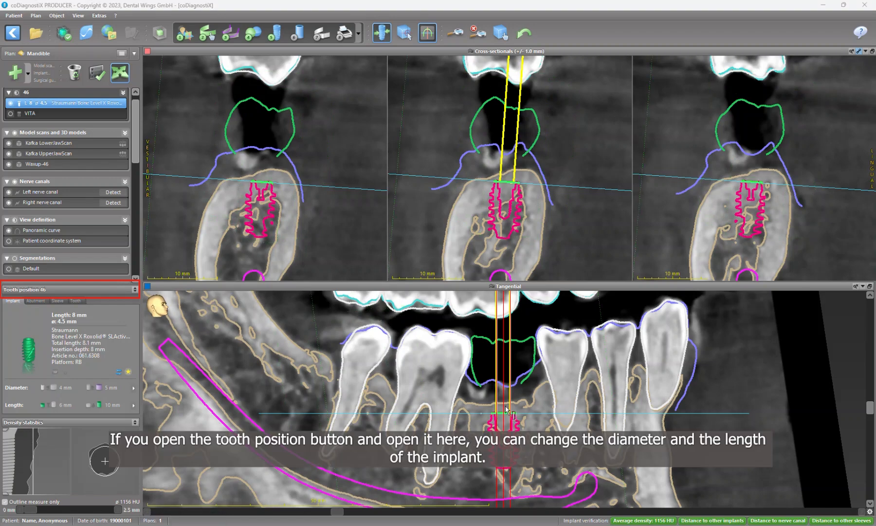
mouse_move(109, 294)
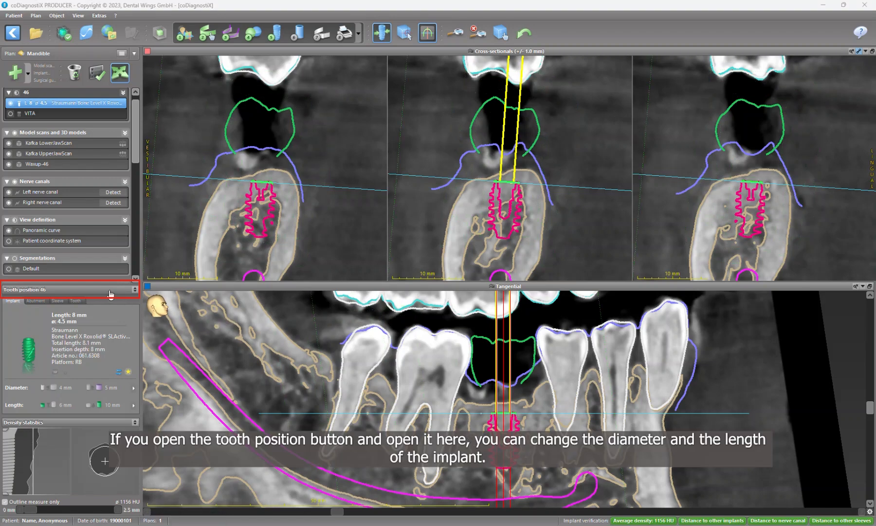
mouse_move(113, 305)
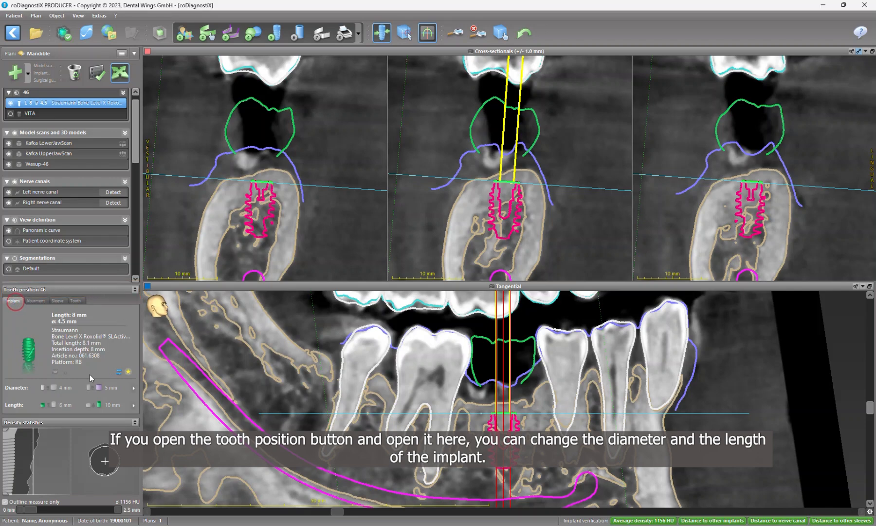
- Change the 46 implant length to 10 mm, keeping the 4.5 mm diameter
click(114, 387)
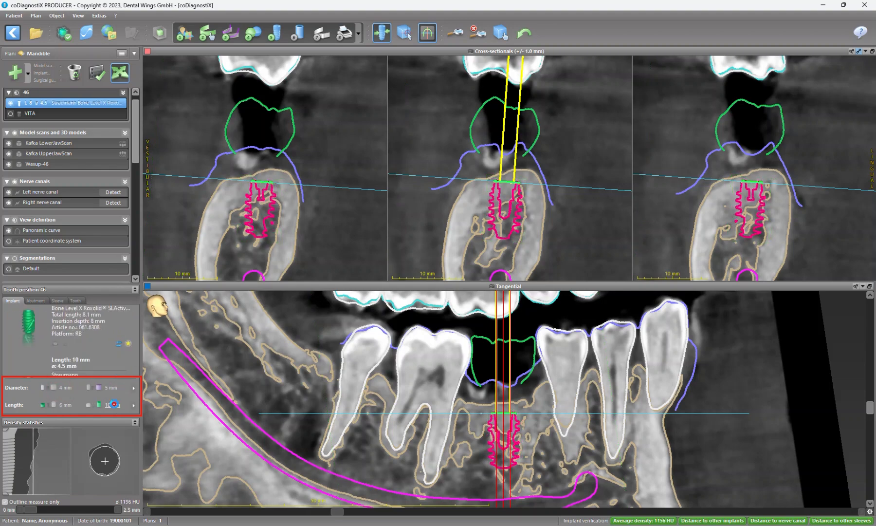
click(101, 405)
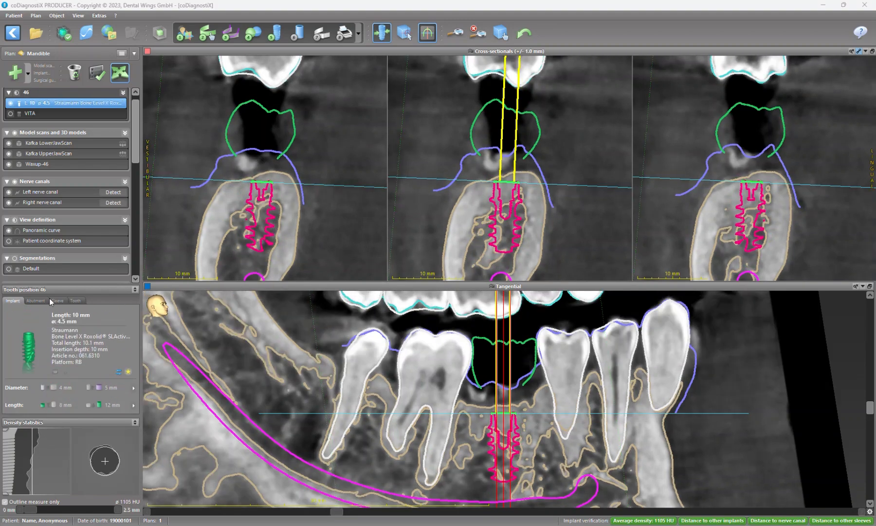
- Fit a 2.5 mm, ø4.5 mm RB/WB Variobase for Crown abutment on implant 46
click(35, 300)
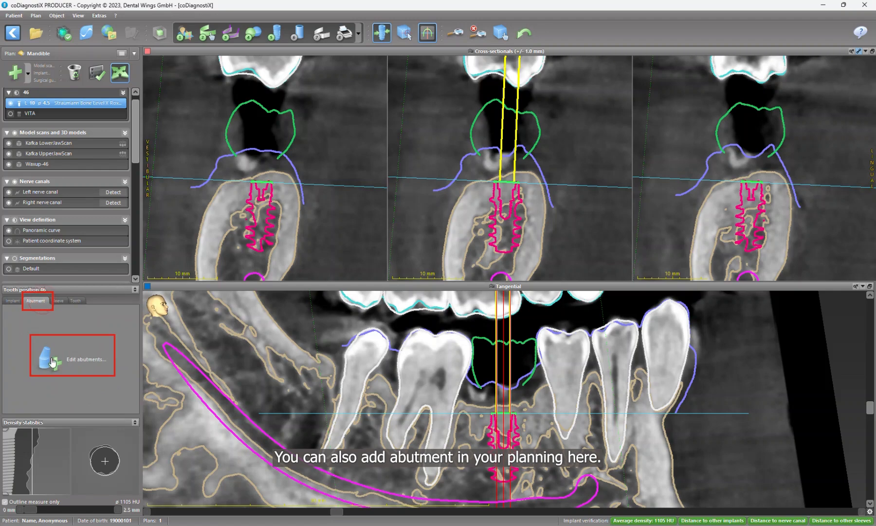
click(72, 355)
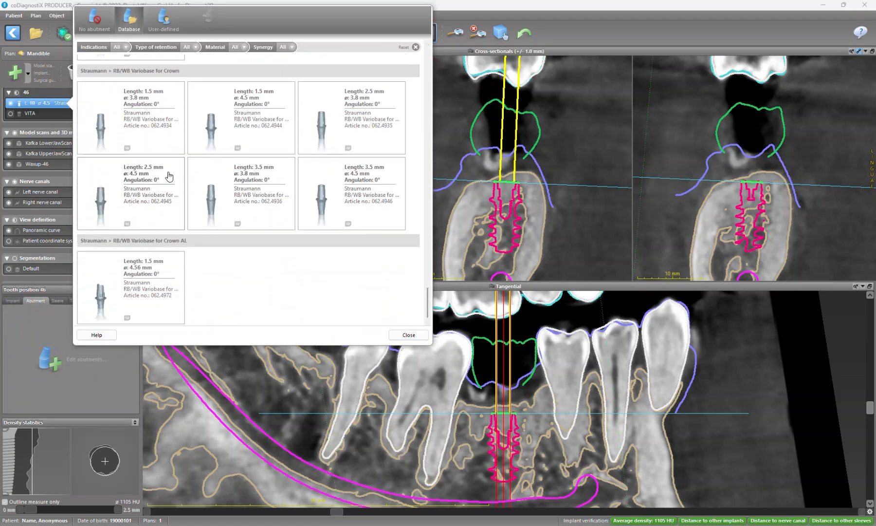
click(408, 335)
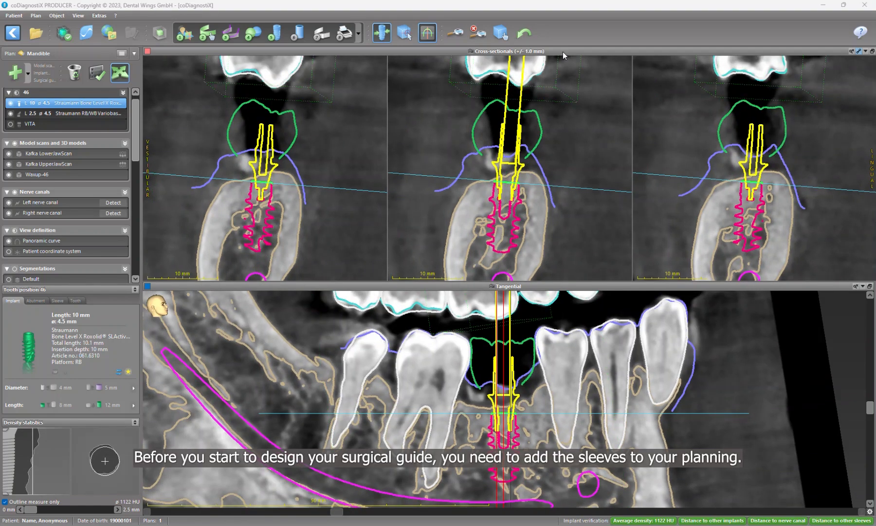
- Switch to the multi-view layout and assign the 5 mm Straumann Guided Surgery sleeve to 46
click(428, 33)
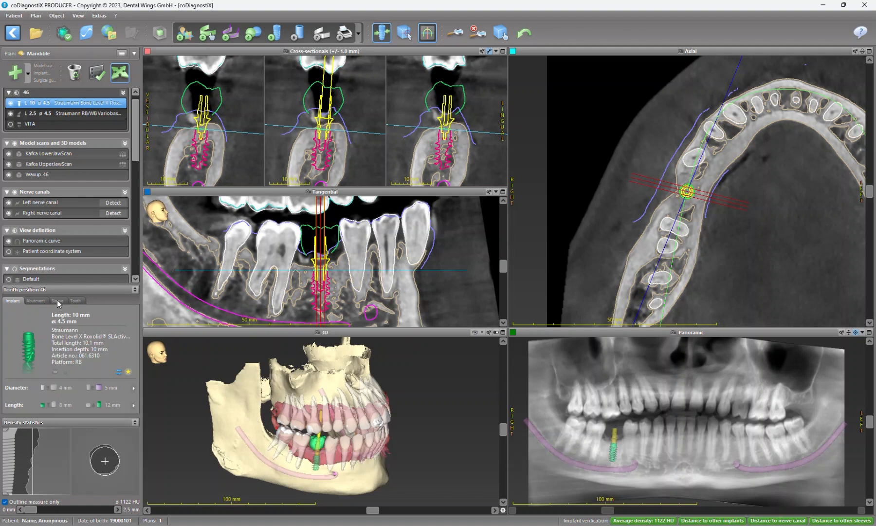
click(58, 300)
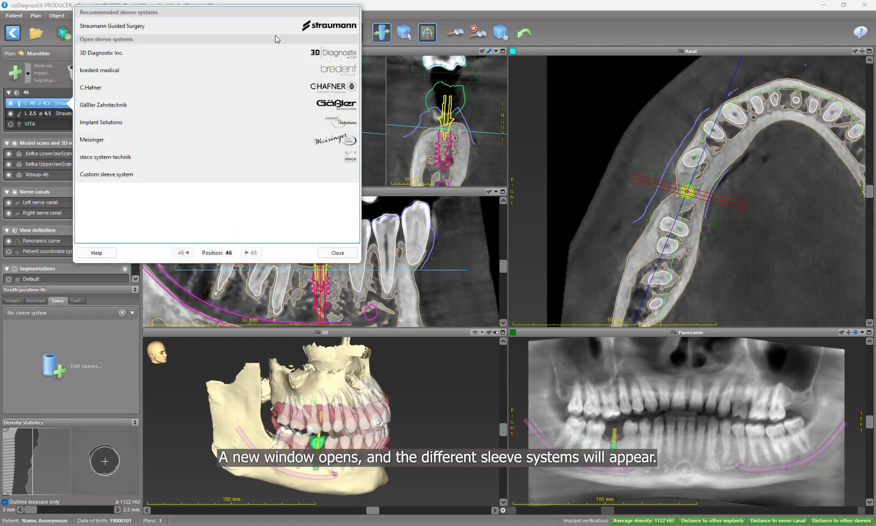
mouse_move(254, 45)
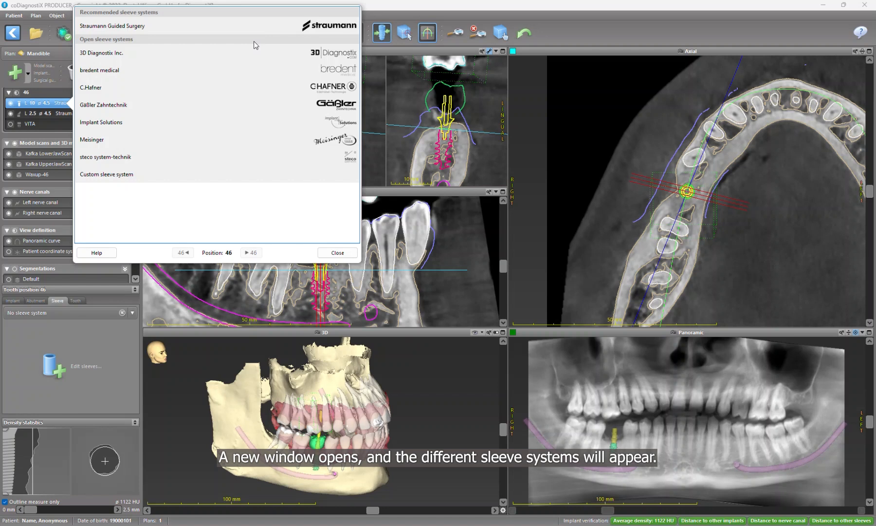
click(112, 26)
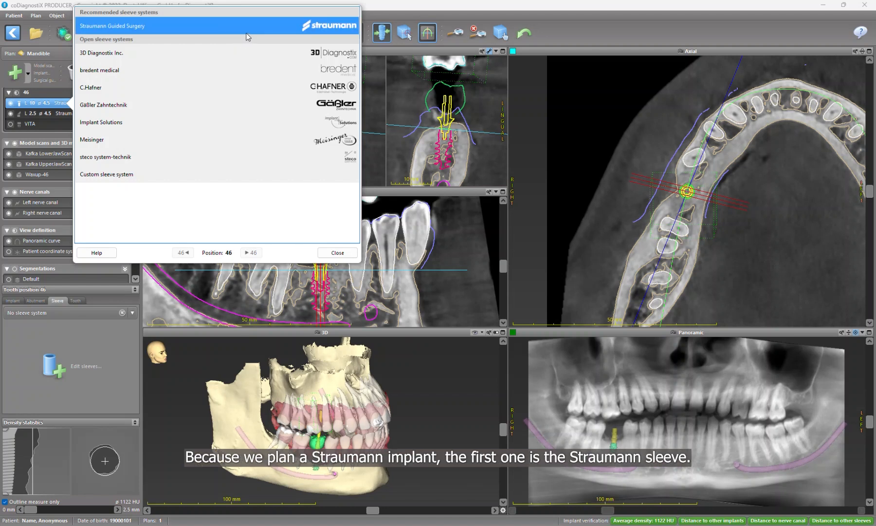
mouse_move(273, 31)
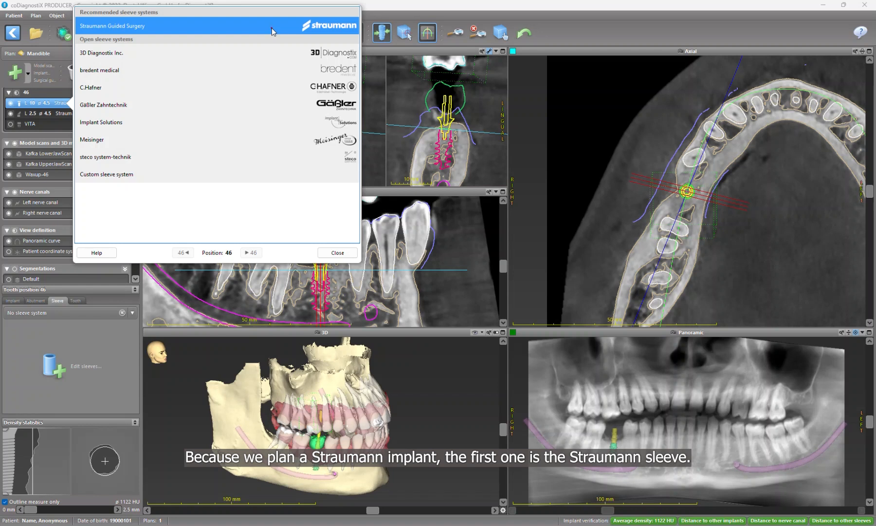
click(112, 26)
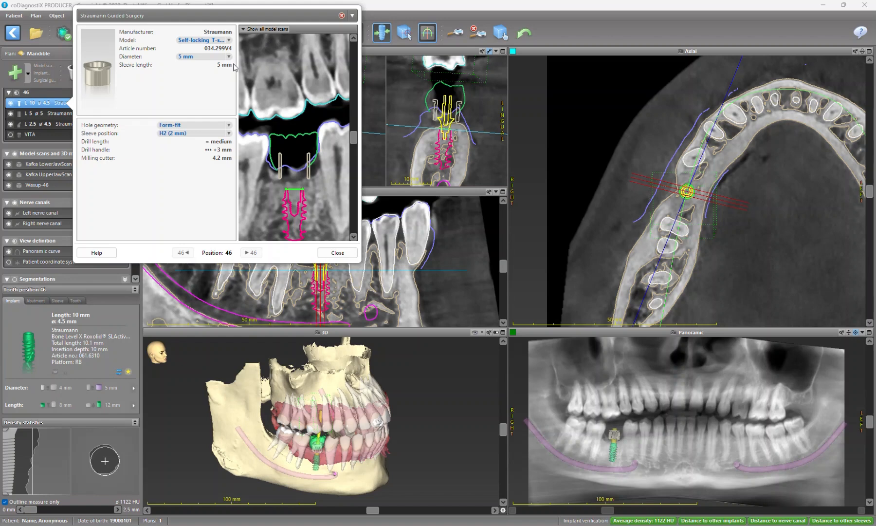
- Try cylindrical hole geometry for the 46 sleeve, then revert to form-fit
click(228, 125)
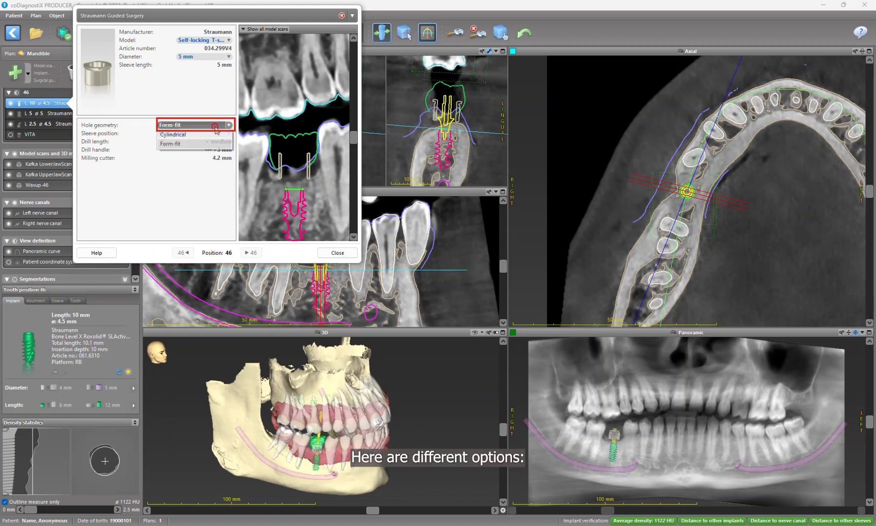
click(170, 134)
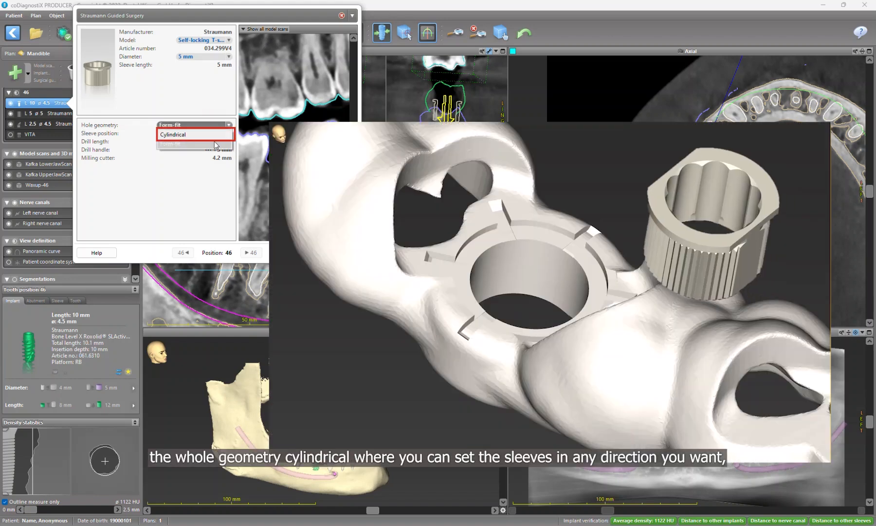
click(194, 133)
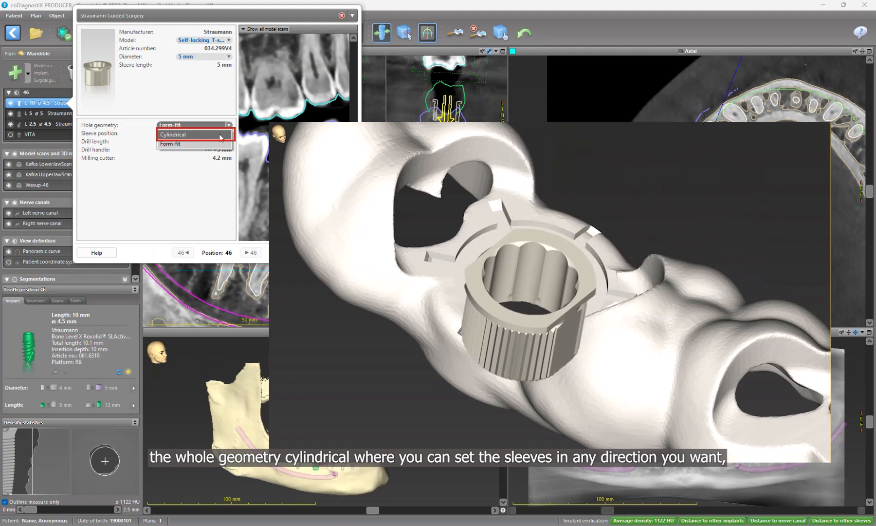
click(174, 134)
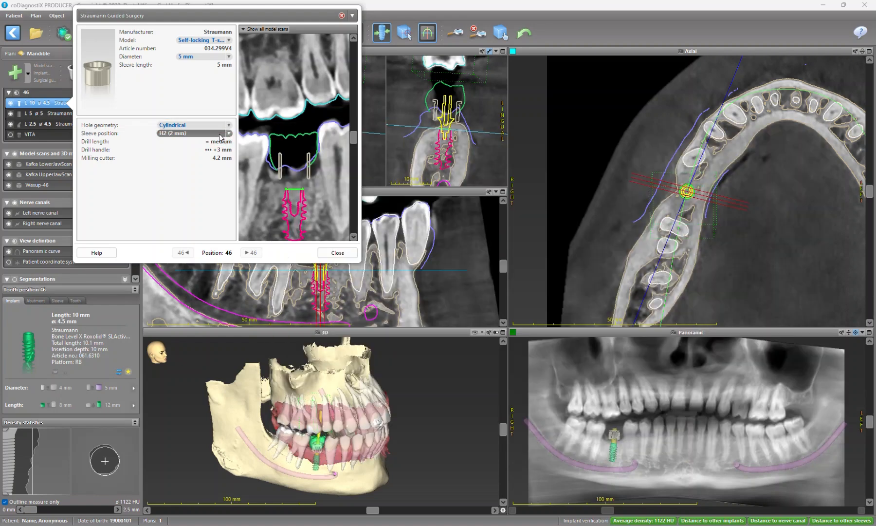
click(228, 124)
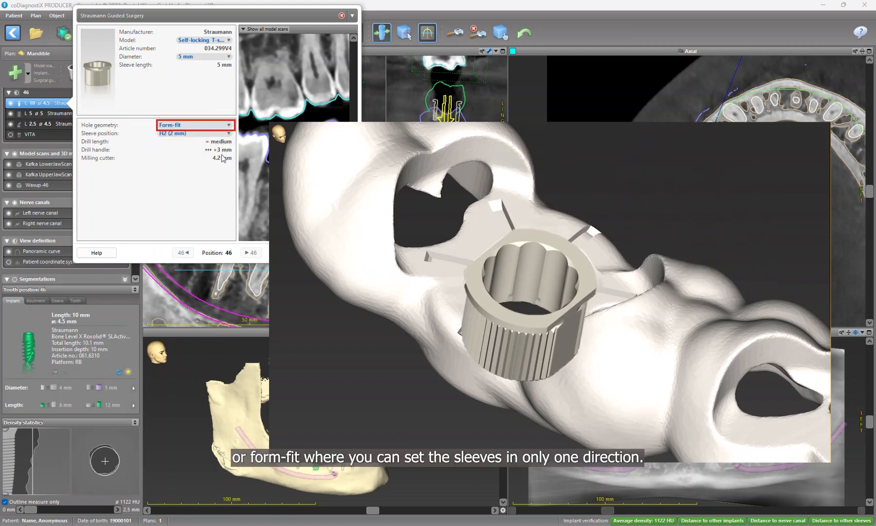
- Set the sleeve position to H6 (6 mm), after briefly toggling back to H2
click(227, 133)
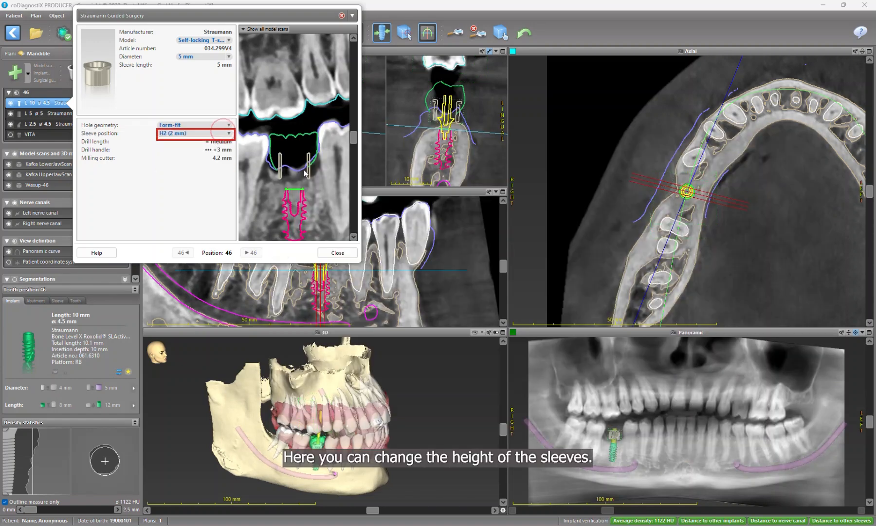
click(193, 132)
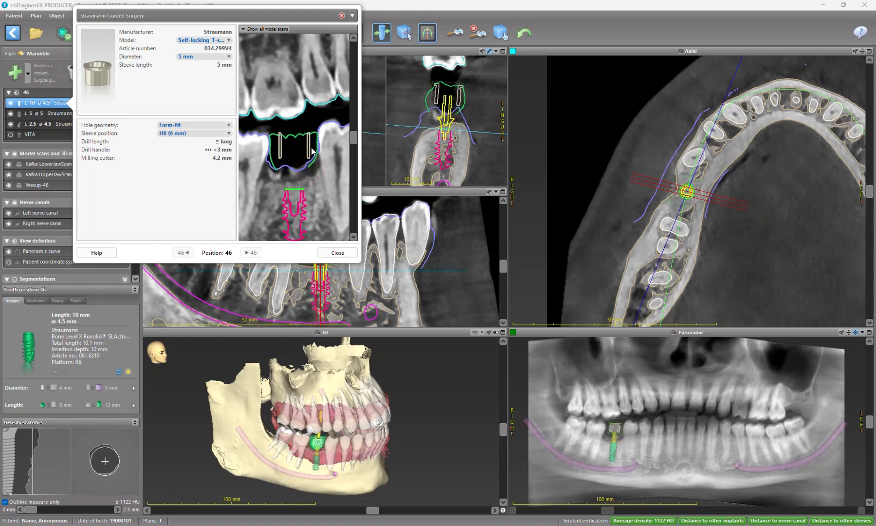
click(192, 133)
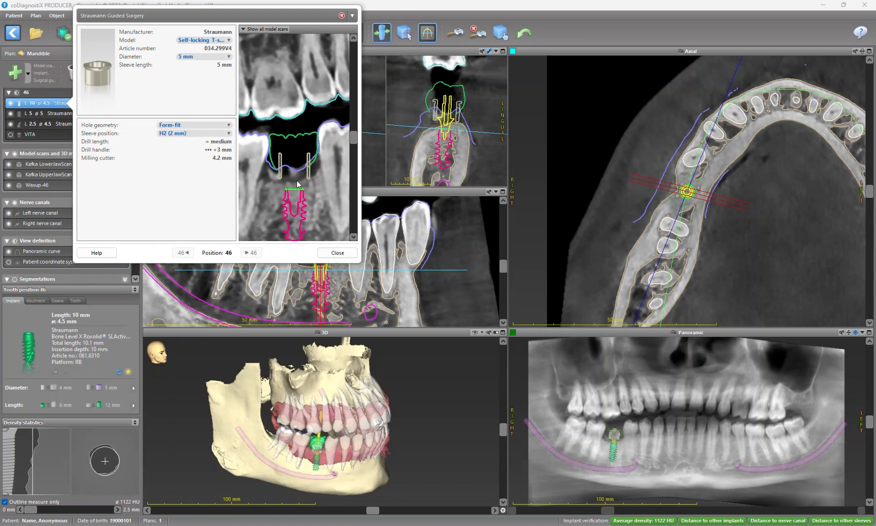
click(228, 132)
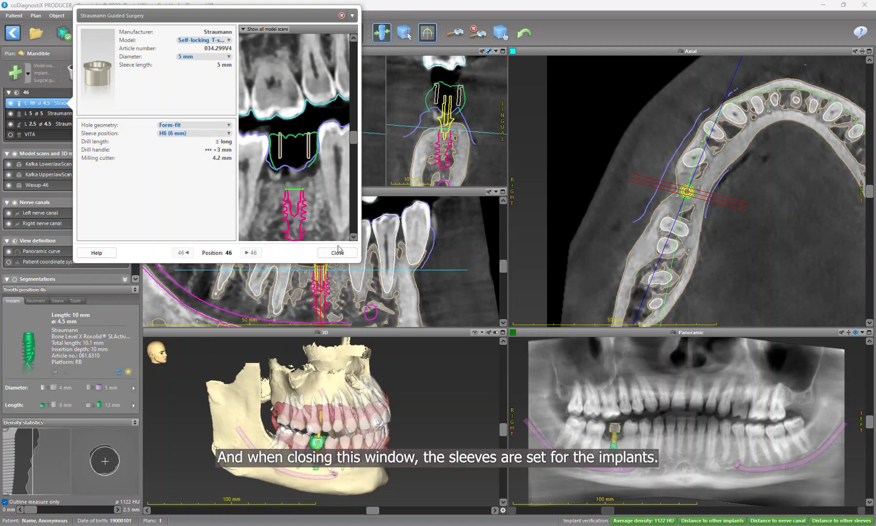
- Close the sleeve settings dialog, keeping the form-fit H6 sleeve on implant 46
click(338, 252)
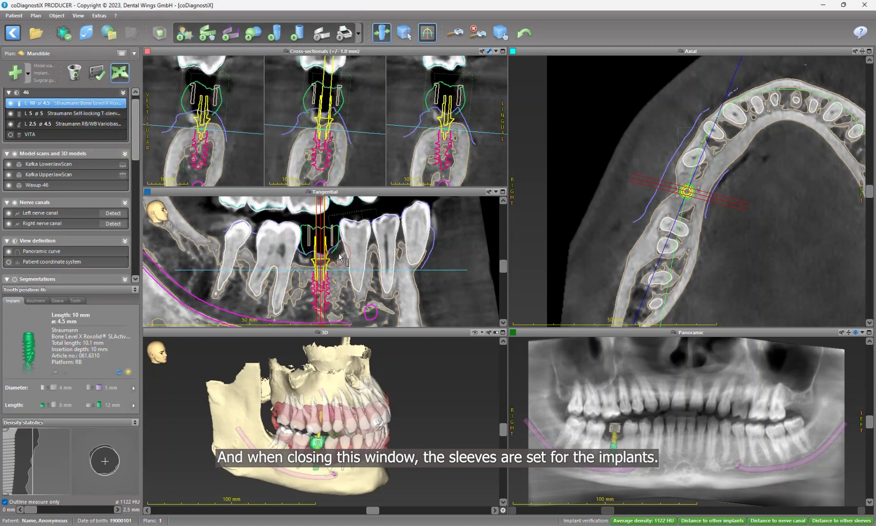
mouse_move(363, 190)
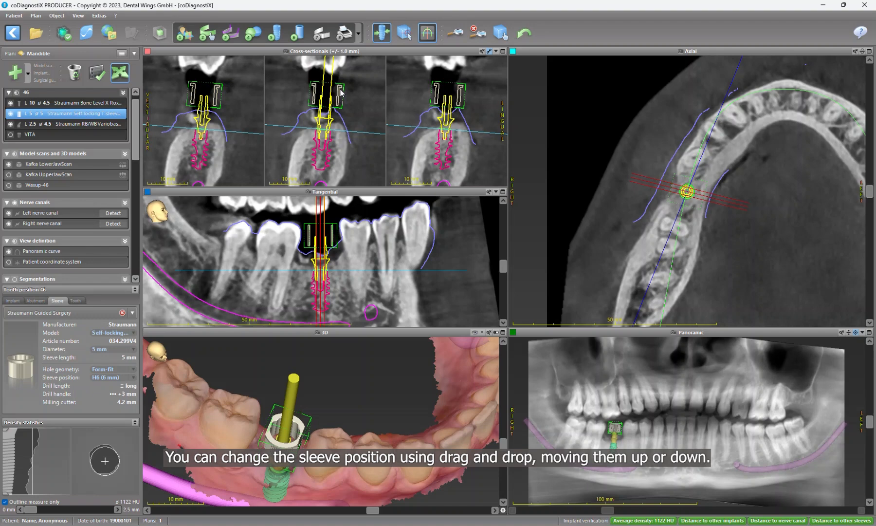
mouse_move(321, 33)
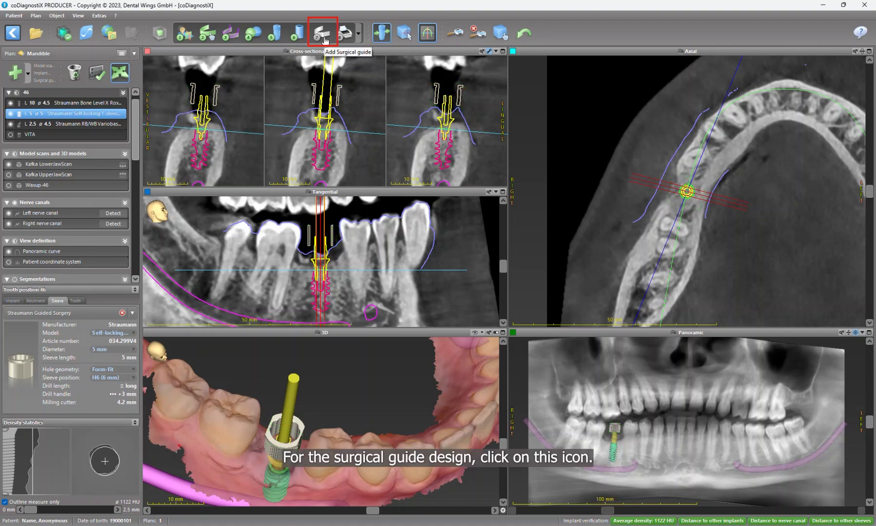
- Start a new surgical guide on the lower jaw scan and advance to insertion direction
click(321, 32)
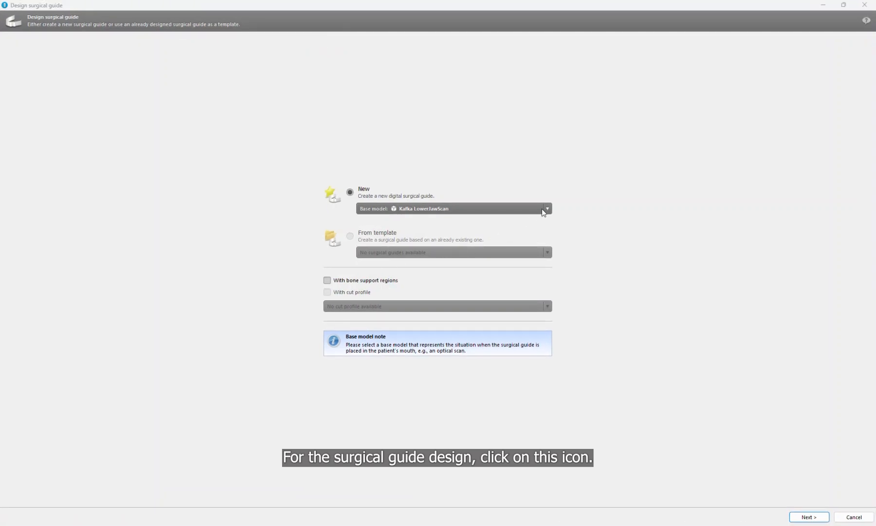
click(546, 208)
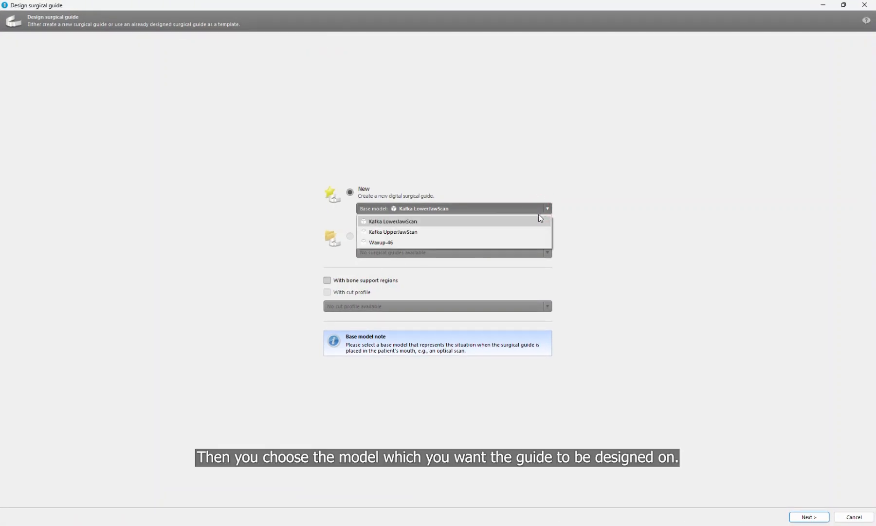
click(393, 221)
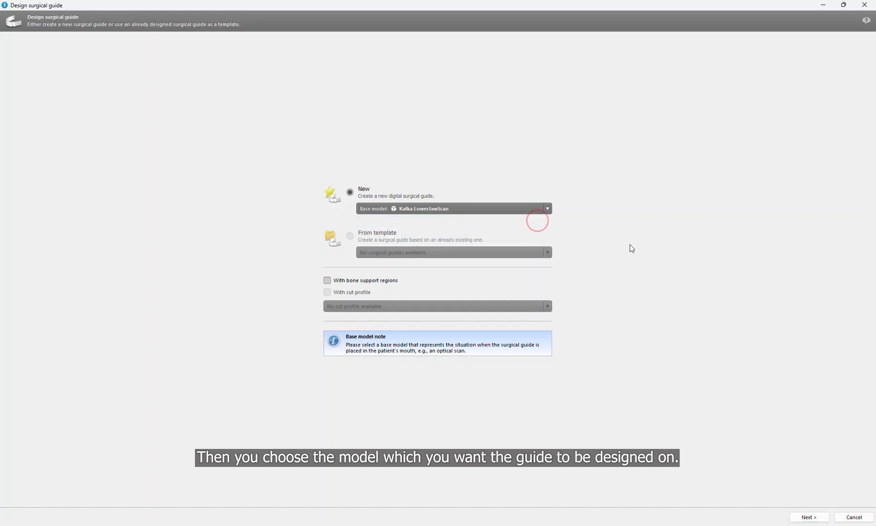
click(809, 517)
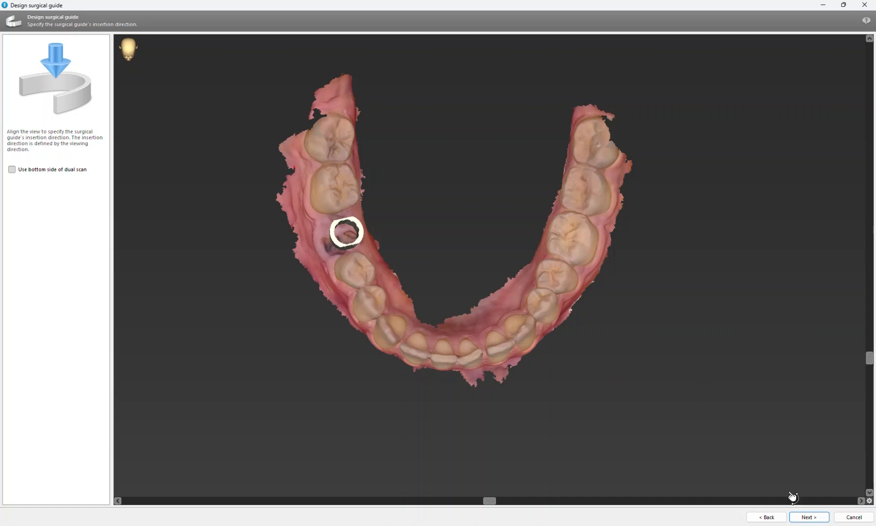
- Select teeth 47 through 37 as guide contact surfaces and adjust the contact circle diameters
click(809, 517)
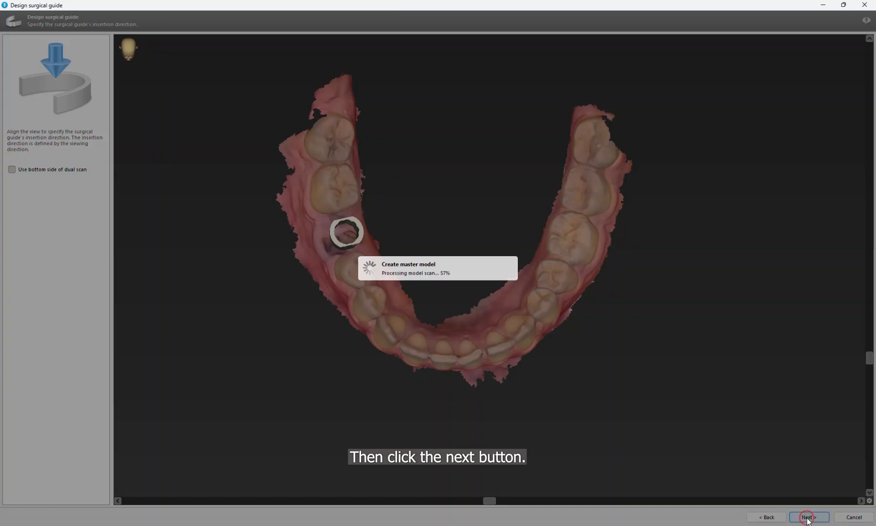
click(808, 517)
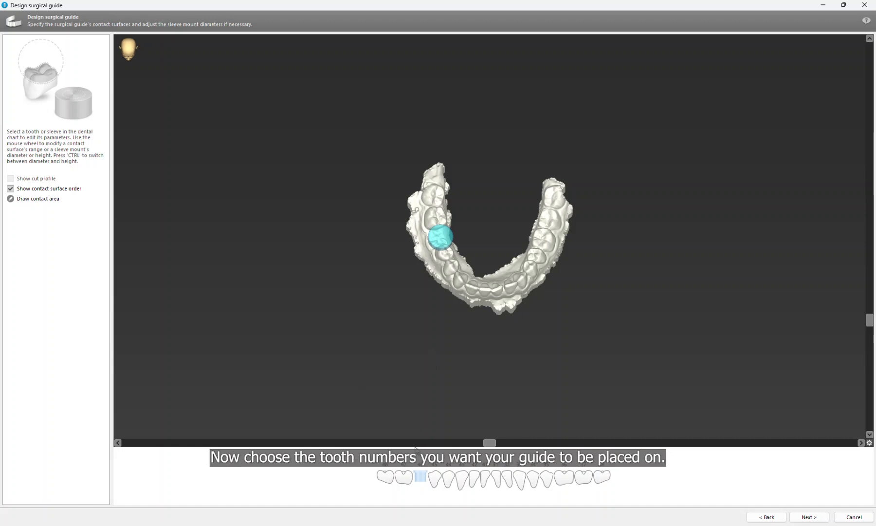
click(402, 476)
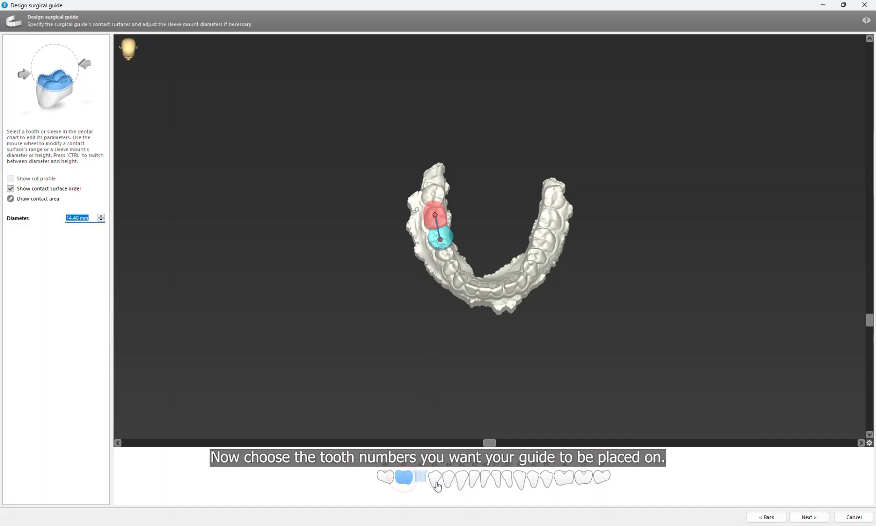
click(461, 476)
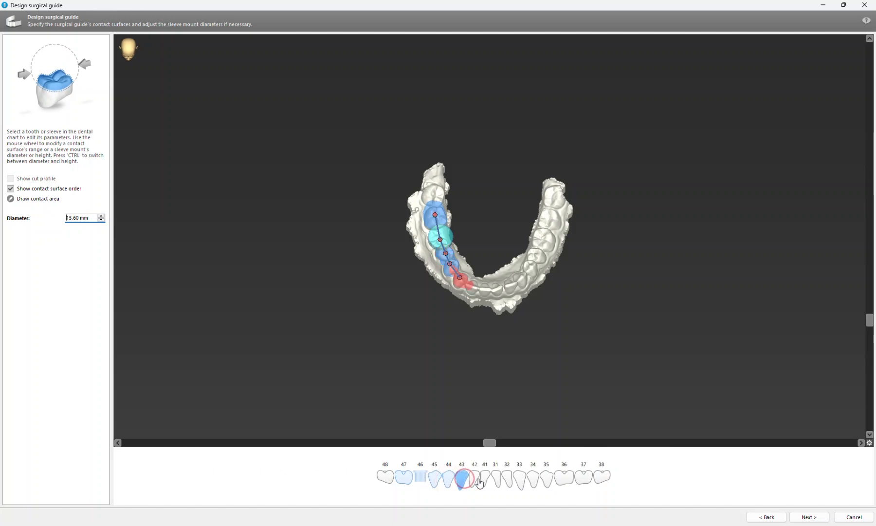
click(547, 476)
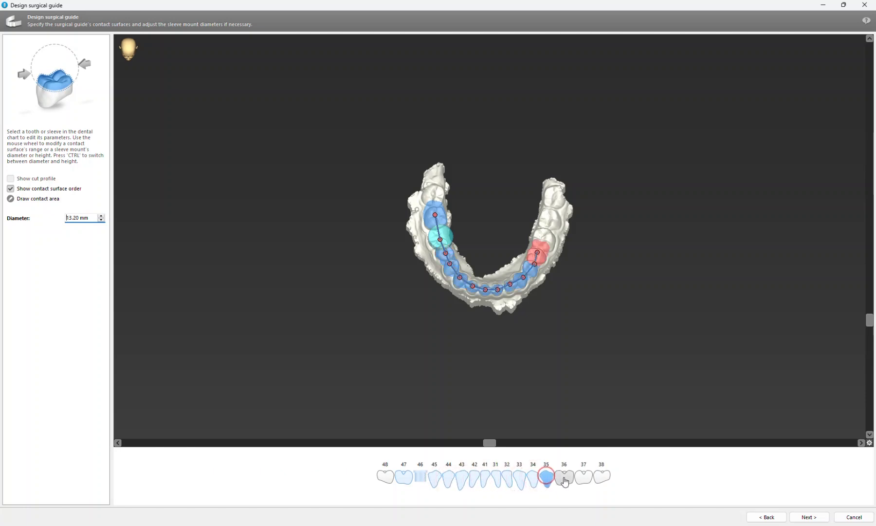
click(404, 476)
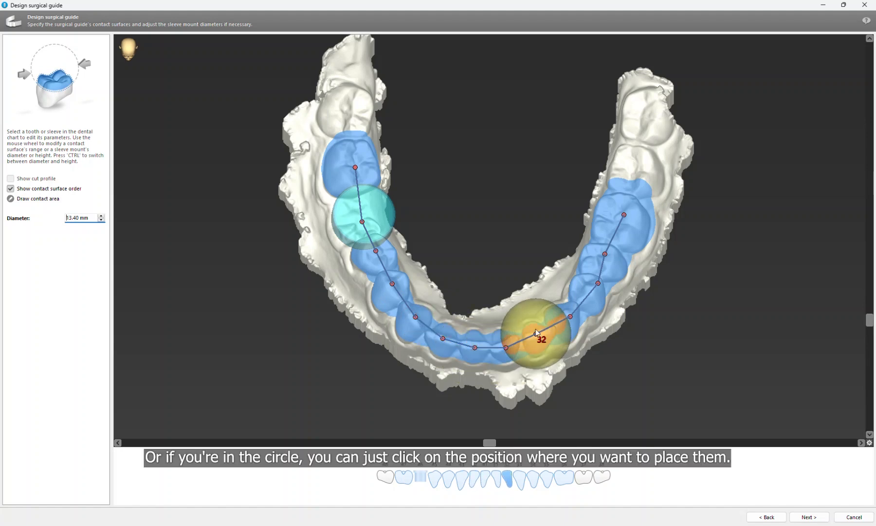
click(602, 257)
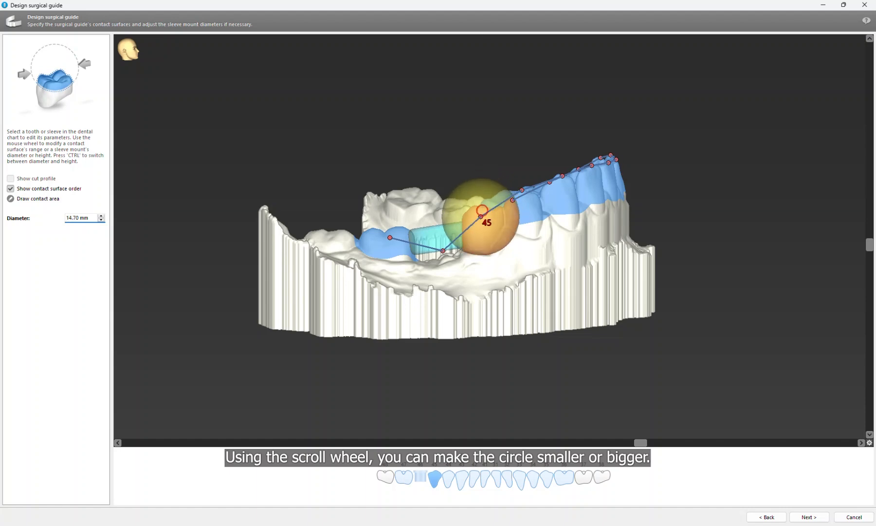
scroll(down, 3)
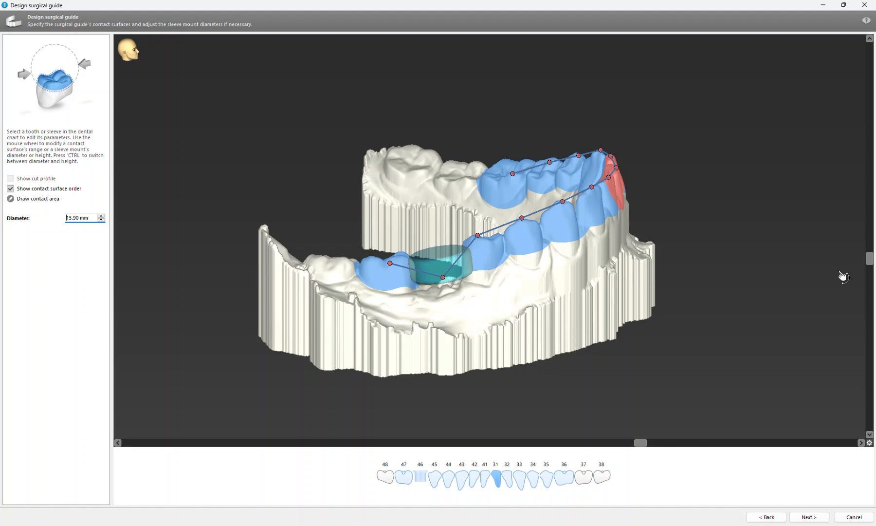
- Accept the 0.15 mm offset and 2.50 mm wall thickness and generate the guide model
click(808, 516)
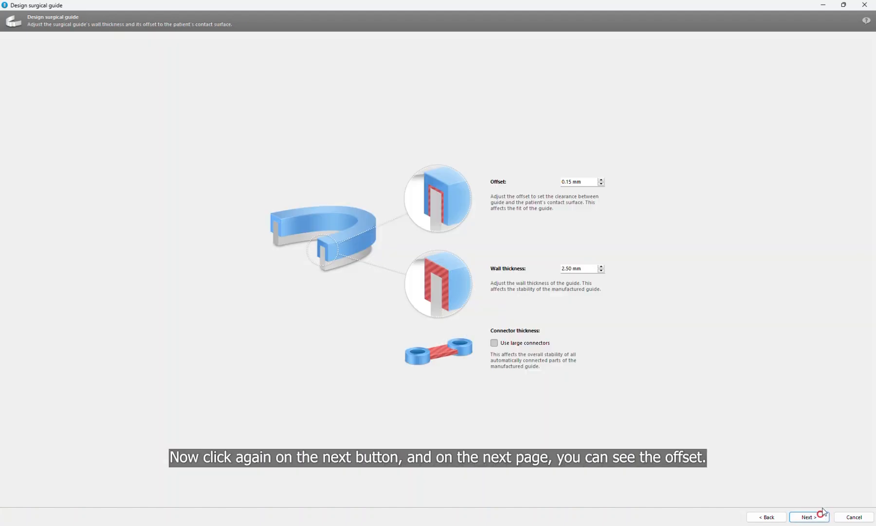
mouse_move(815, 488)
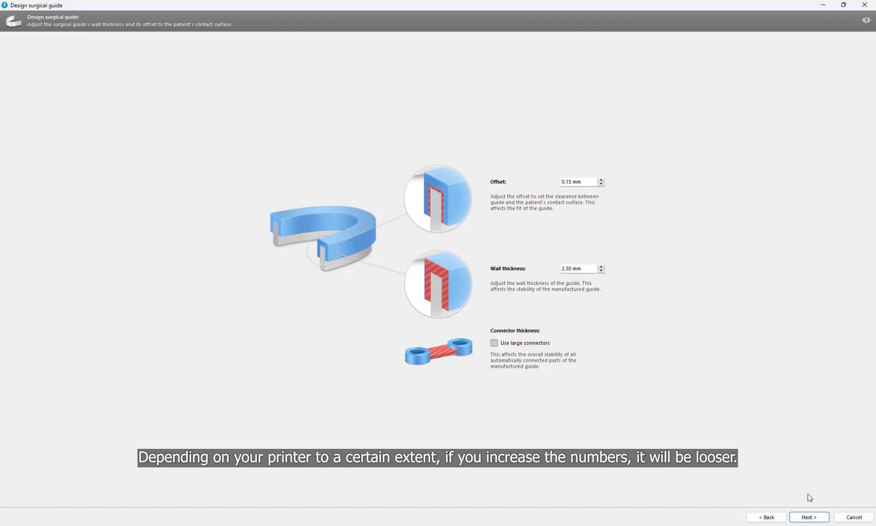
mouse_move(812, 513)
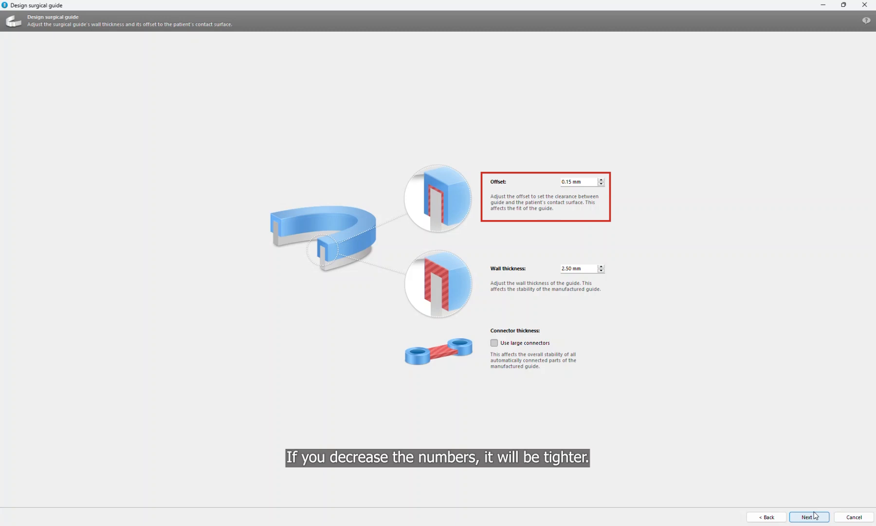
mouse_move(810, 484)
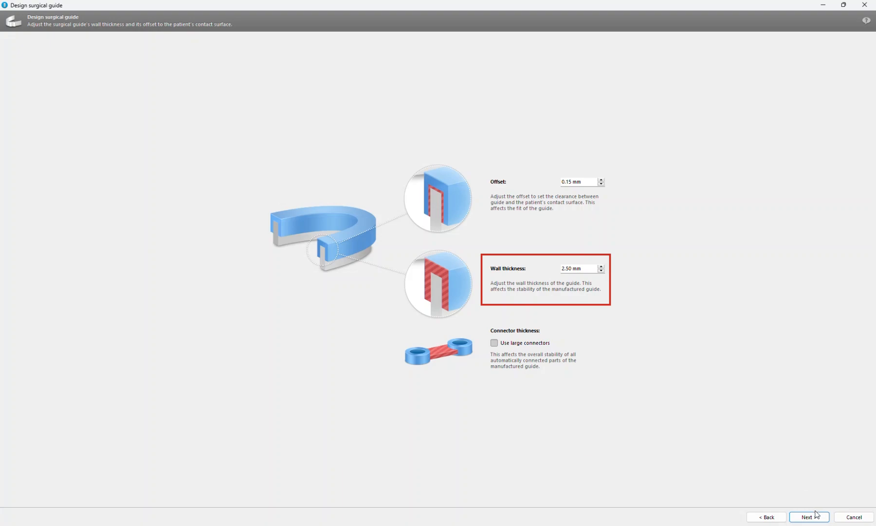
click(808, 516)
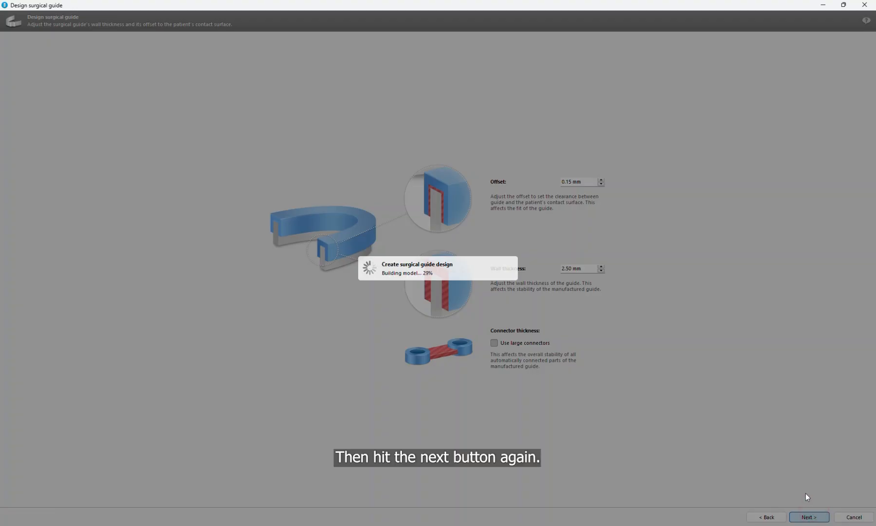
- Add five inspection windows to the guide, around the 46 sleeve ring and beside the premolars
click(808, 517)
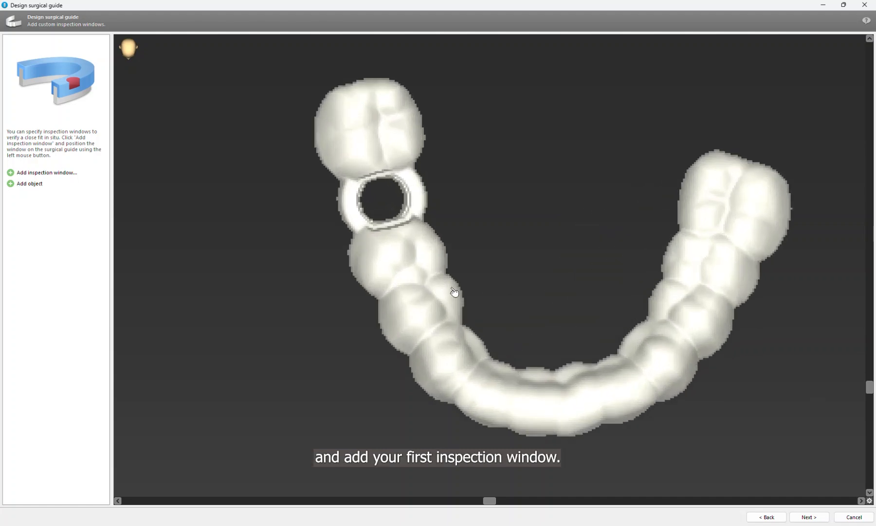
click(46, 173)
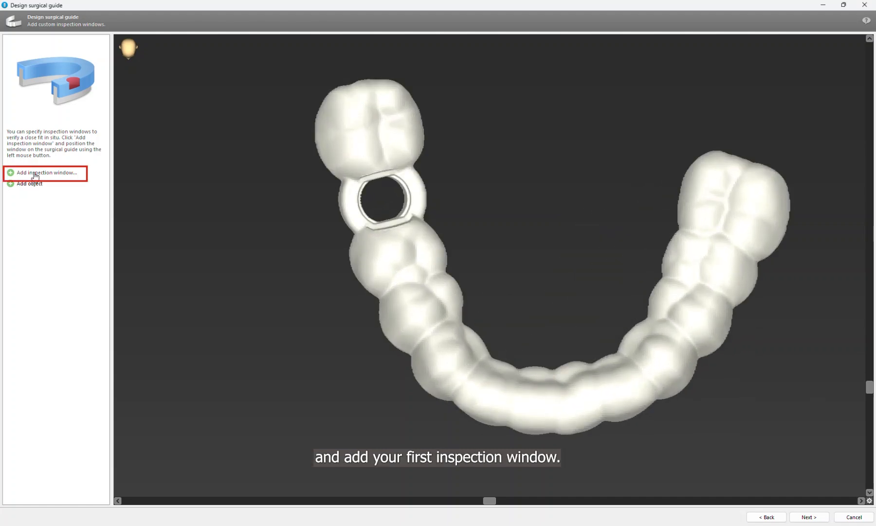
click(45, 173)
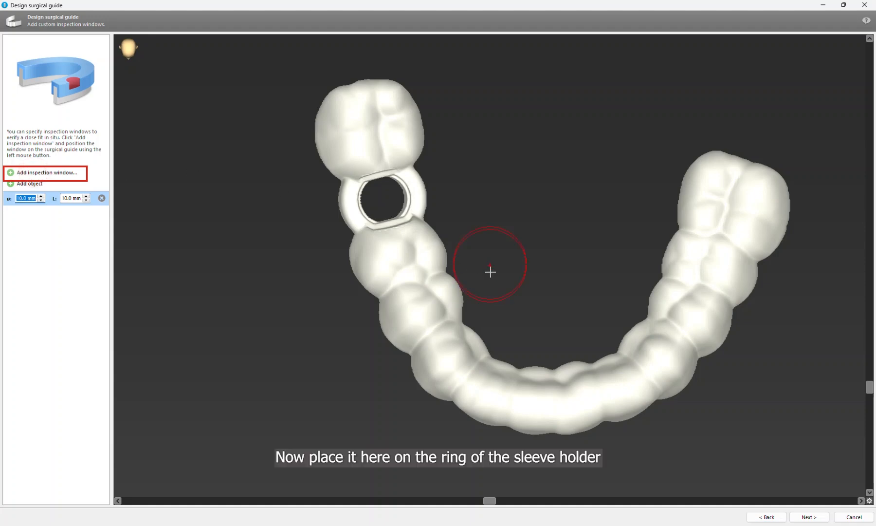
mouse_move(421, 190)
text(17)
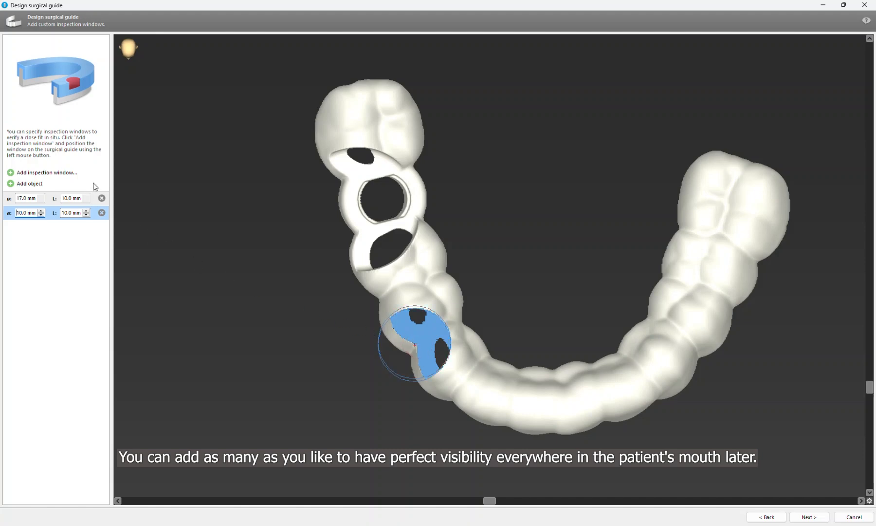
click(46, 171)
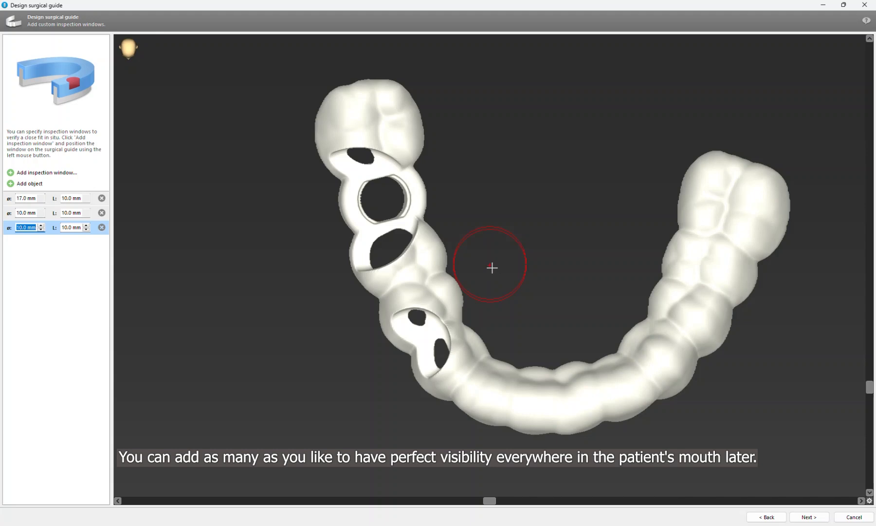
mouse_move(646, 267)
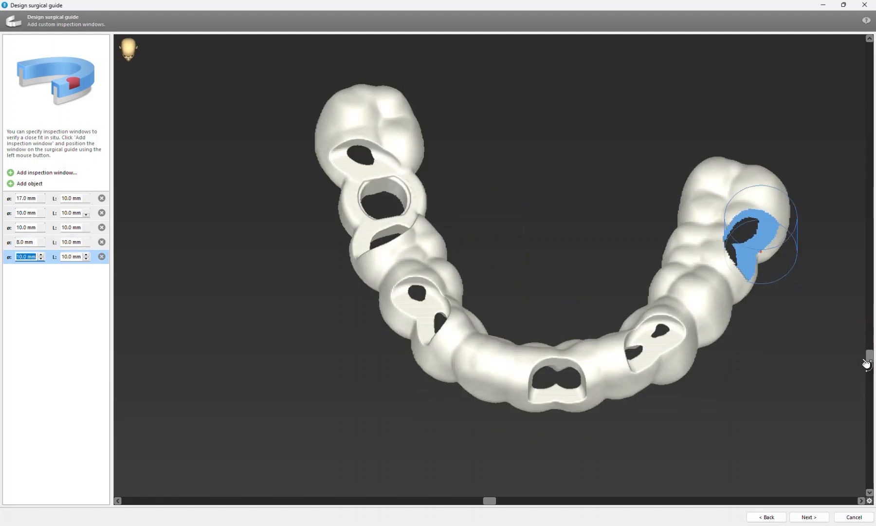
click(808, 517)
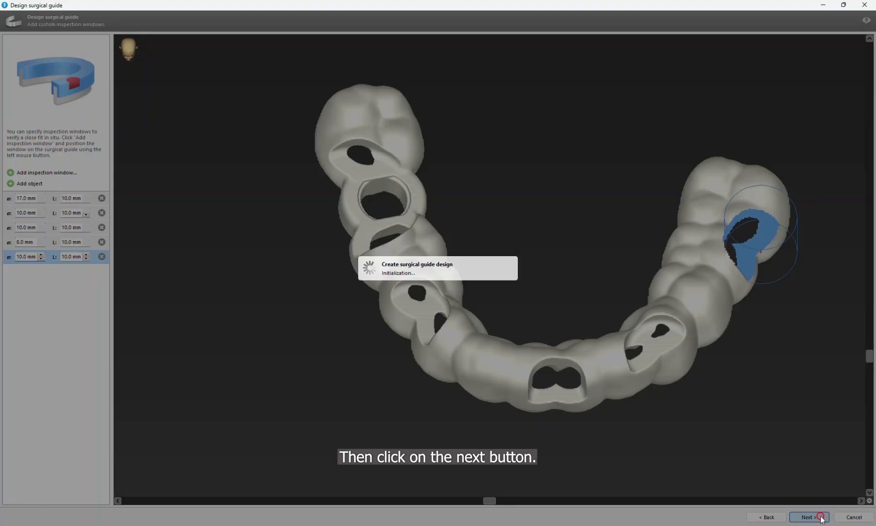
- Engrave a 'coDiagnostiX' text label onto the guide
click(808, 517)
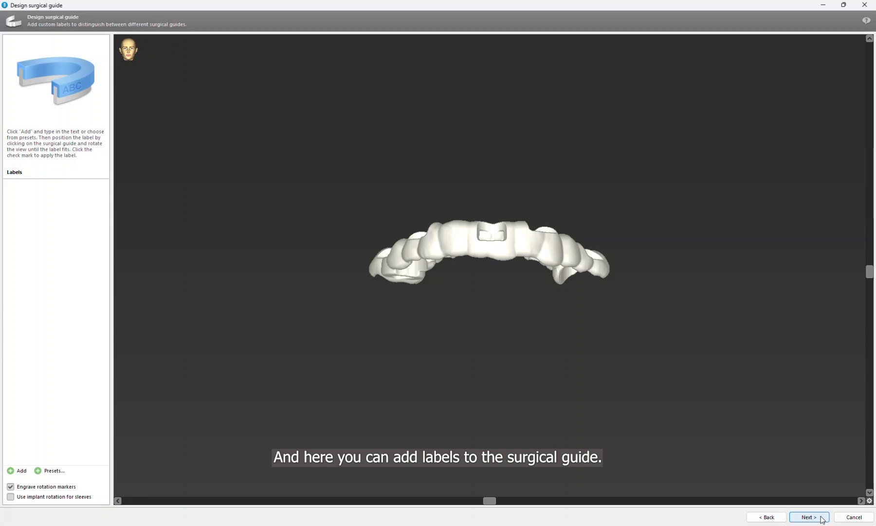
mouse_move(128, 445)
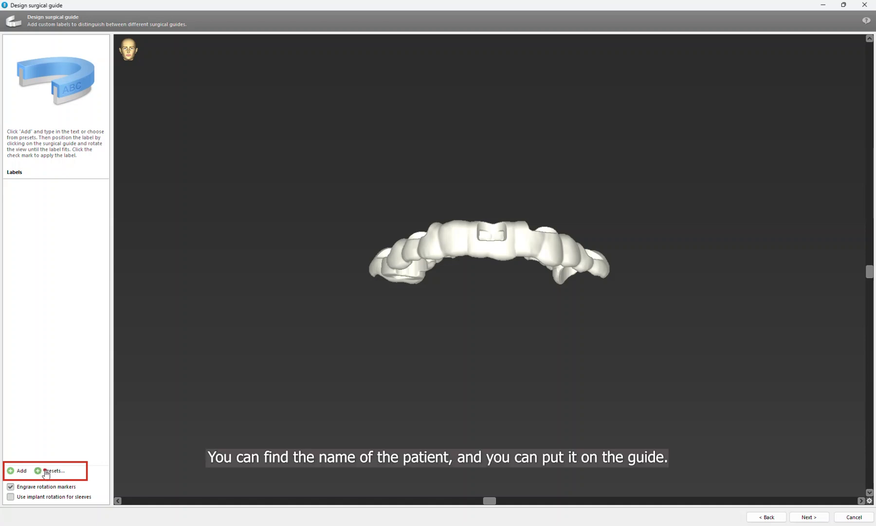
click(54, 470)
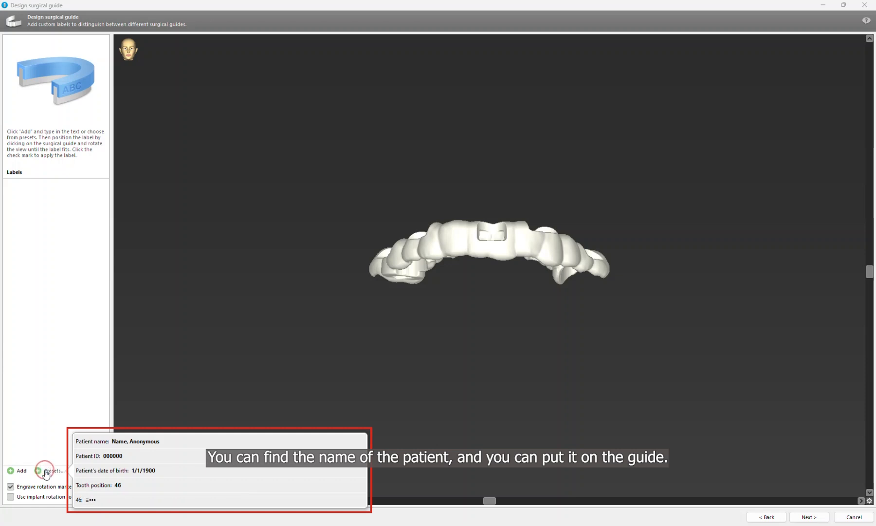
mouse_move(77, 466)
text(coD)
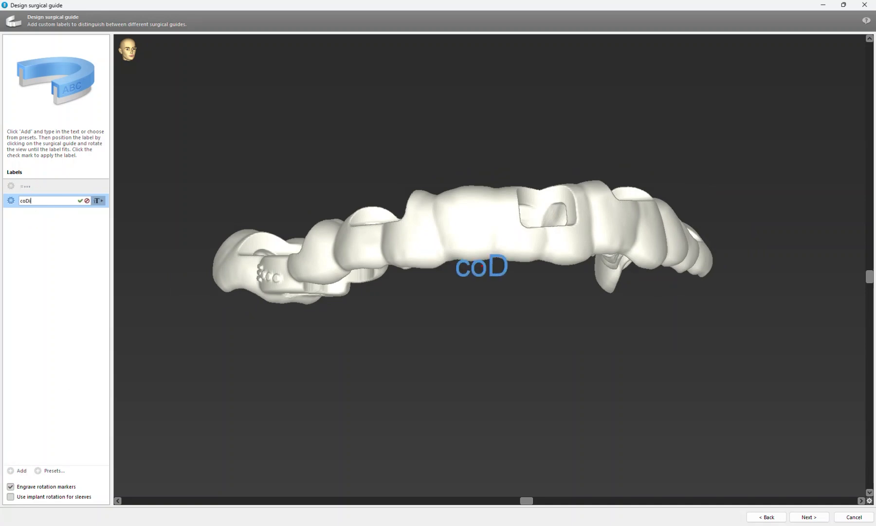
text(iagnostiX)
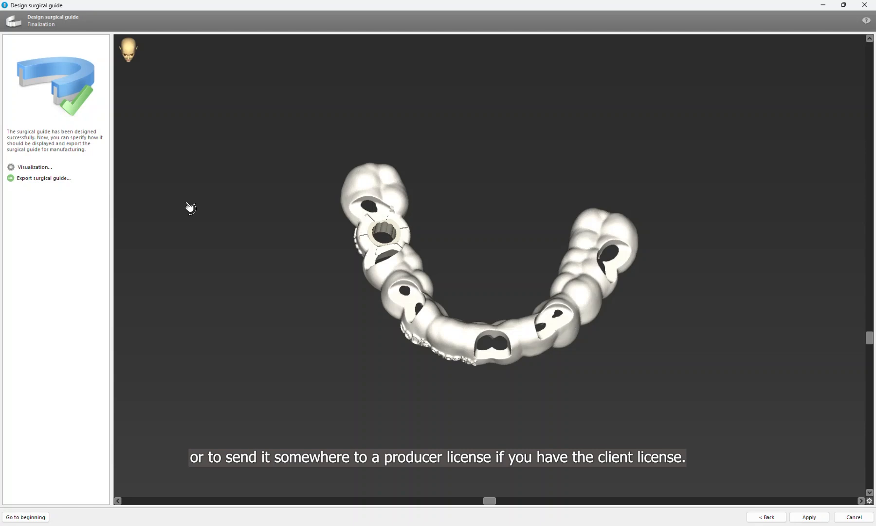
- Open the Save Surgical Guide to File dialog showing offset 0.15 mm and wall thickness 2.5 mm
click(43, 177)
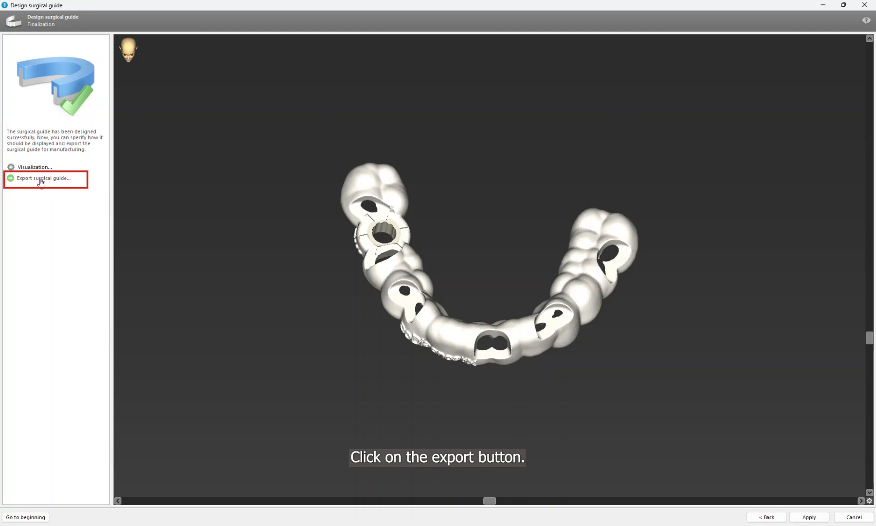
click(43, 178)
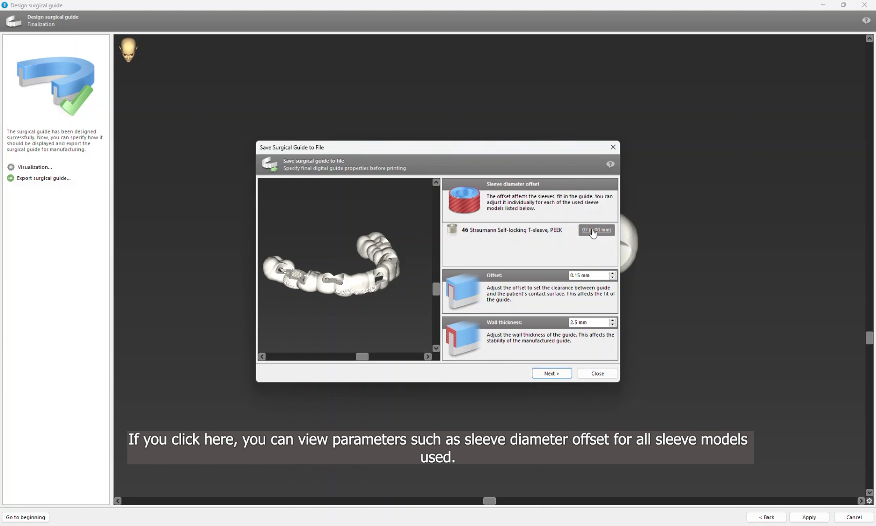
- Save the 46 sleeve's calibration matrix as an STL file
click(596, 229)
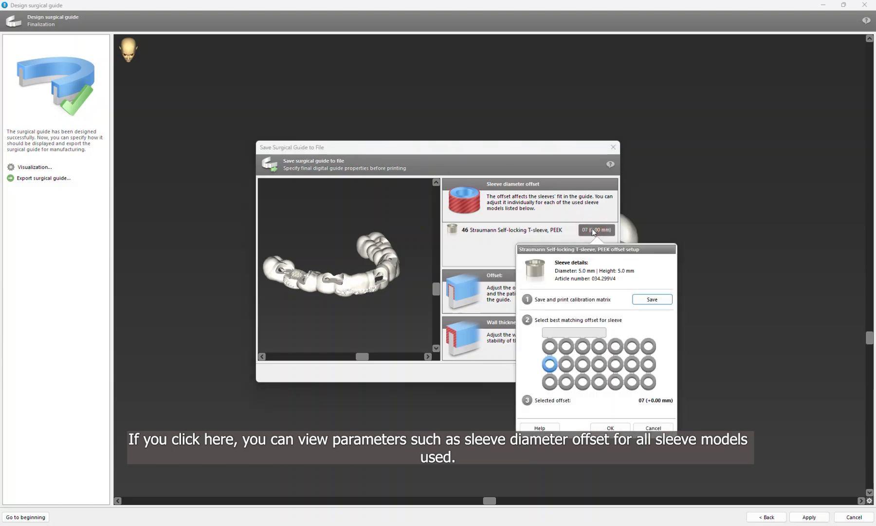
mouse_move(550, 338)
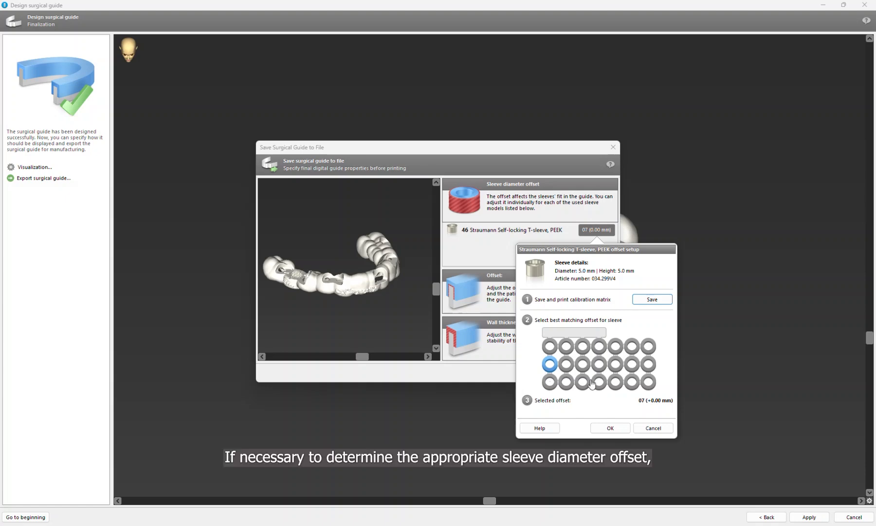
mouse_move(642, 314)
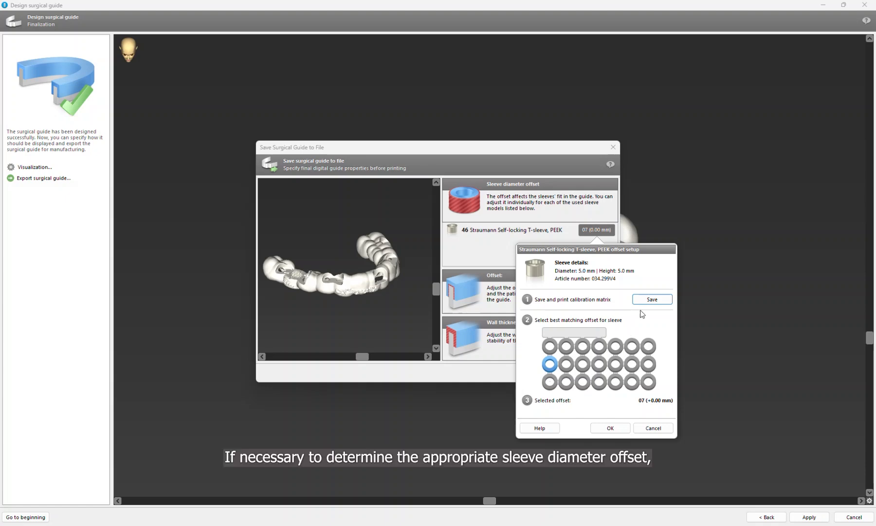
click(651, 299)
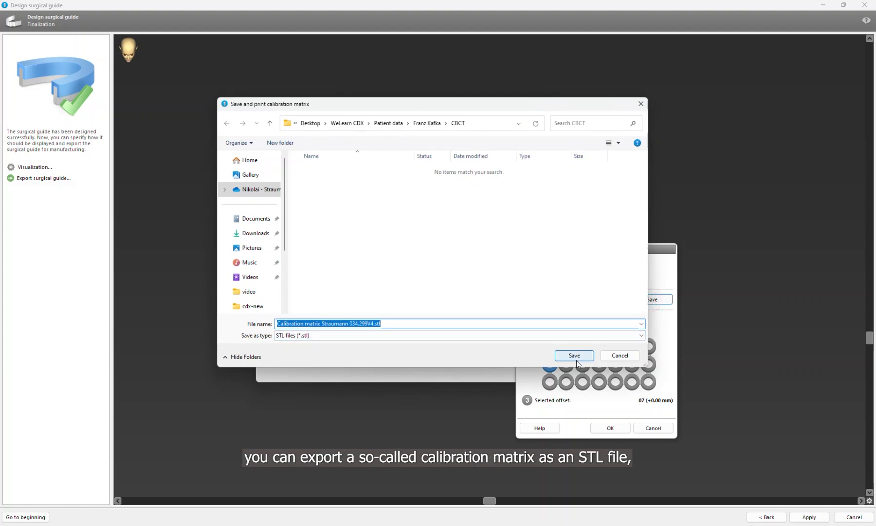
click(574, 355)
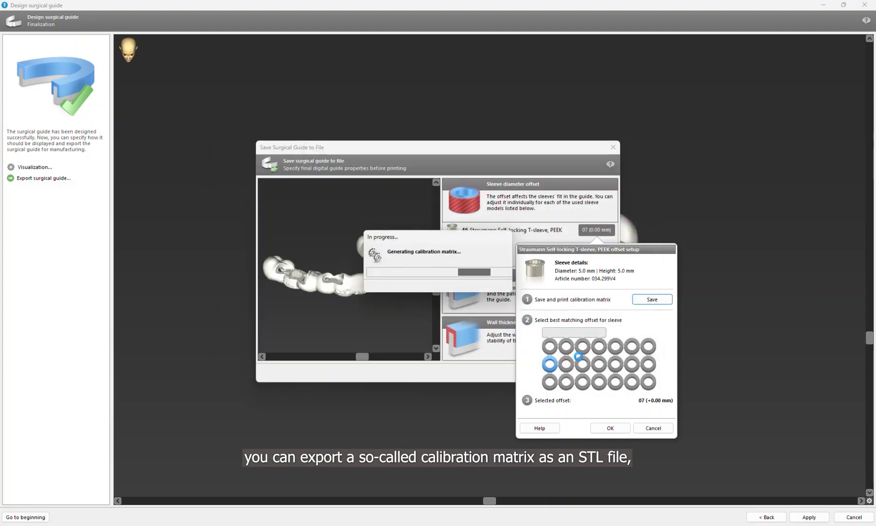
click(651, 299)
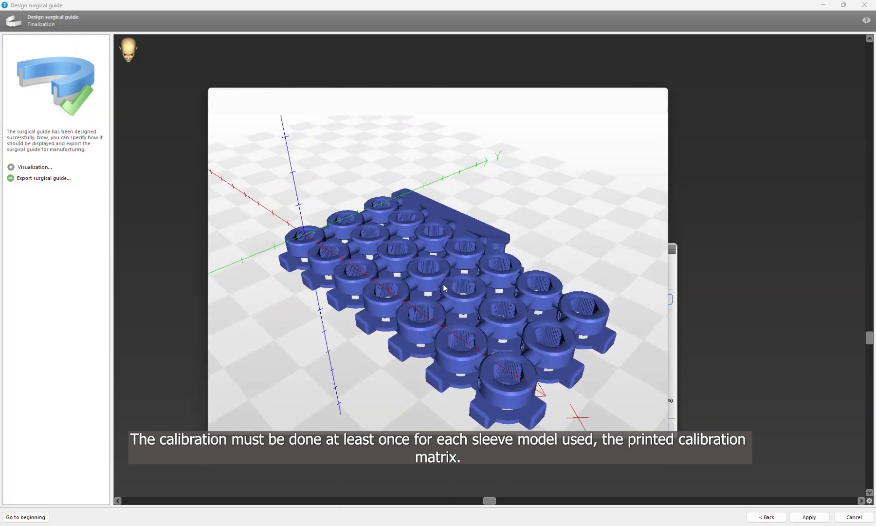
- Set the 46 sleeve diameter offset to hole 18 (+0.11 mm)
click(44, 178)
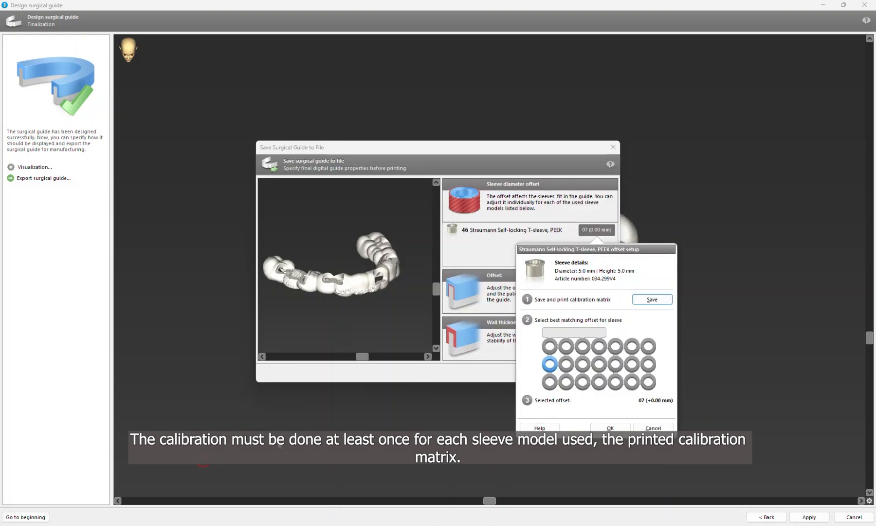
mouse_move(458, 380)
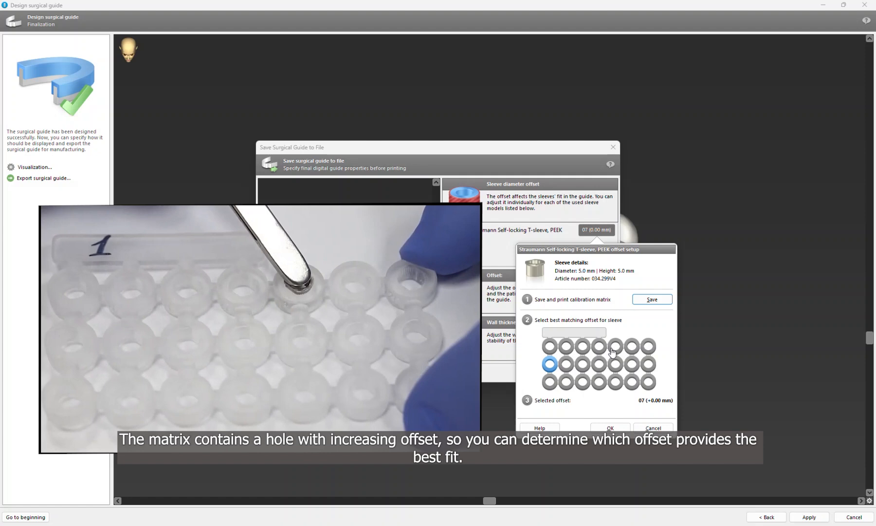
click(615, 348)
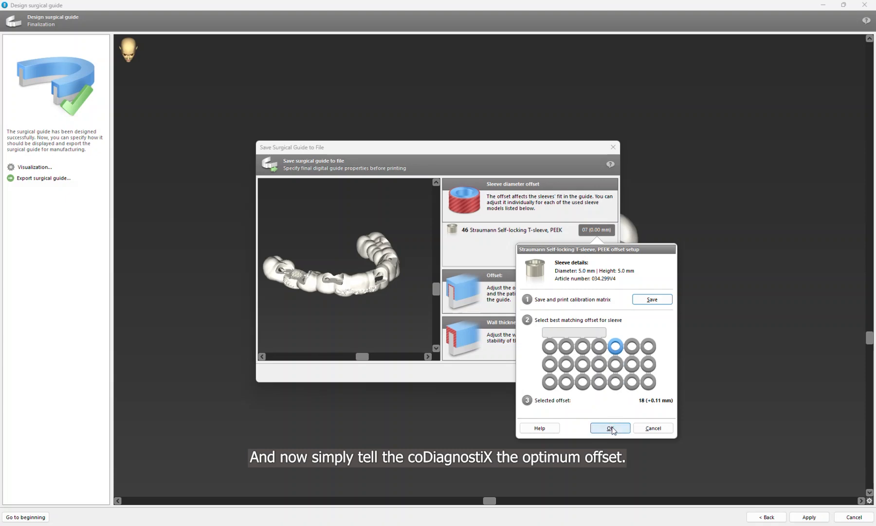
click(609, 428)
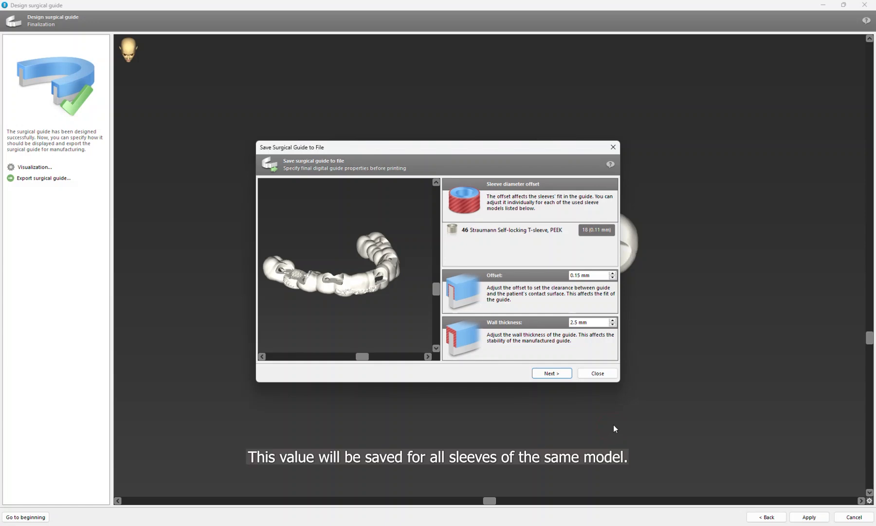
mouse_move(576, 388)
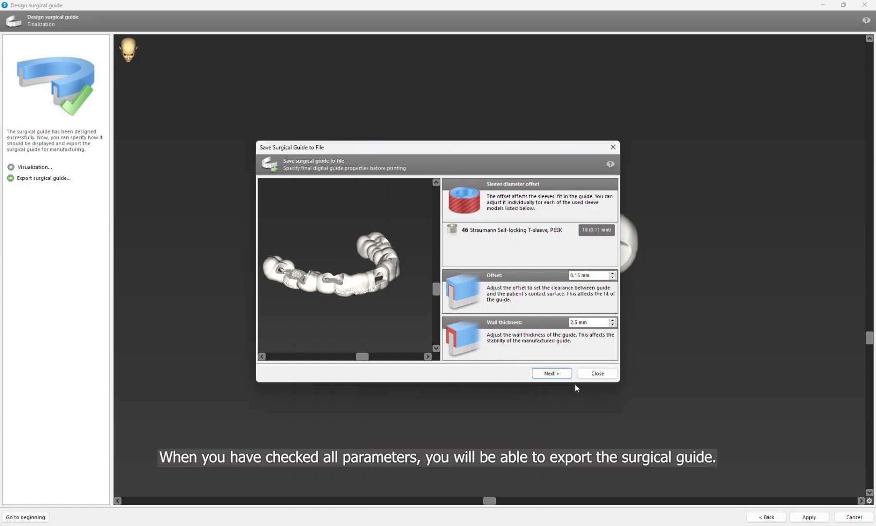
- Generate the final surgical guide and unlock the dataset for production export
click(551, 373)
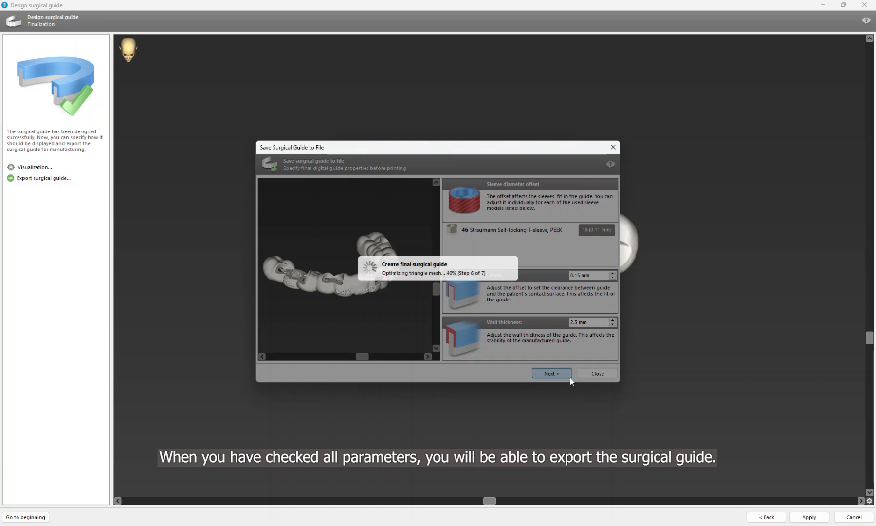
click(551, 374)
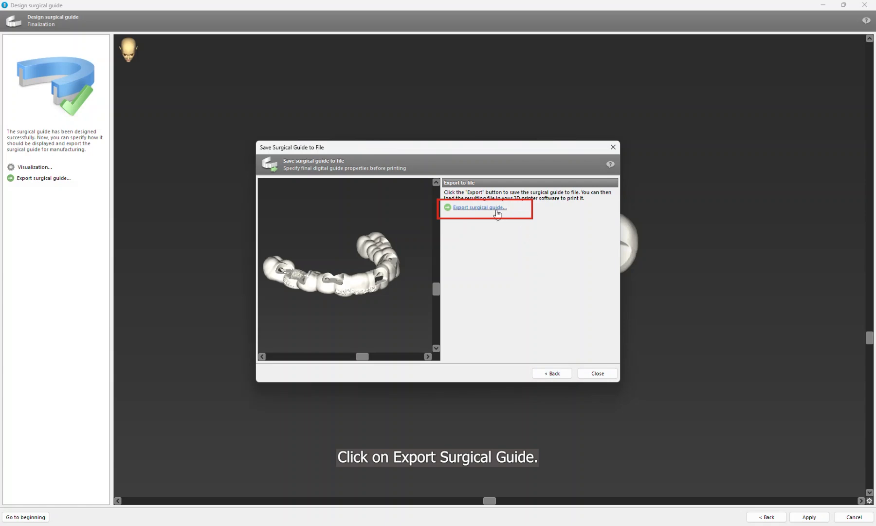
click(479, 207)
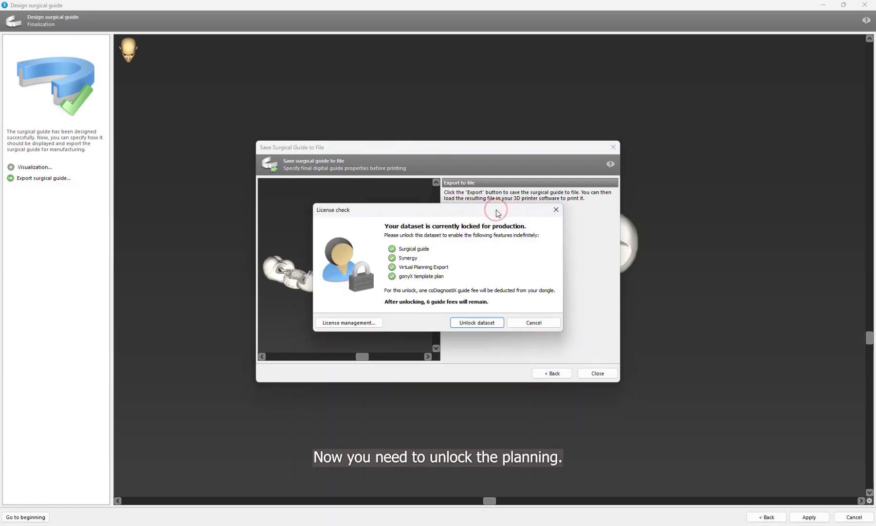
mouse_move(524, 244)
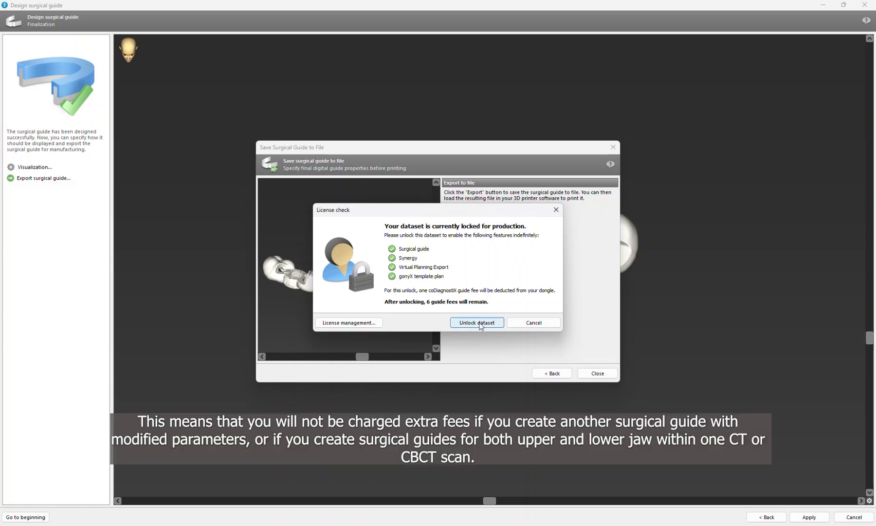
click(476, 322)
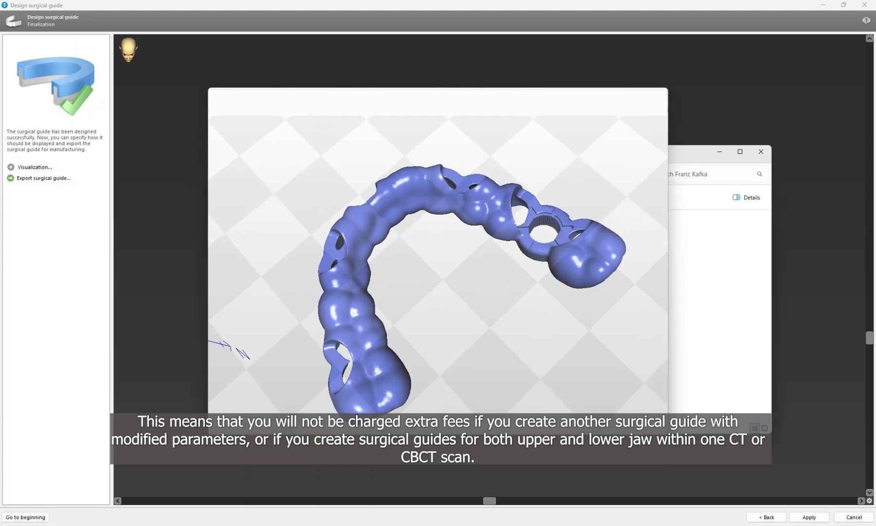
- Save the surgical guide file, close the export window, and apply the design
click(44, 178)
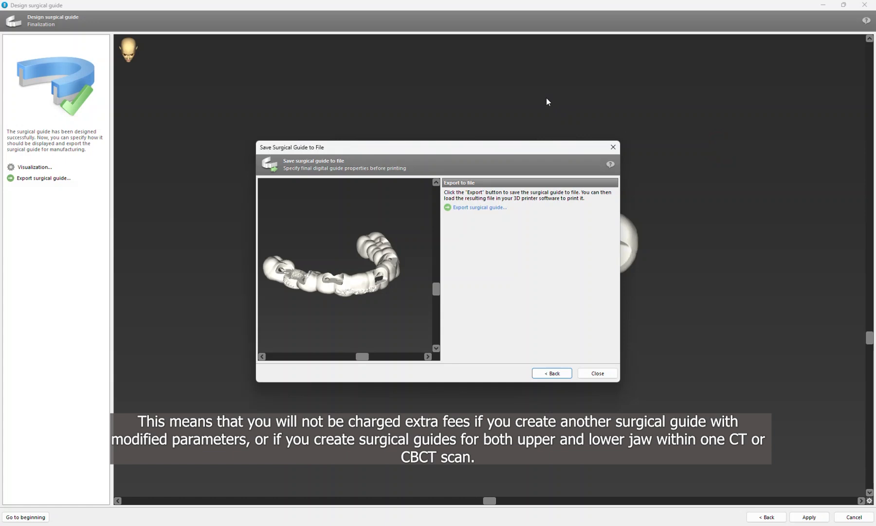
click(595, 373)
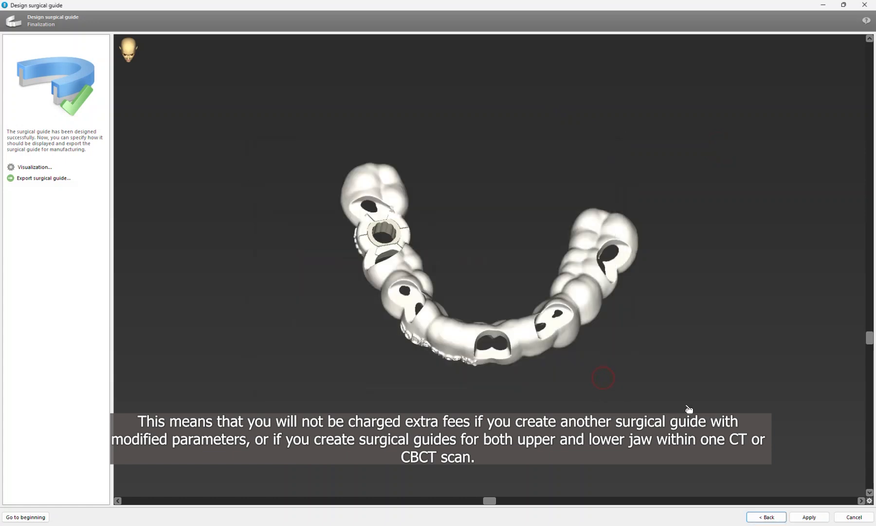
click(808, 517)
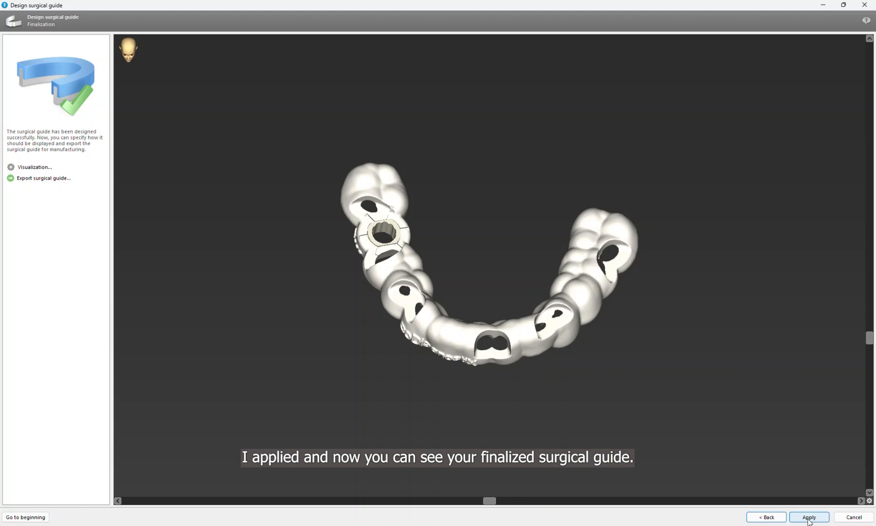
- Generate a print preview of all planning report documents
click(808, 517)
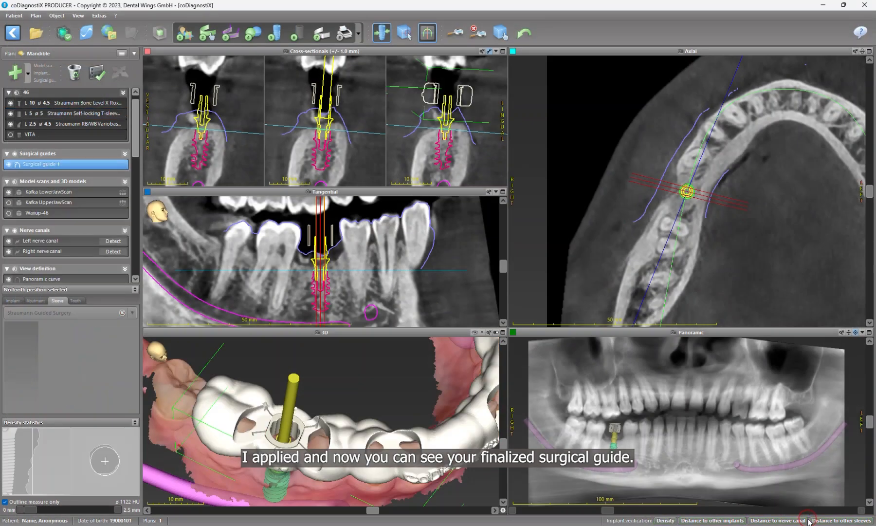
click(344, 34)
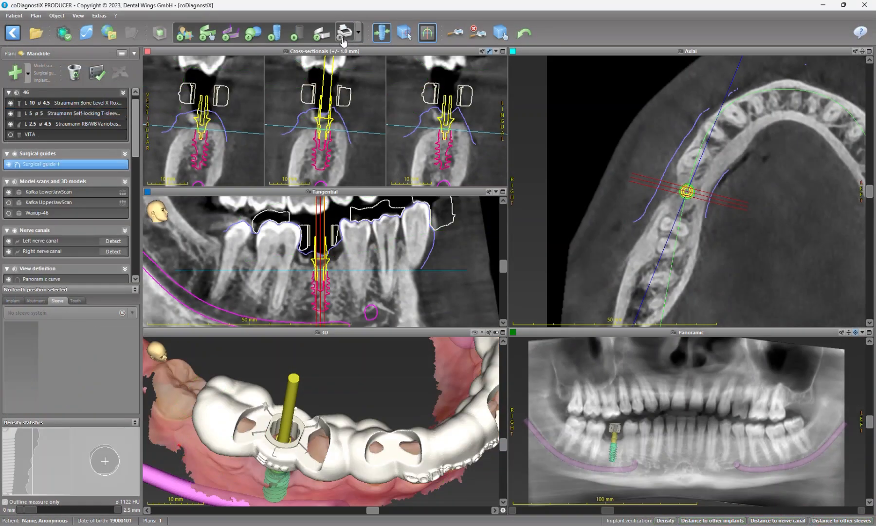
click(344, 33)
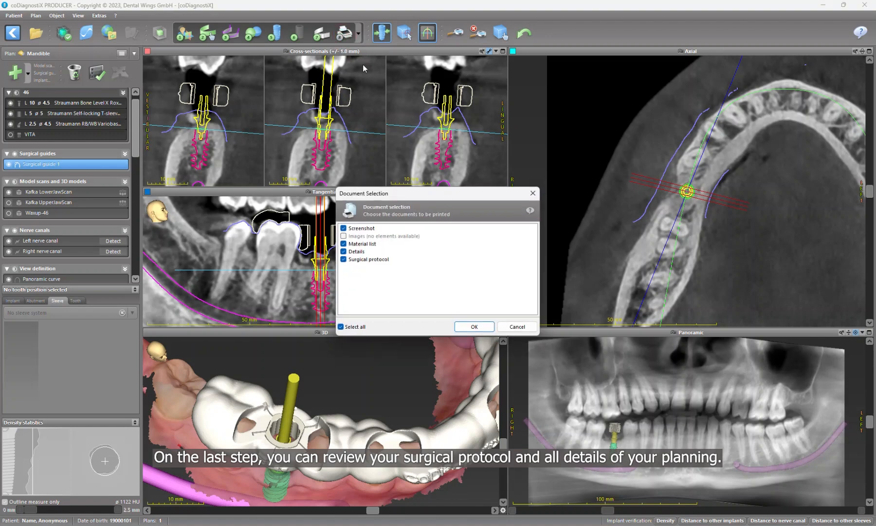
click(473, 326)
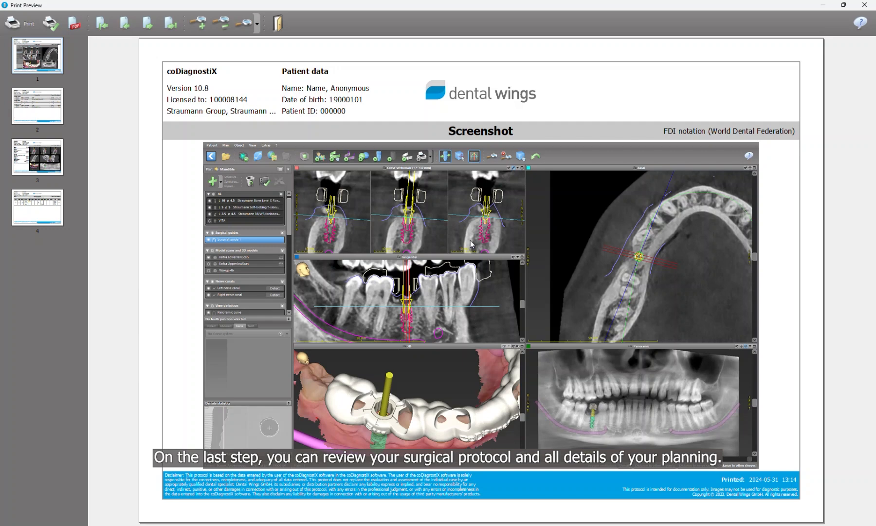
- Review the material list, implant details and surgical protocol pages, then close the preview
click(37, 107)
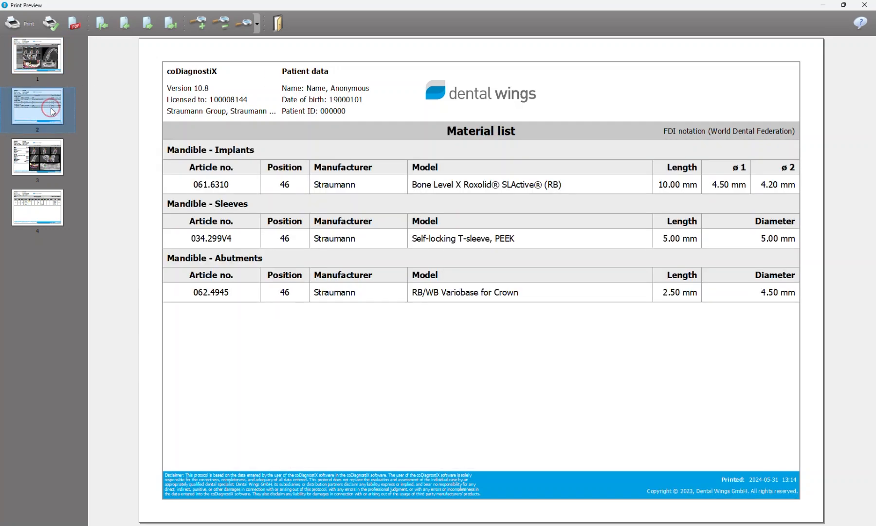
click(37, 160)
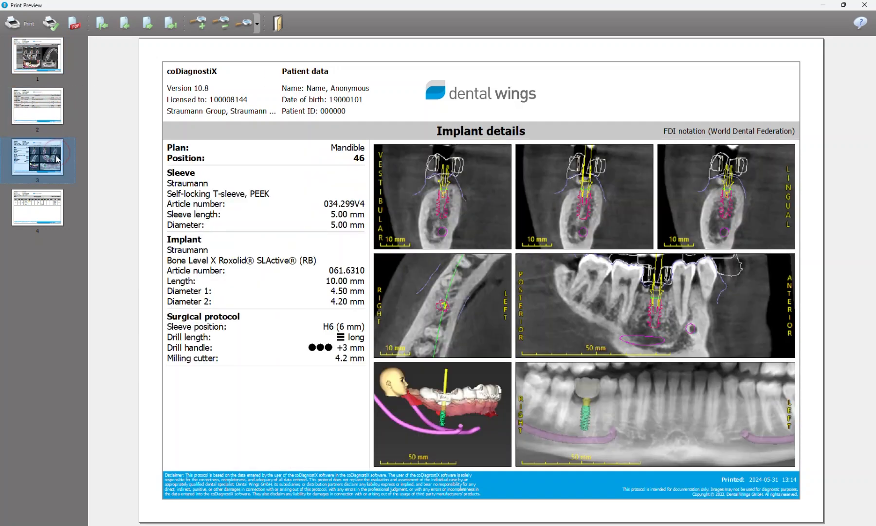
click(37, 211)
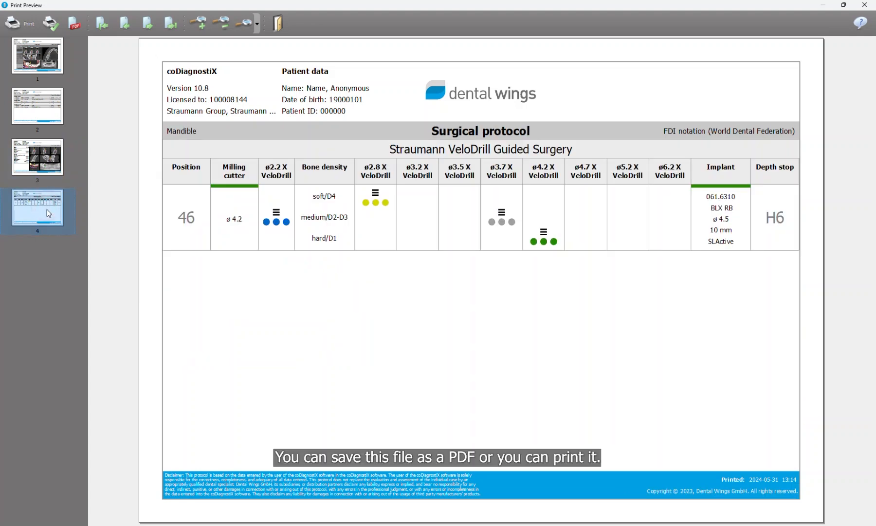
mouse_move(75, 23)
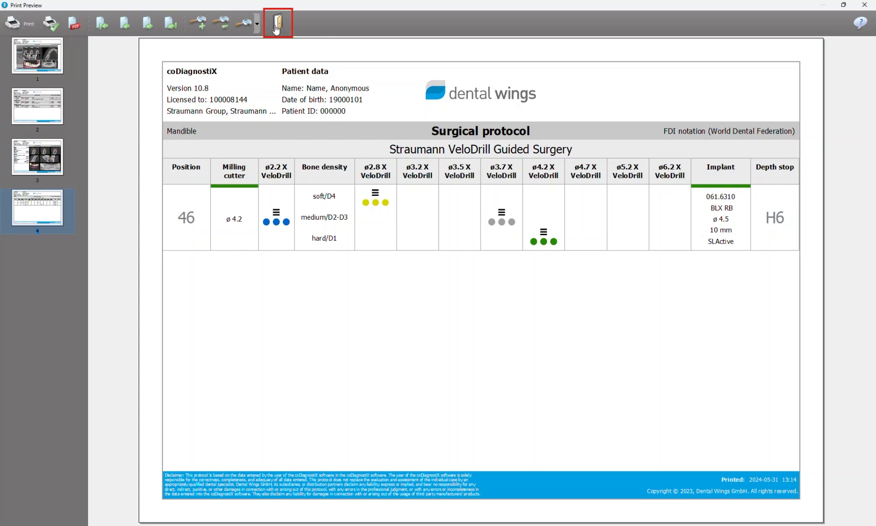
click(277, 23)
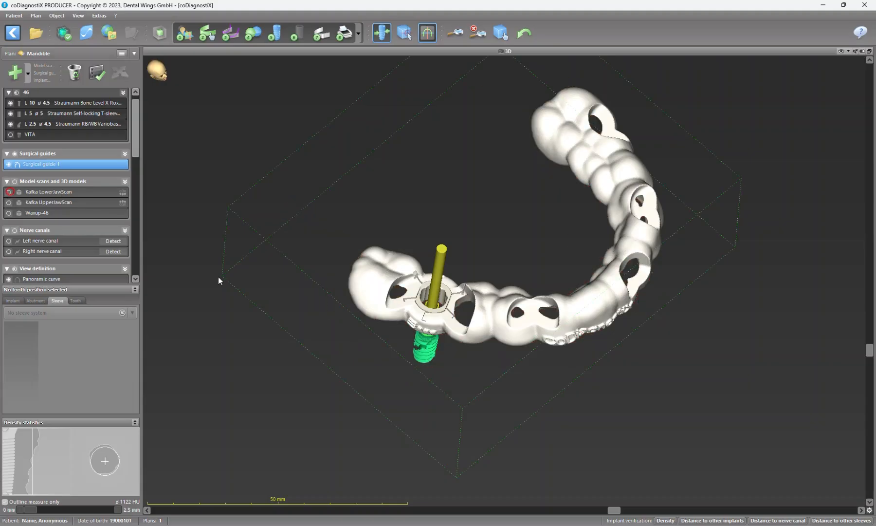
mouse_move(597, 315)
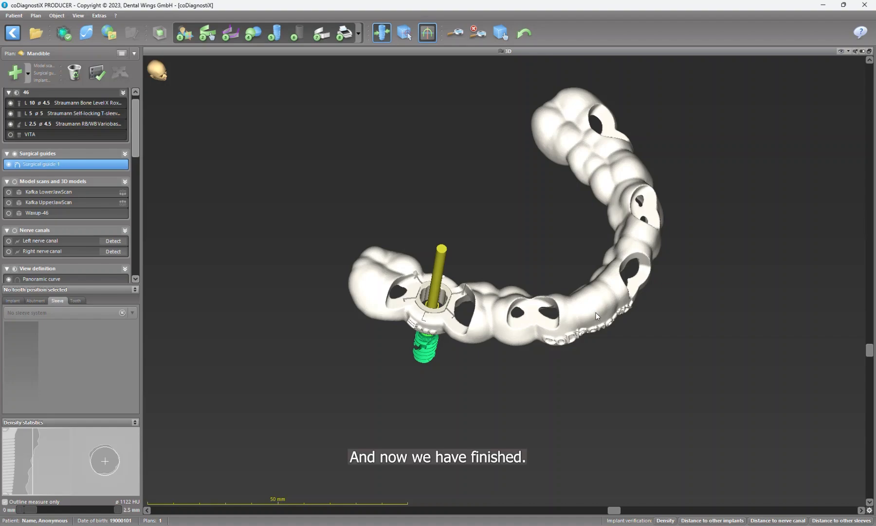